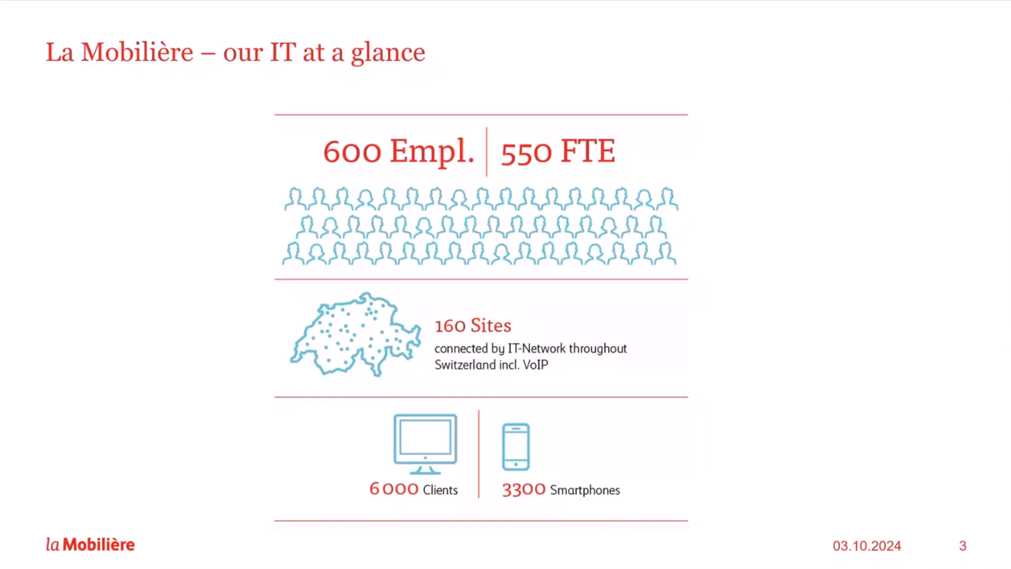
Step: Advance past the Need divider to the Need slide stating the installer challenge and goal
key(Right)
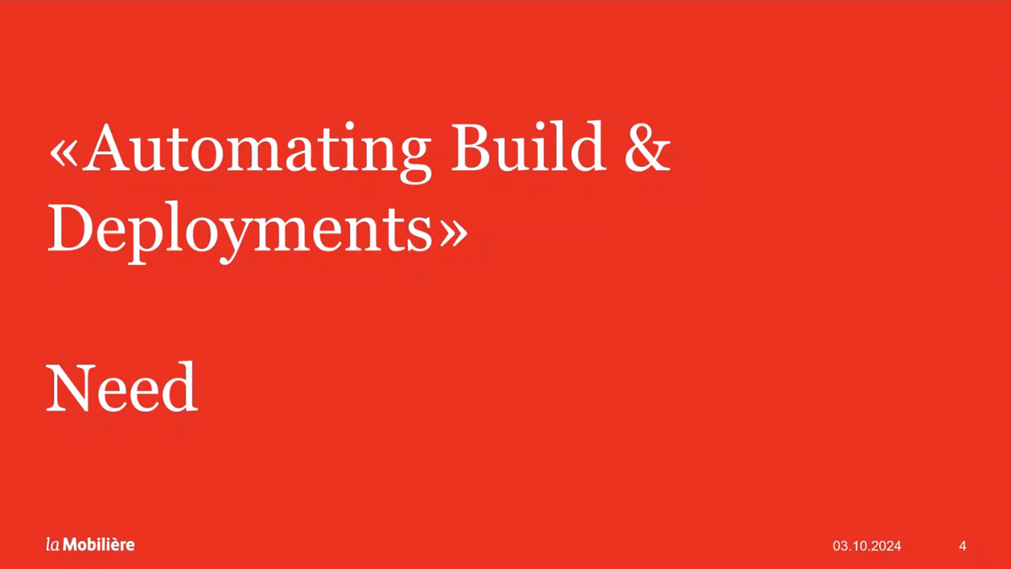
key(Right)
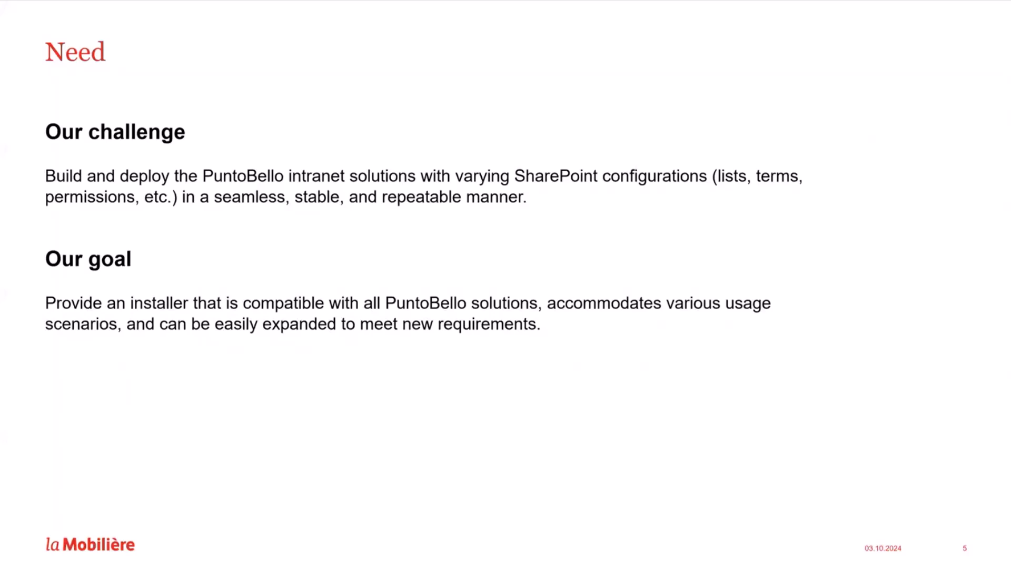
Step: Advance past the Implementation divider to the slide listing DevContainers, scripts and usage scenarios
key(right)
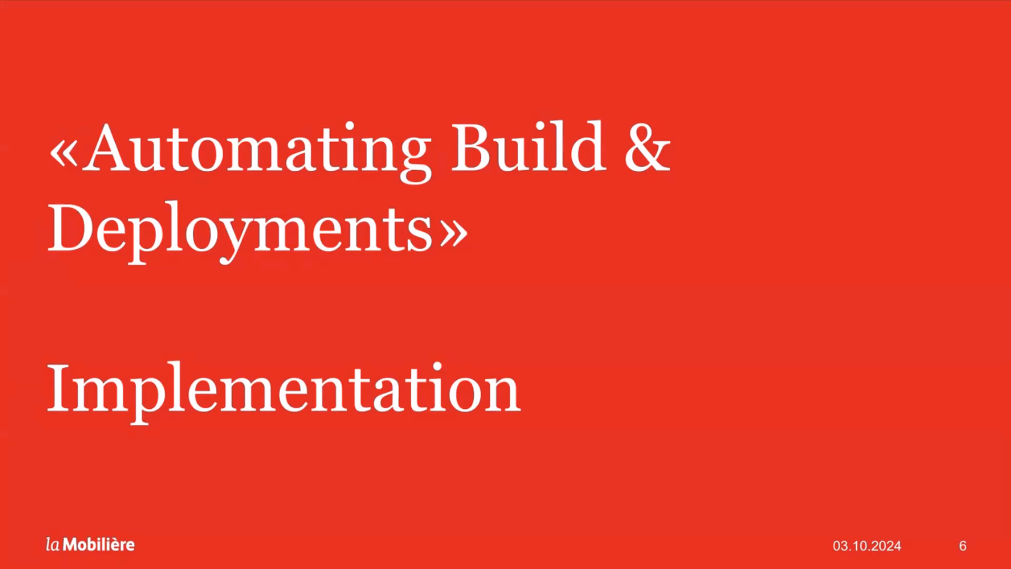
key(Right)
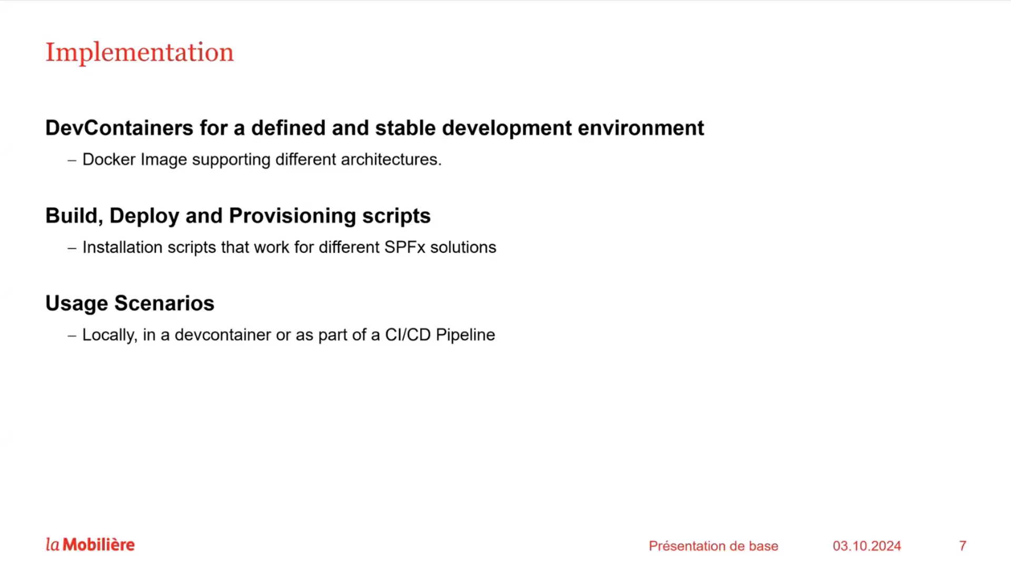
key(right)
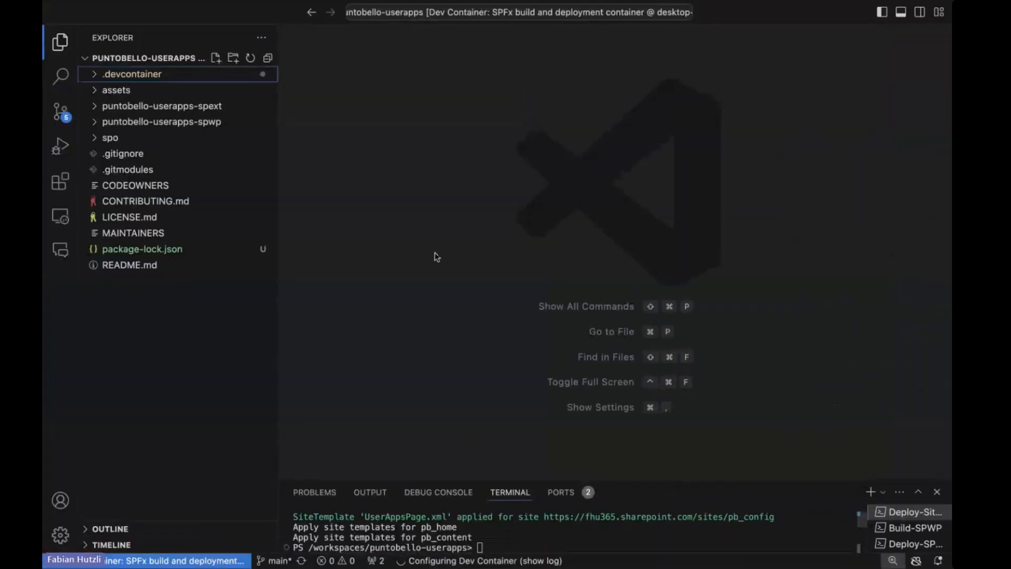
mouse_move(290, 59)
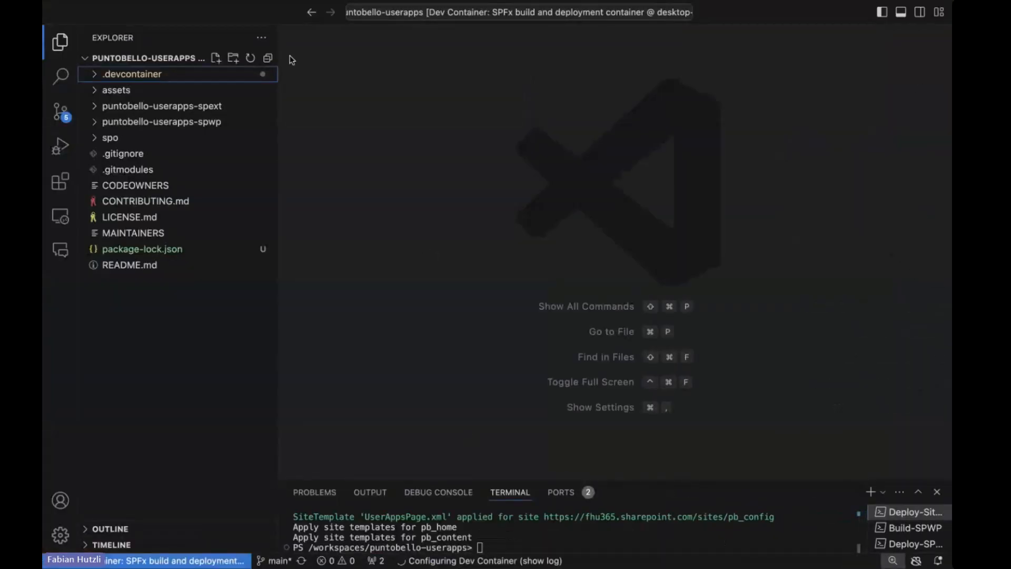
mouse_move(247, 82)
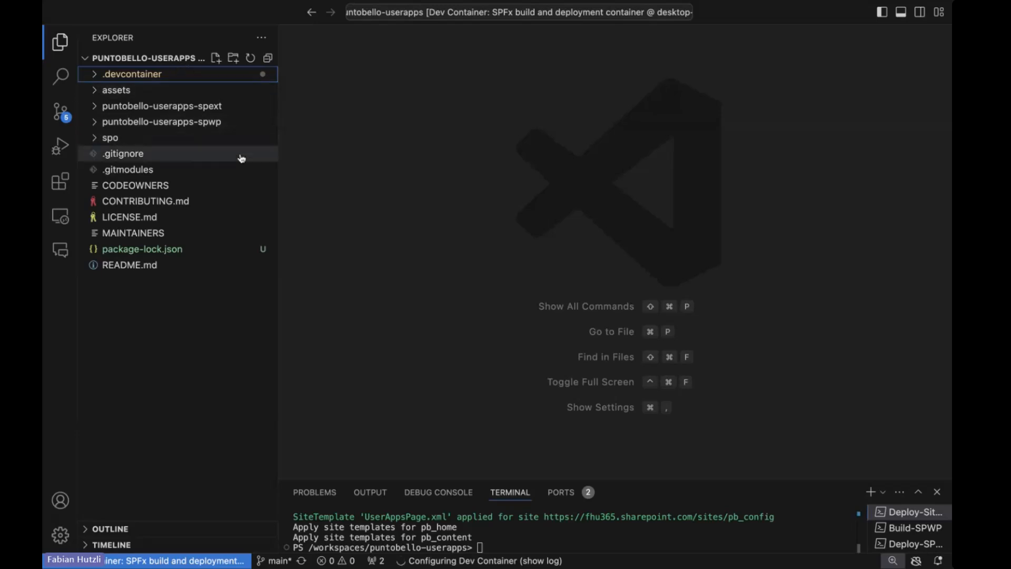
mouse_move(307, 146)
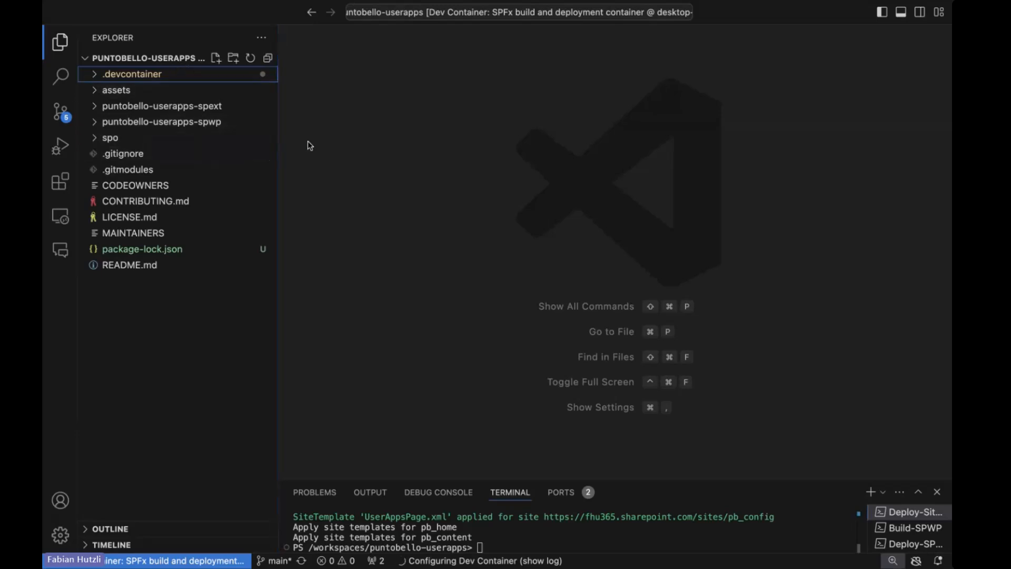
mouse_move(162, 105)
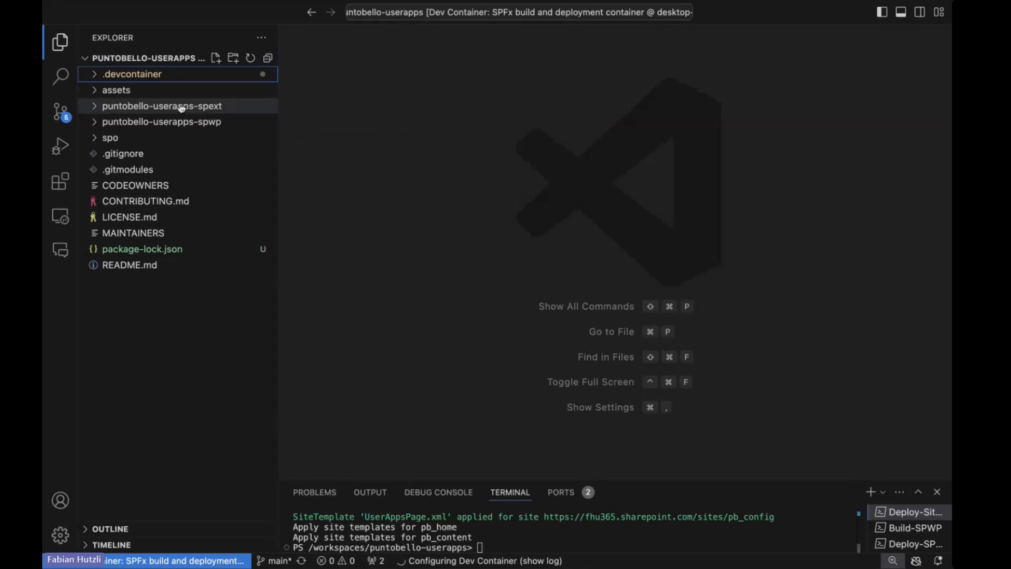
mouse_move(162, 105)
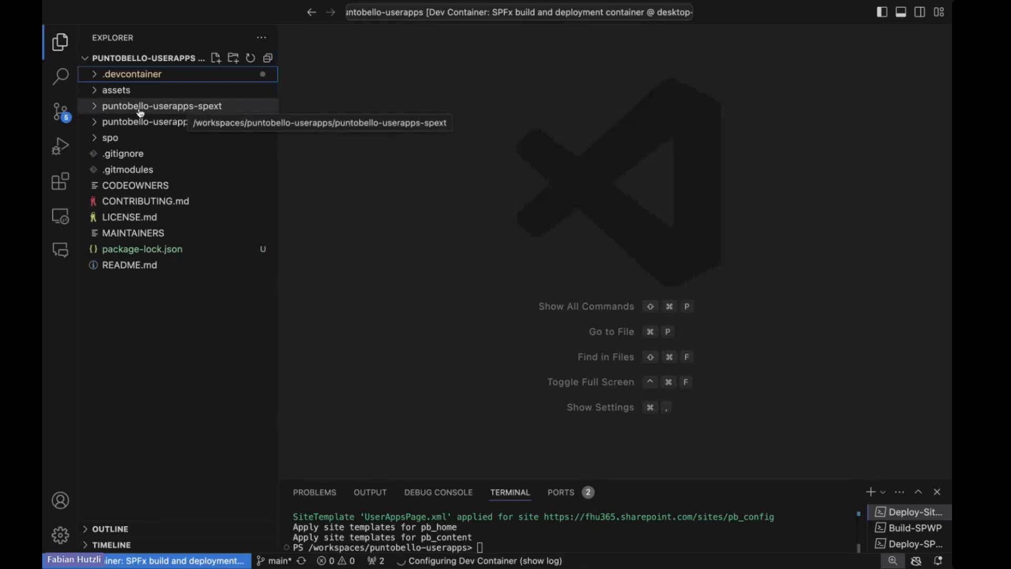
mouse_move(279, 107)
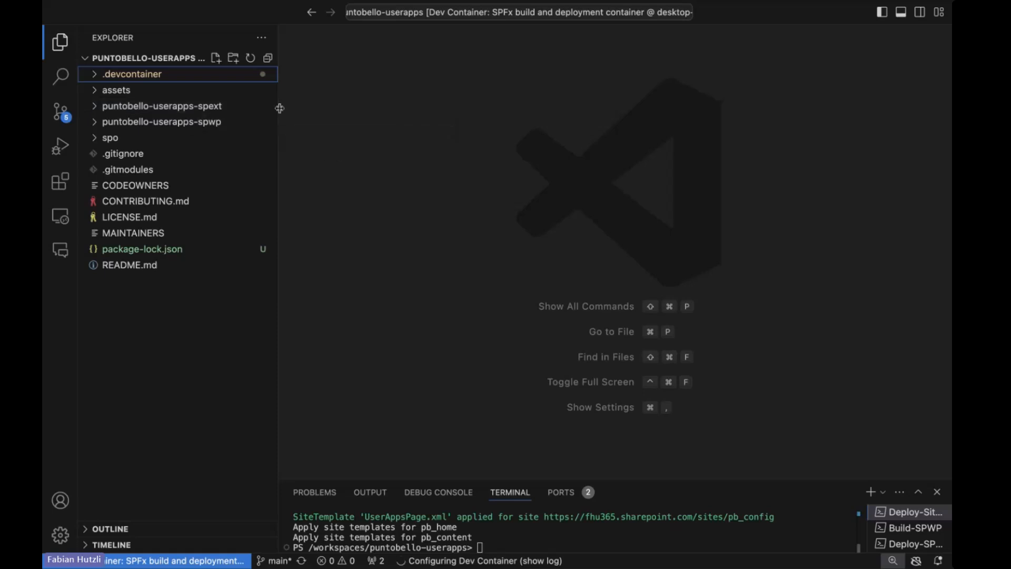
mouse_move(163, 122)
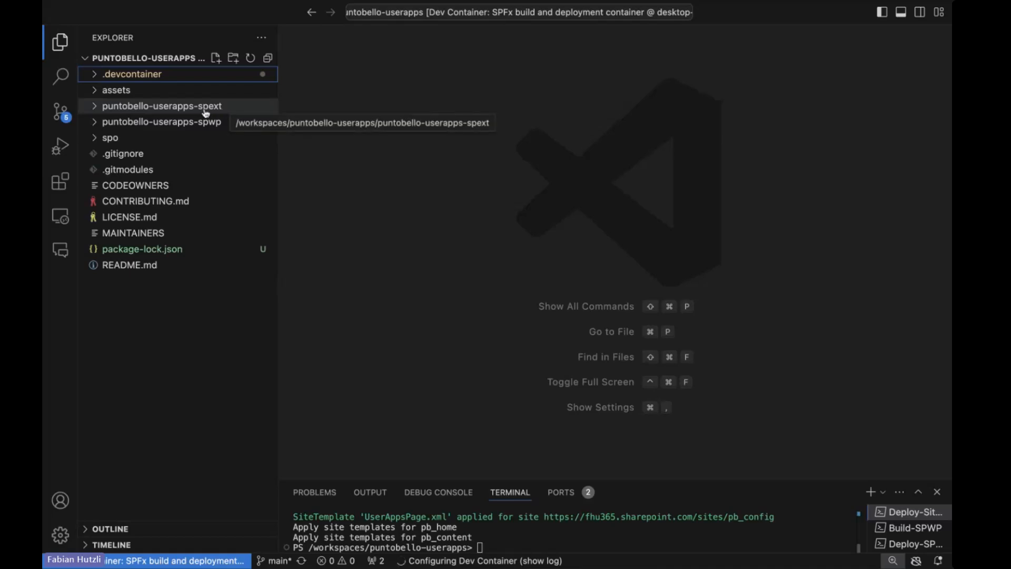
mouse_move(244, 217)
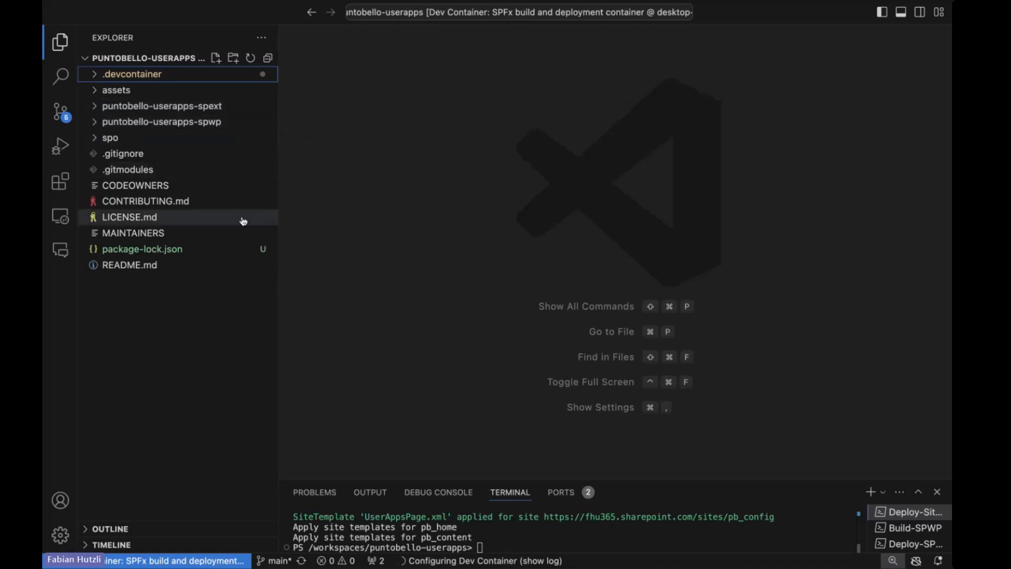
mouse_move(417, 256)
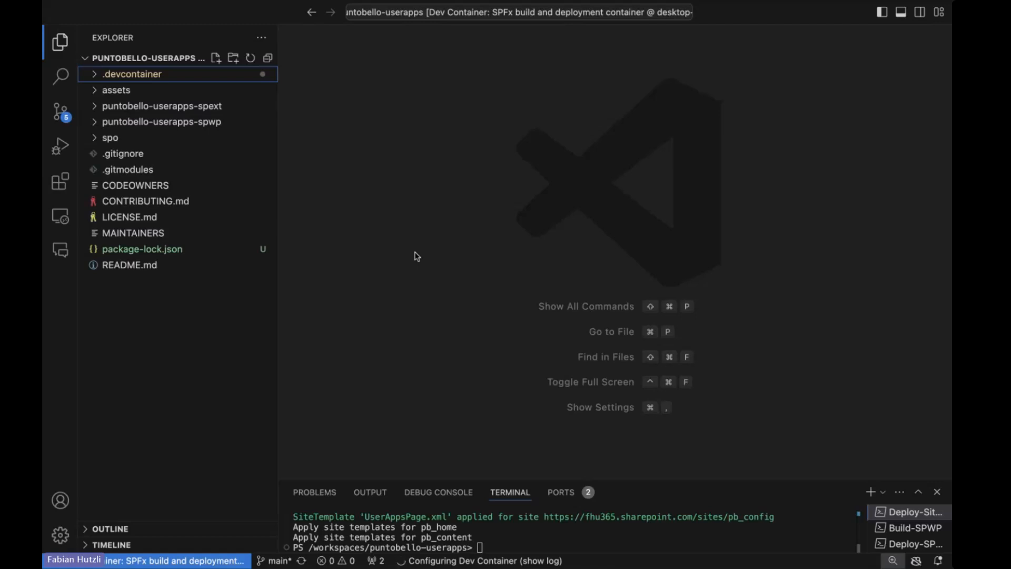
mouse_move(144, 89)
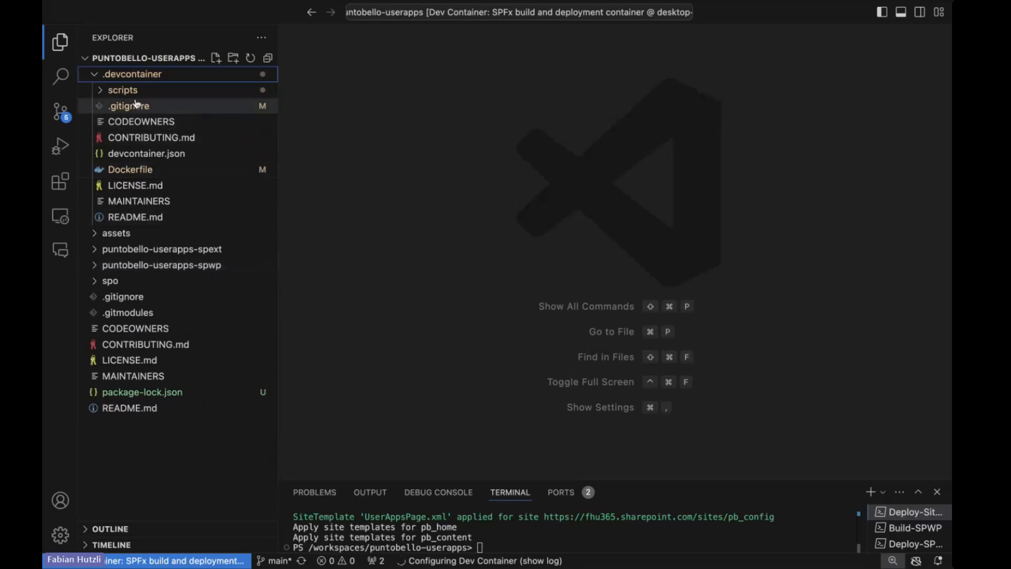
Step: Expand the dev container scripts folder and open Dockerfile, devcontainer.json and config.psm1
click(122, 90)
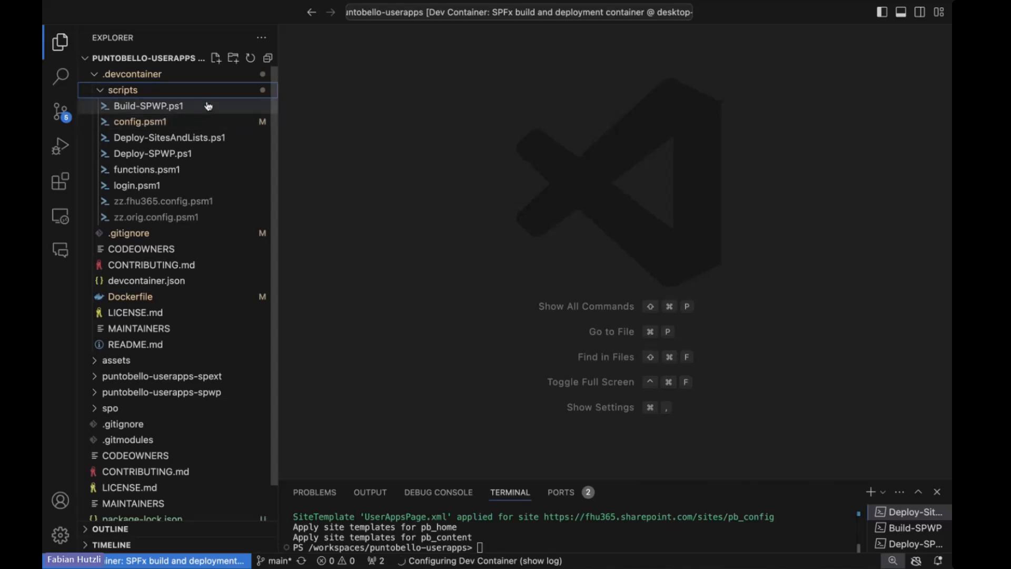
mouse_move(136, 186)
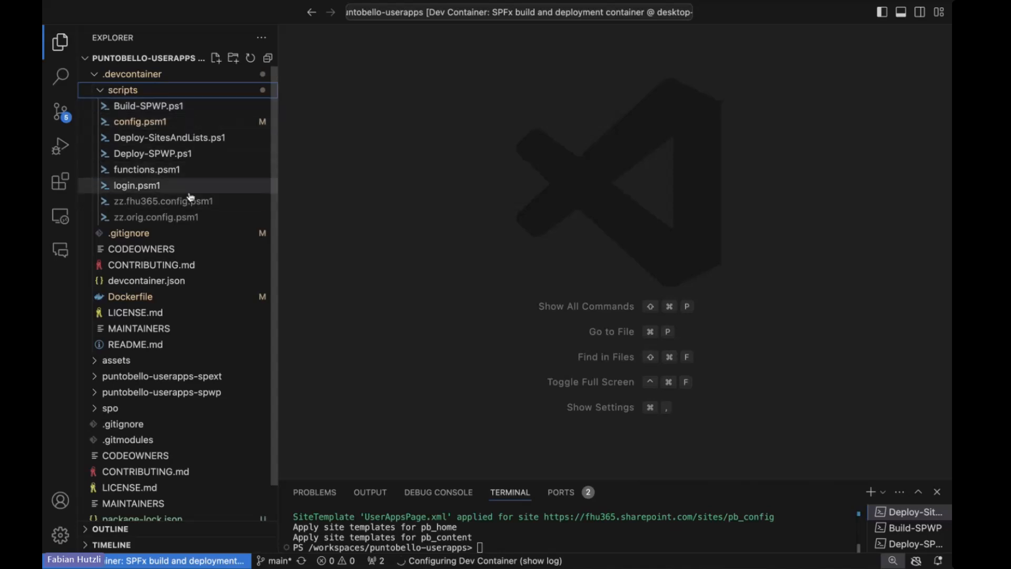
mouse_move(222, 168)
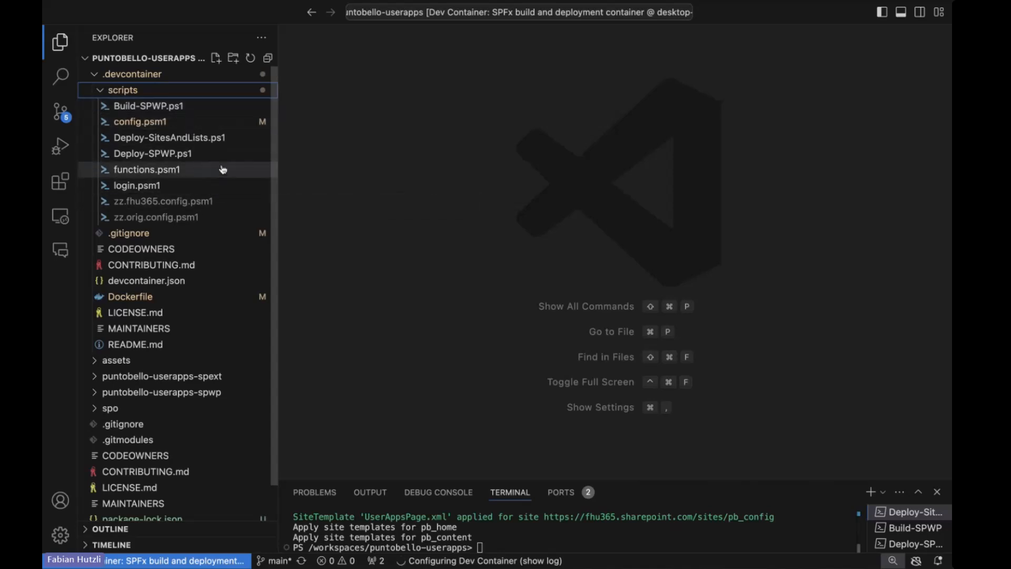
mouse_move(146, 169)
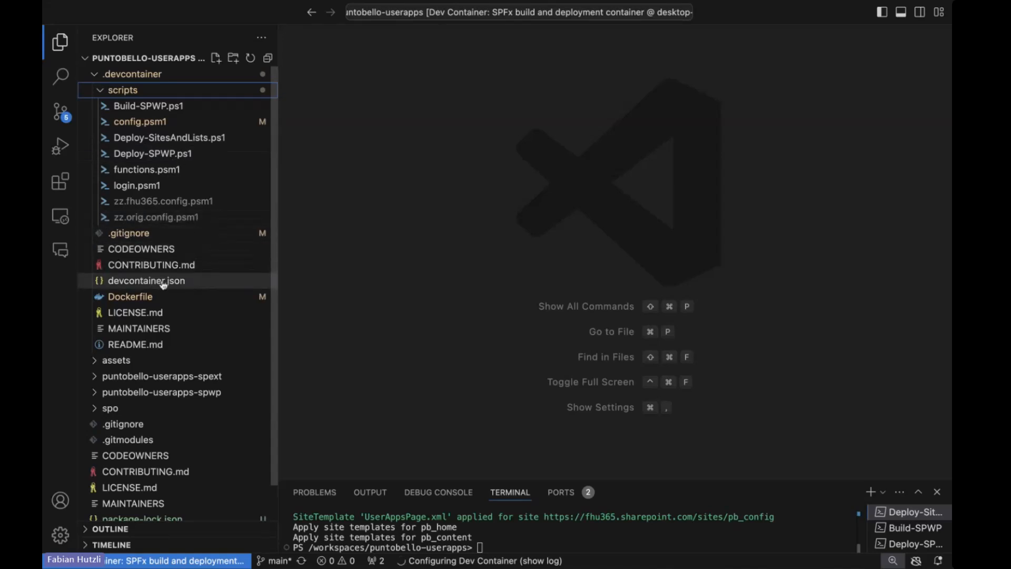
double_click(129, 296)
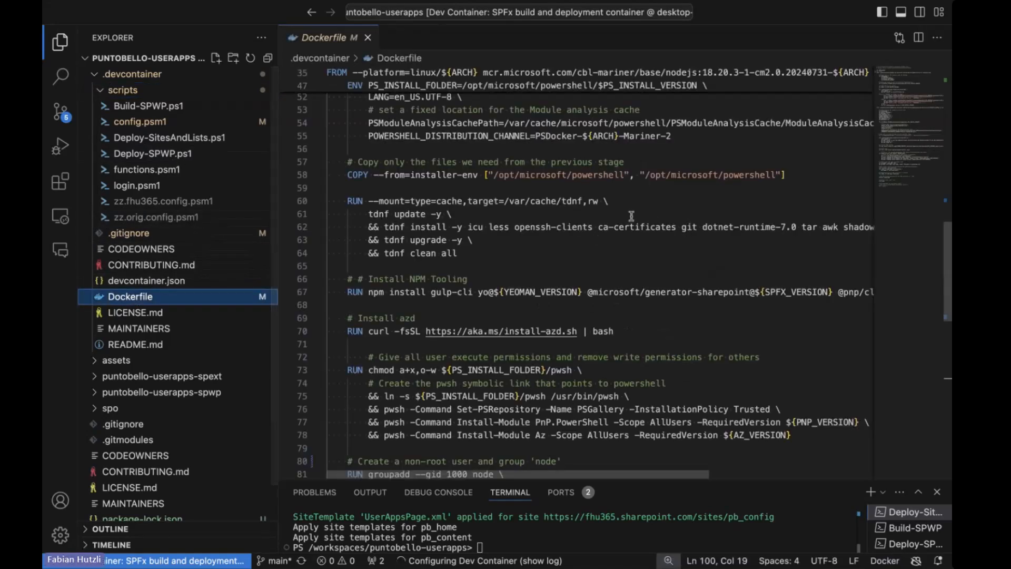
mouse_move(170, 271)
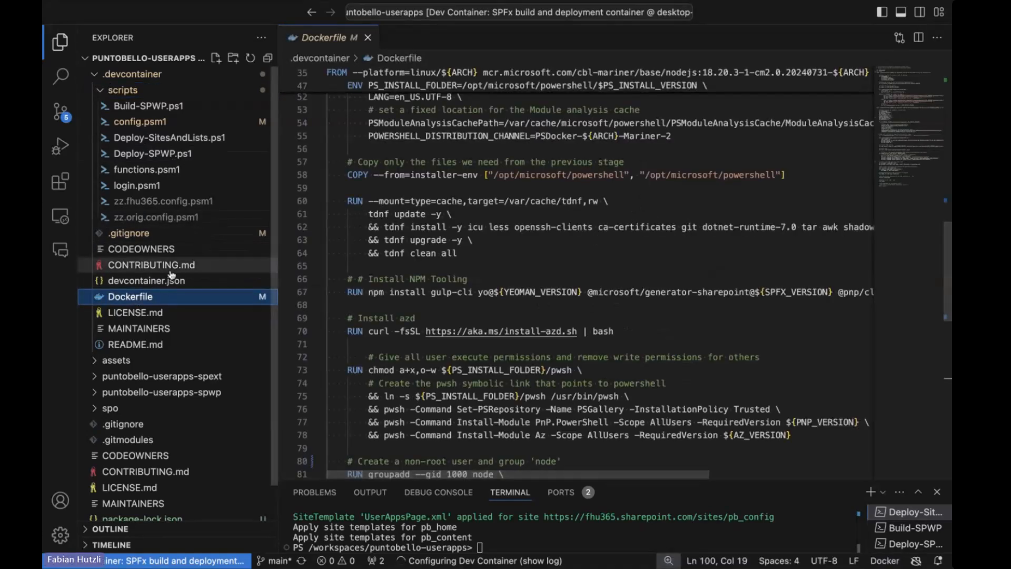
click(146, 280)
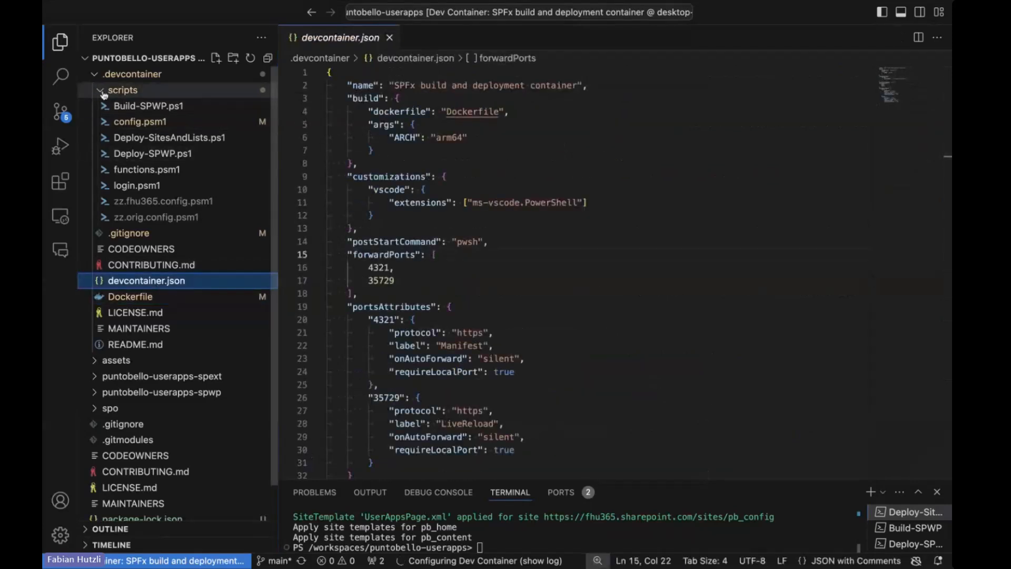
click(140, 121)
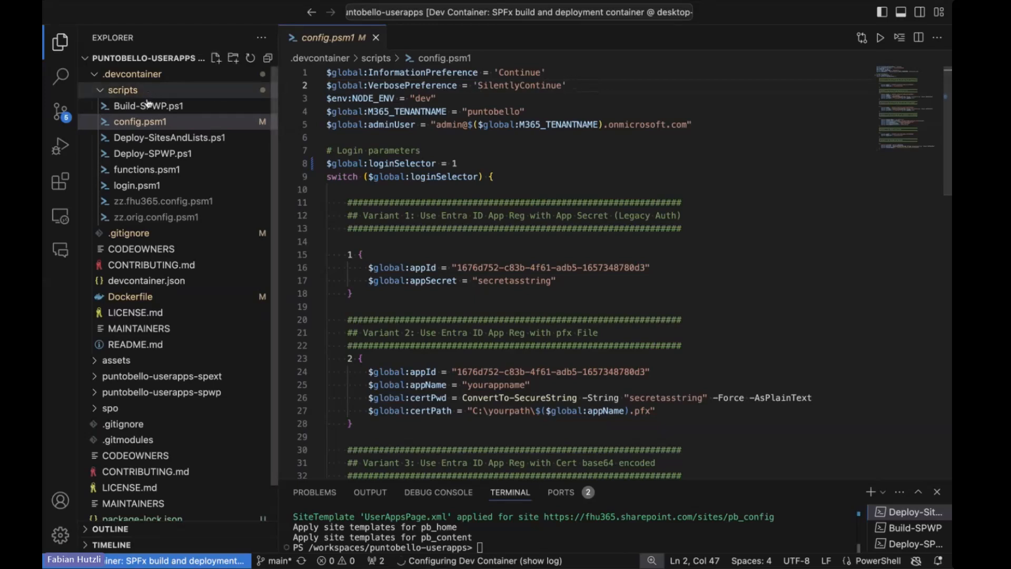
mouse_move(140, 122)
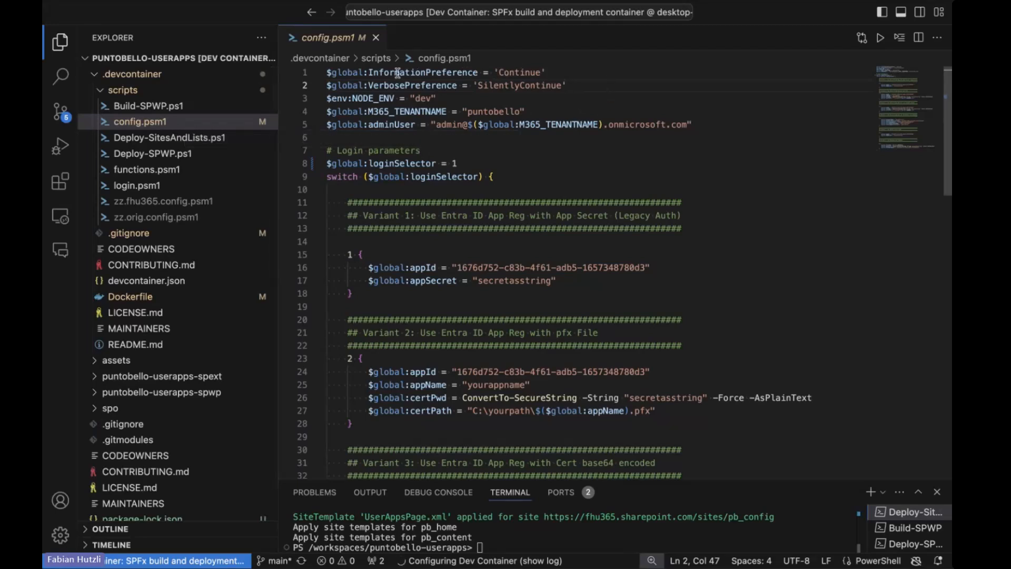
Step: Edit the loginSelector line near the top of config.psm1, leaving the change unsaved
drag(328, 73, 566, 85)
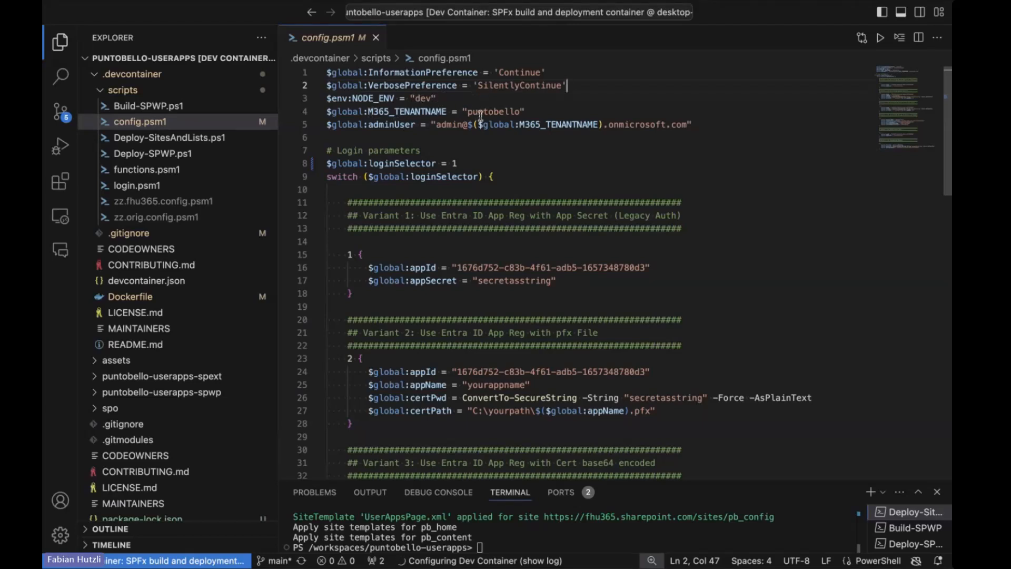
mouse_move(536, 115)
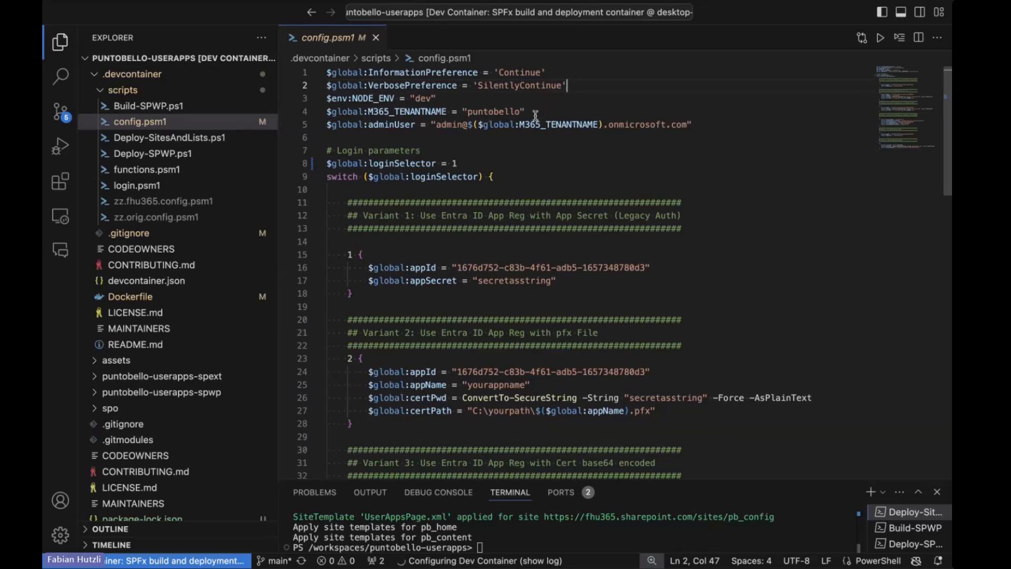
double_click(491, 110)
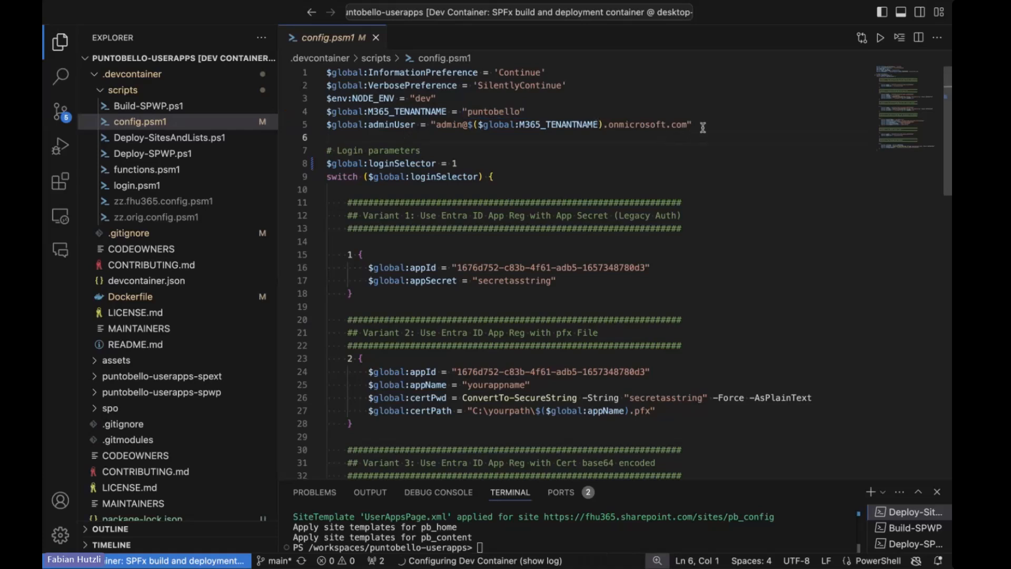
click(453, 124)
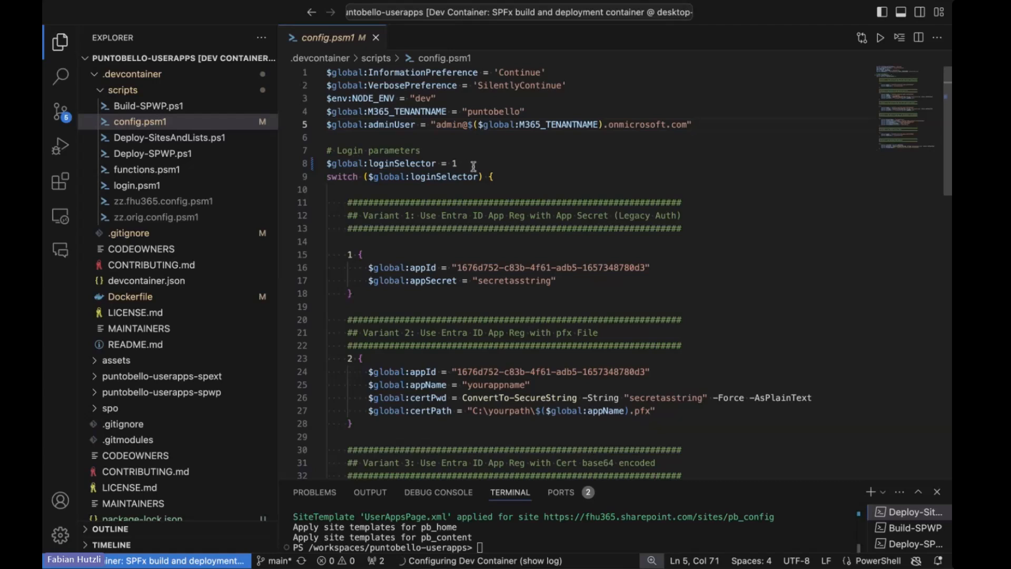
Step: Scroll through the switch block to reveal login Variants 2–4 with the KeyVault parameters
scroll(down, 3)
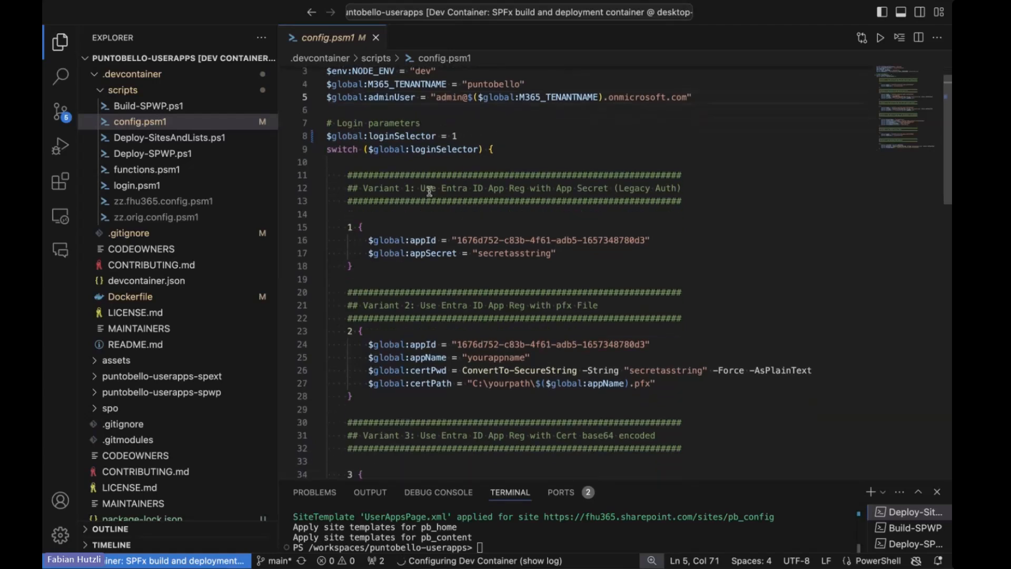
mouse_move(522, 188)
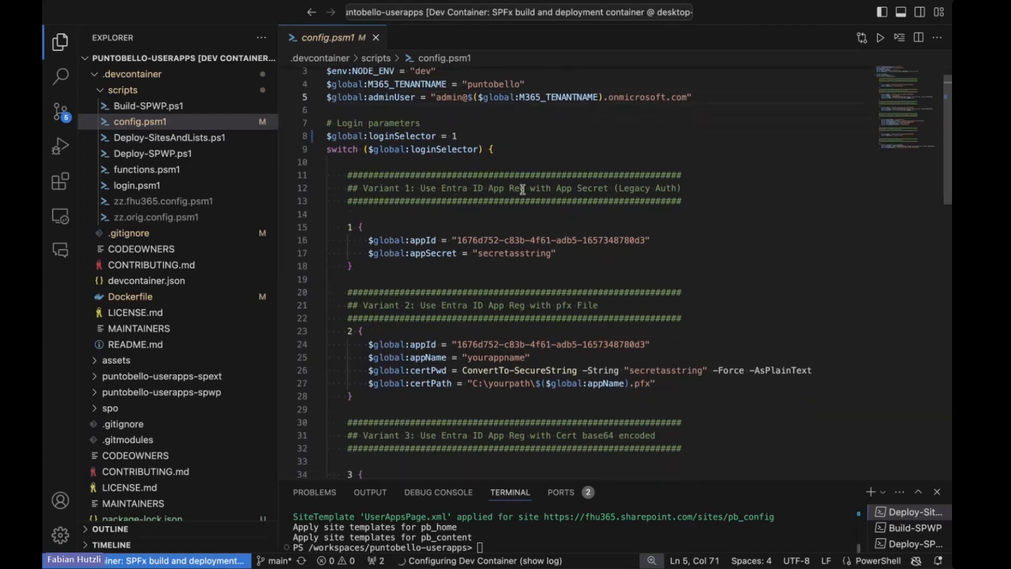
scroll(down, 3)
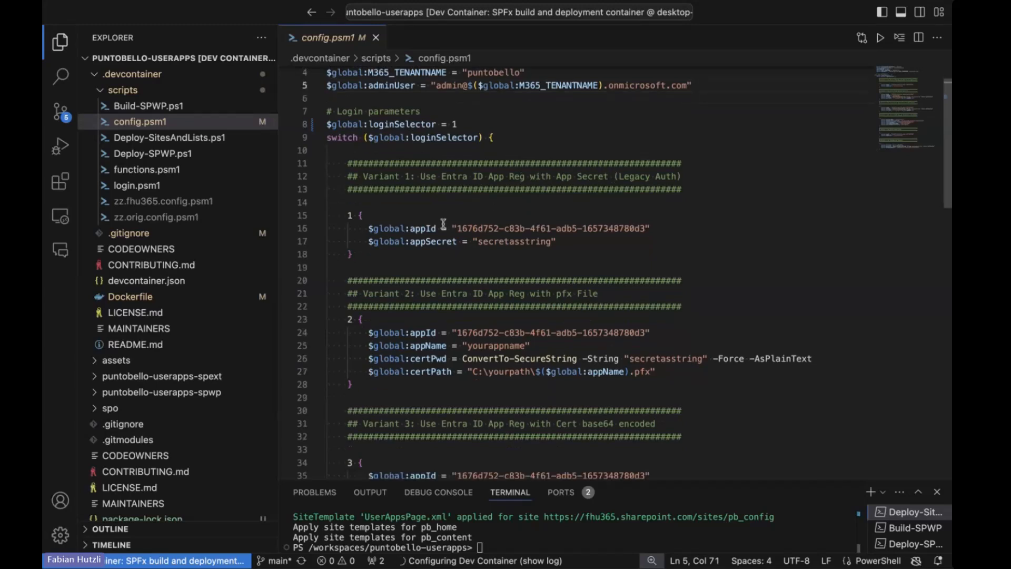
scroll(down, 3)
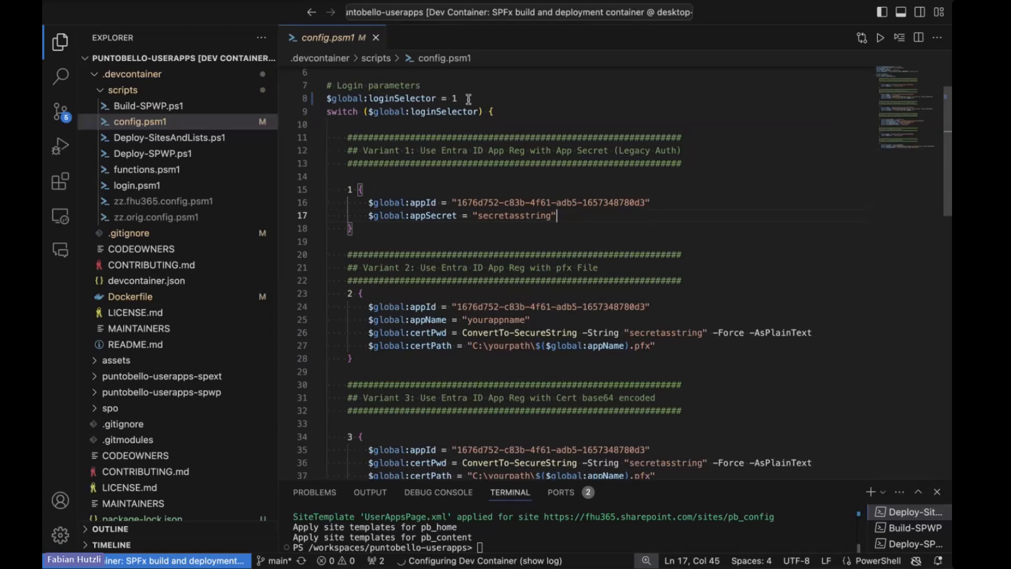
scroll(down, 3)
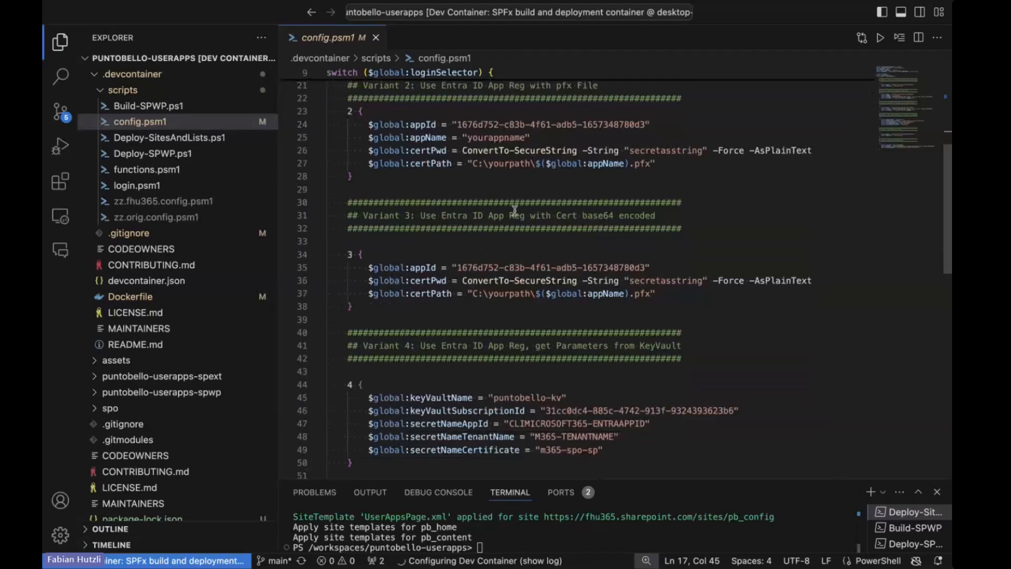
mouse_move(517, 218)
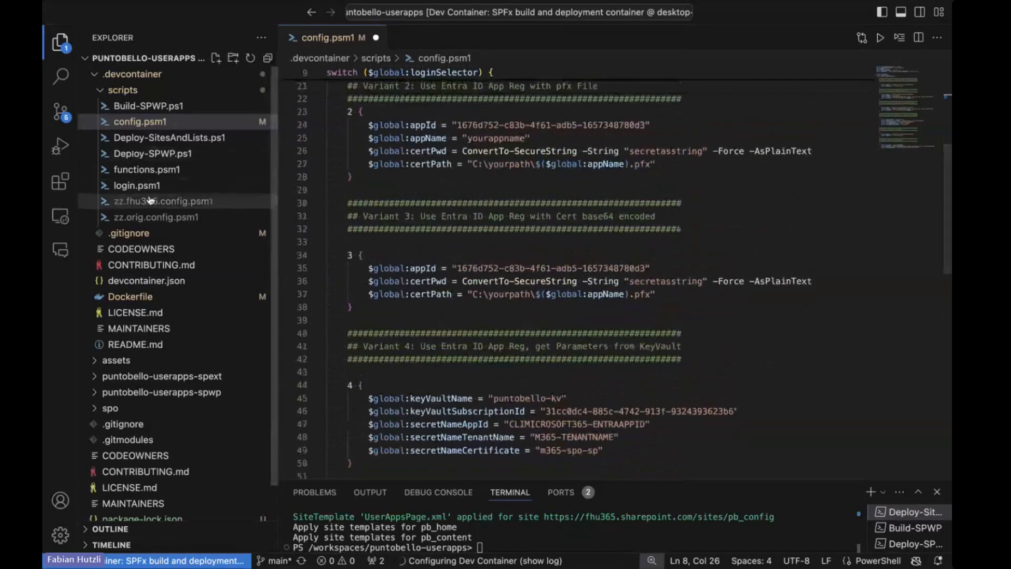
Step: Open login.psm1, read through each variant's credential block, then close it
click(136, 185)
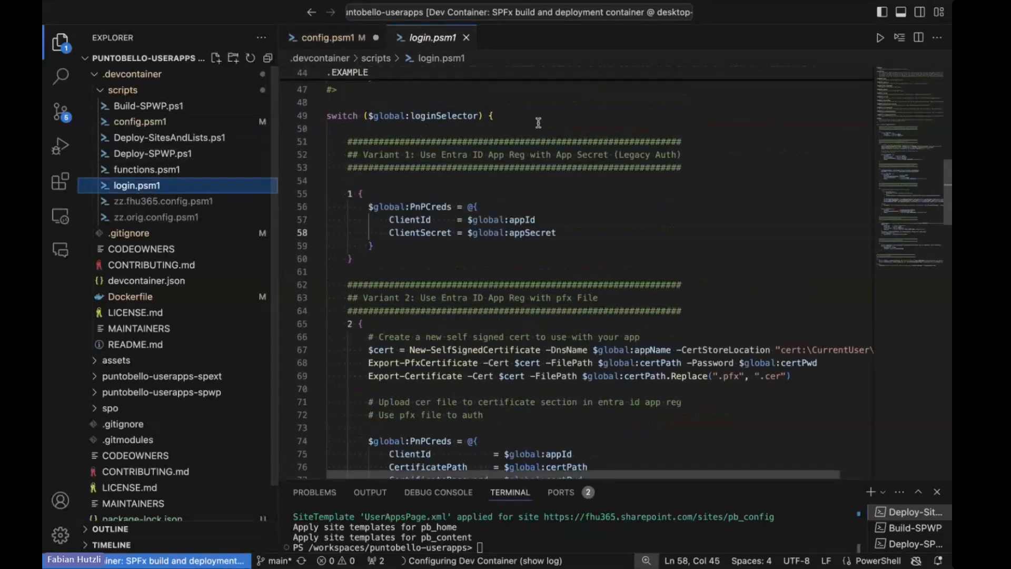
scroll(down, 3)
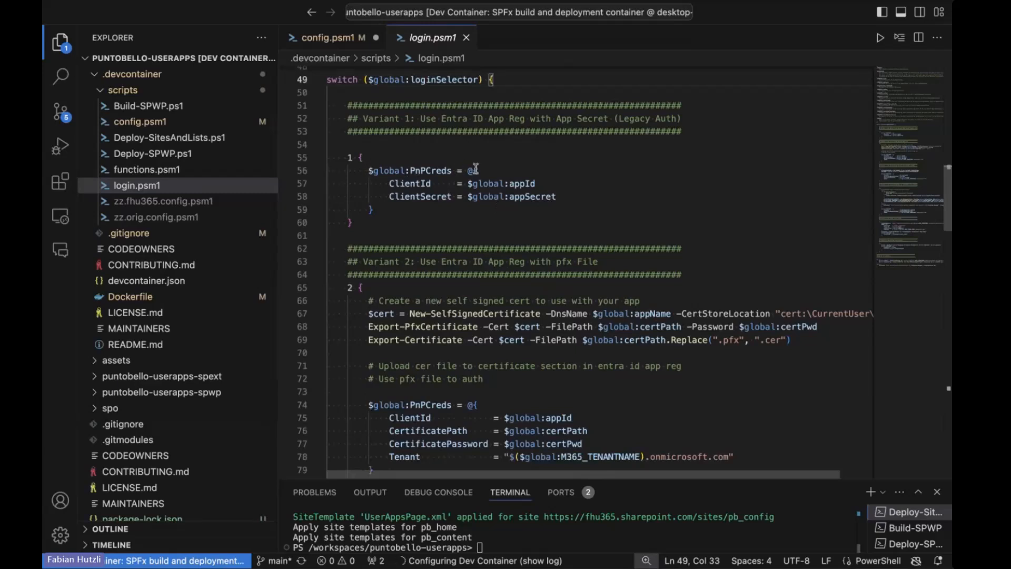
mouse_move(513, 173)
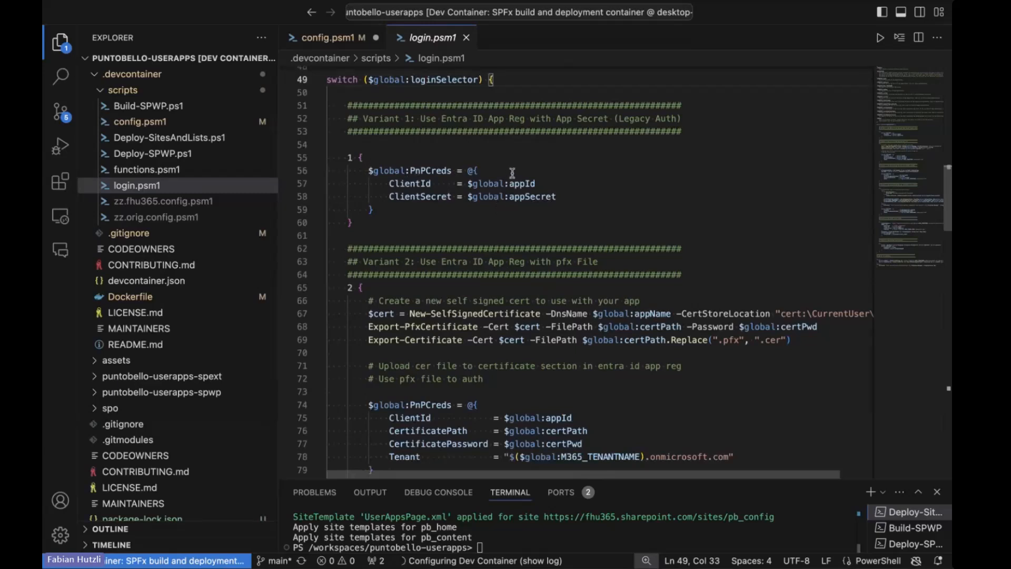
scroll(down, 3)
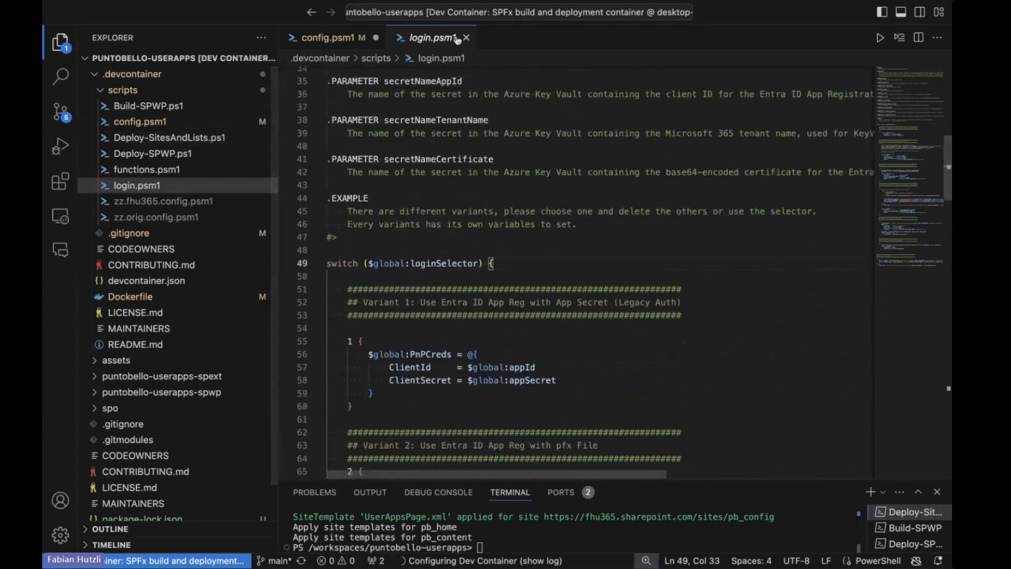
click(130, 296)
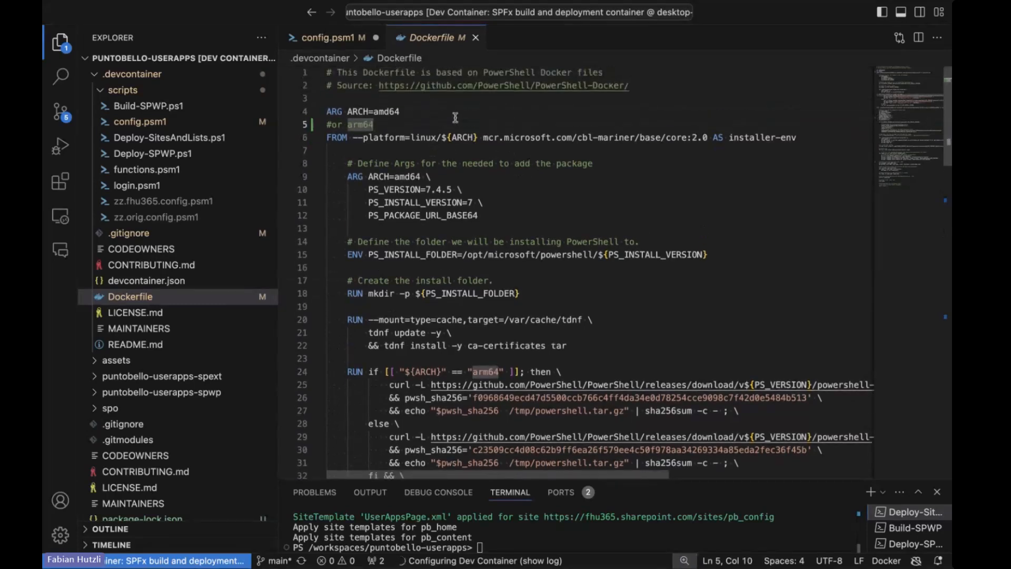
mouse_move(811, 137)
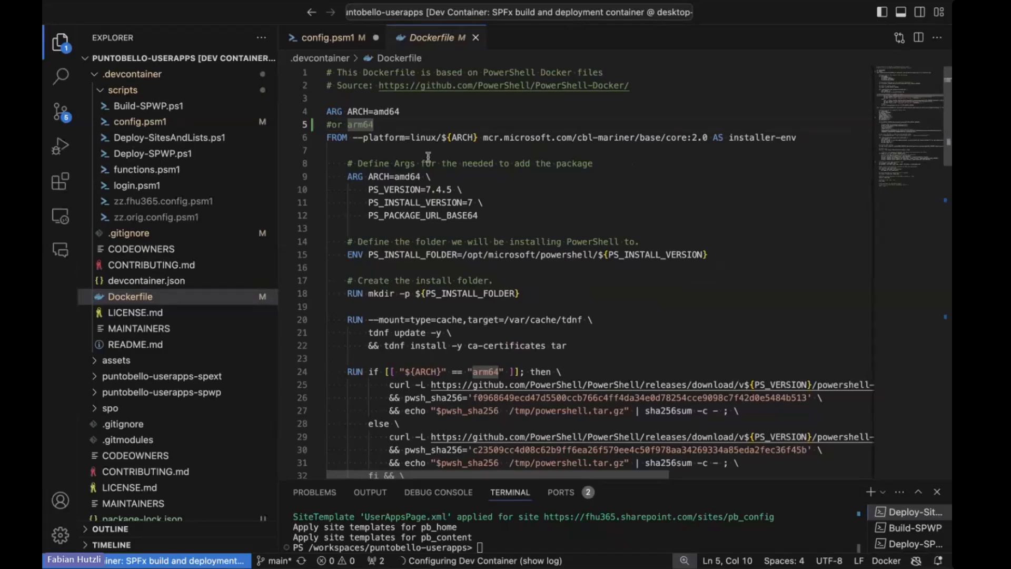
Step: Read the Dockerfile's tool versions and npm and azd install stages
scroll(down, 3)
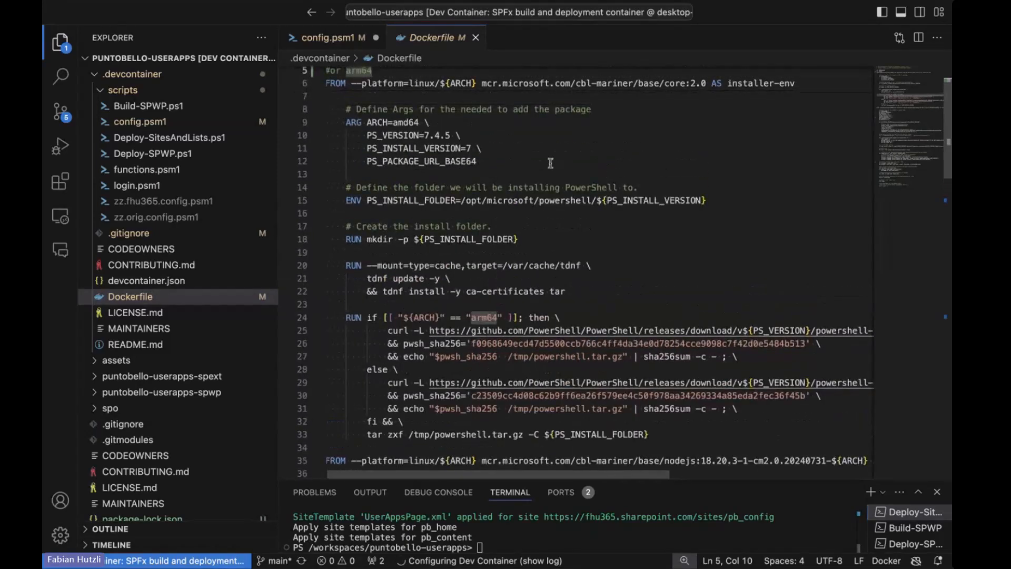
mouse_move(525, 160)
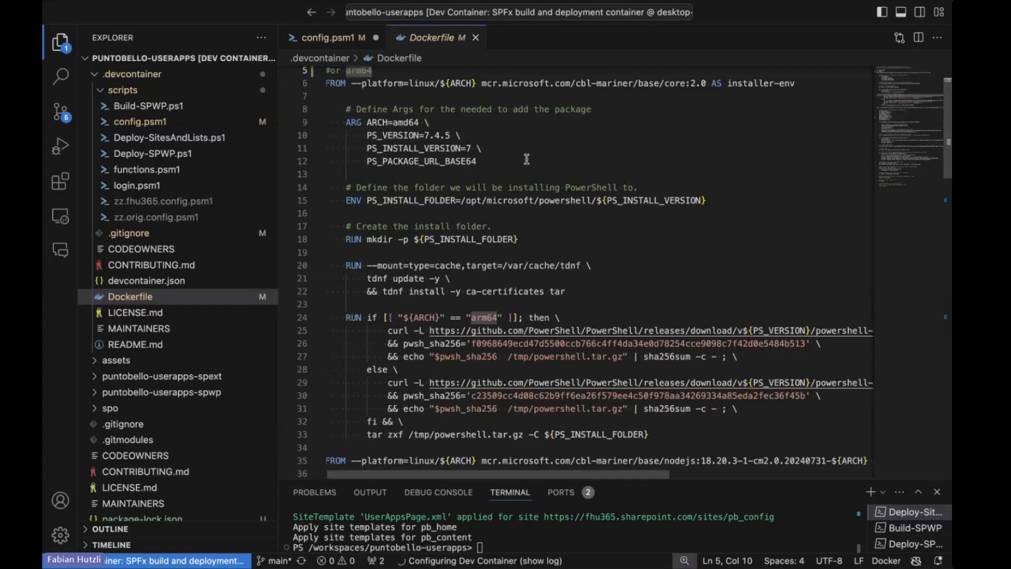
scroll(down, 3)
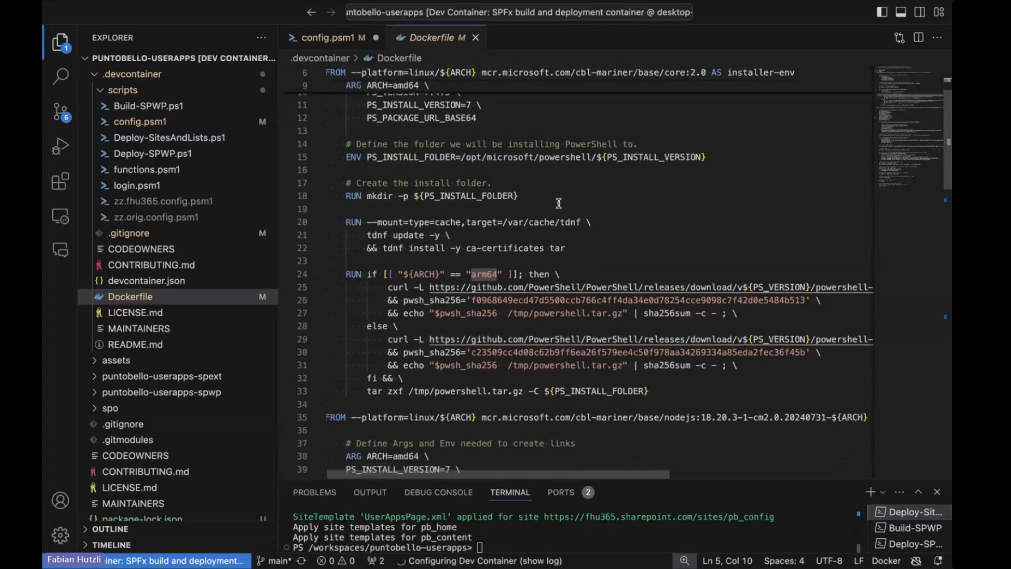
scroll(down, 3)
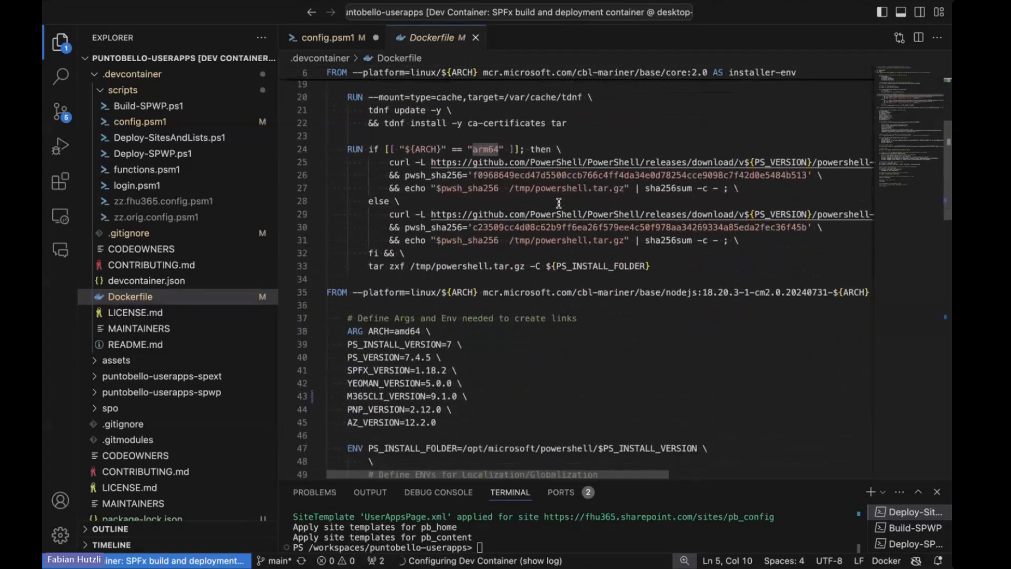
scroll(down, 3)
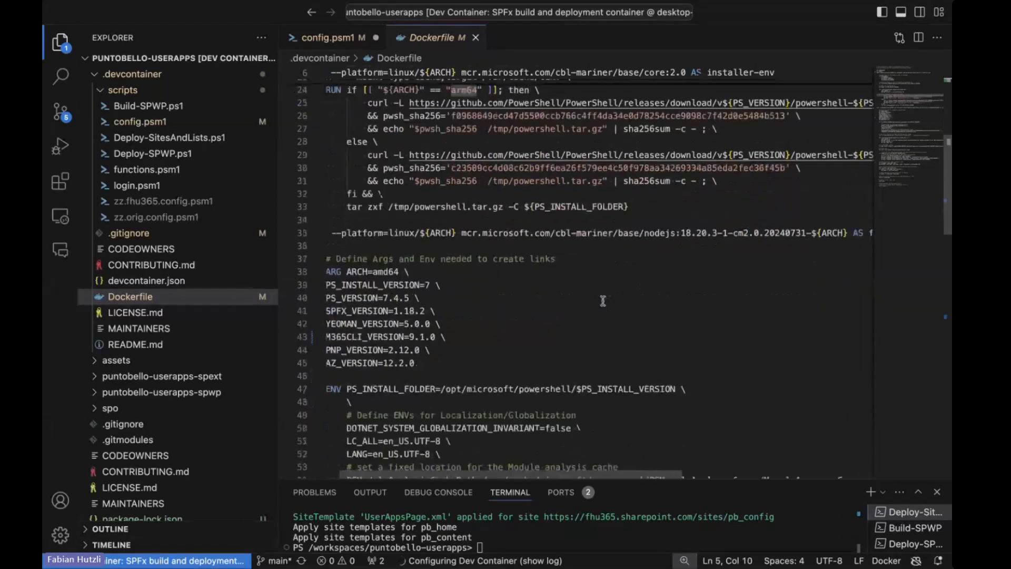
scroll(down, 3)
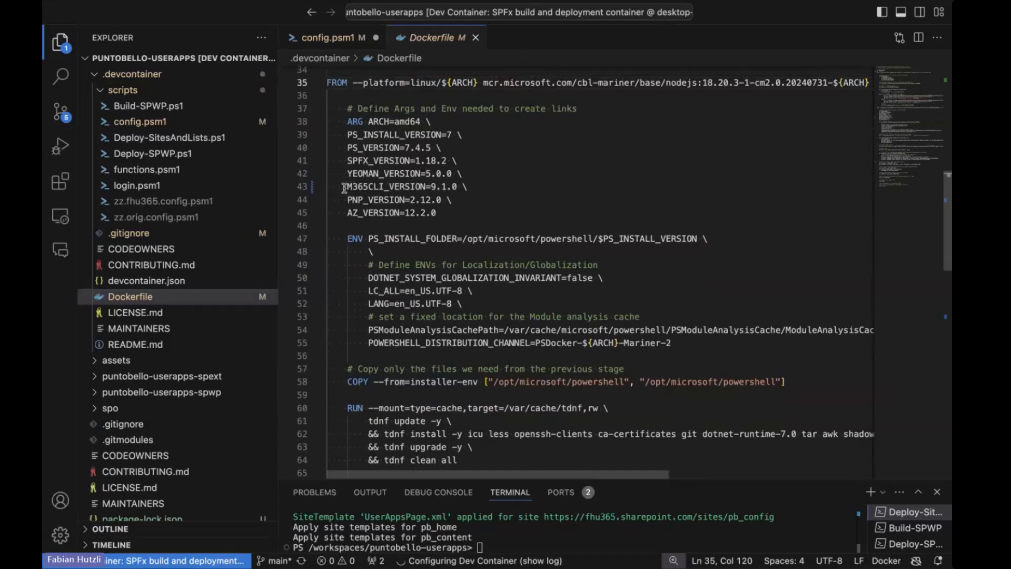
scroll(down, 3)
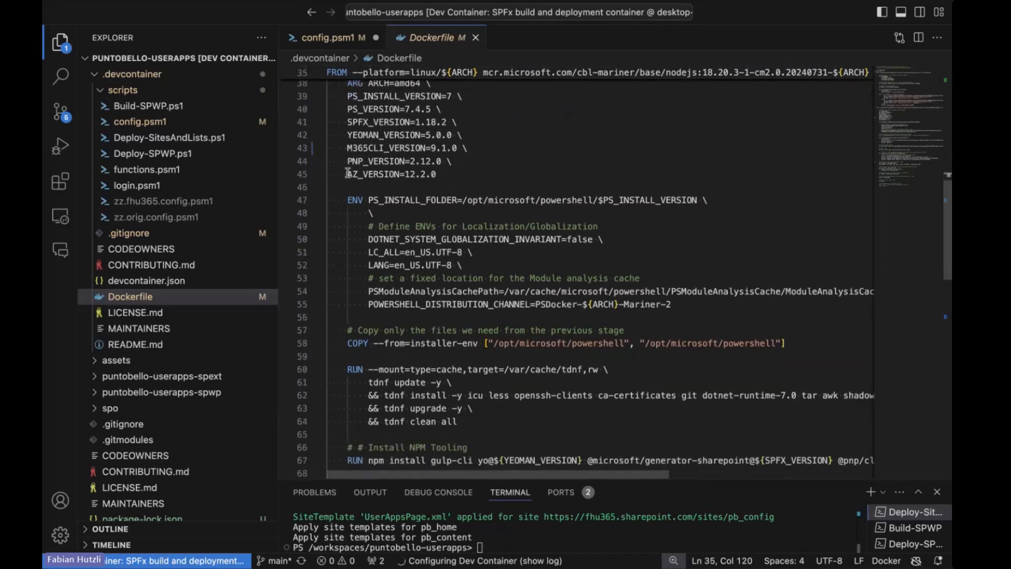
Step: Continue to the non-root node user and the final pwsh default shell CMD line
scroll(down, 3)
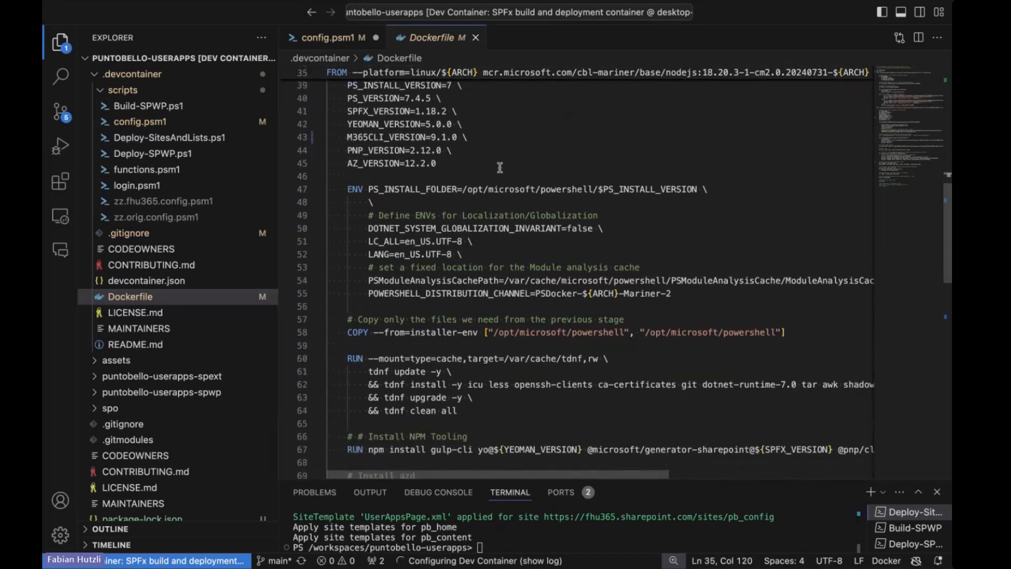
scroll(down, 3)
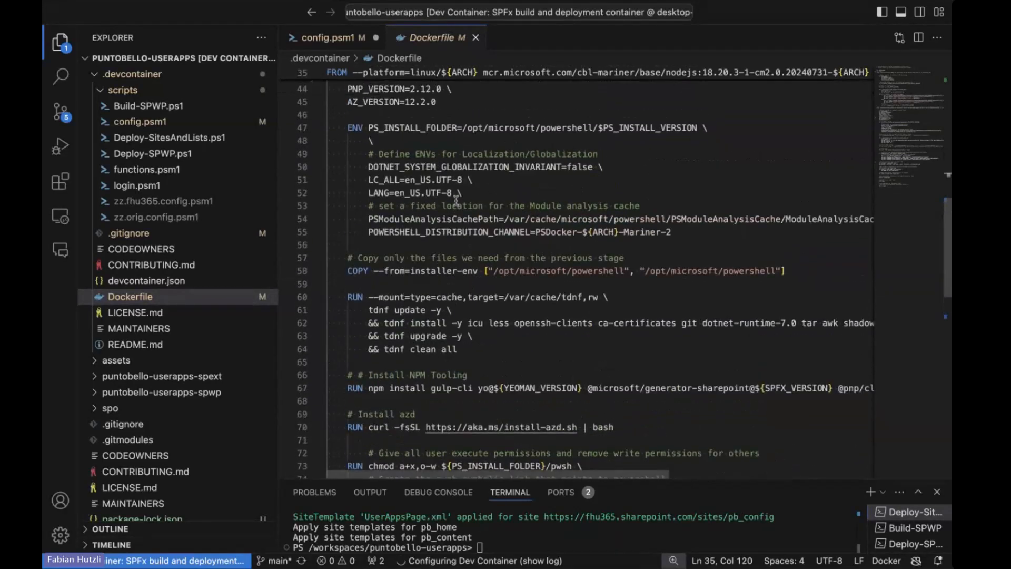
scroll(down, 3)
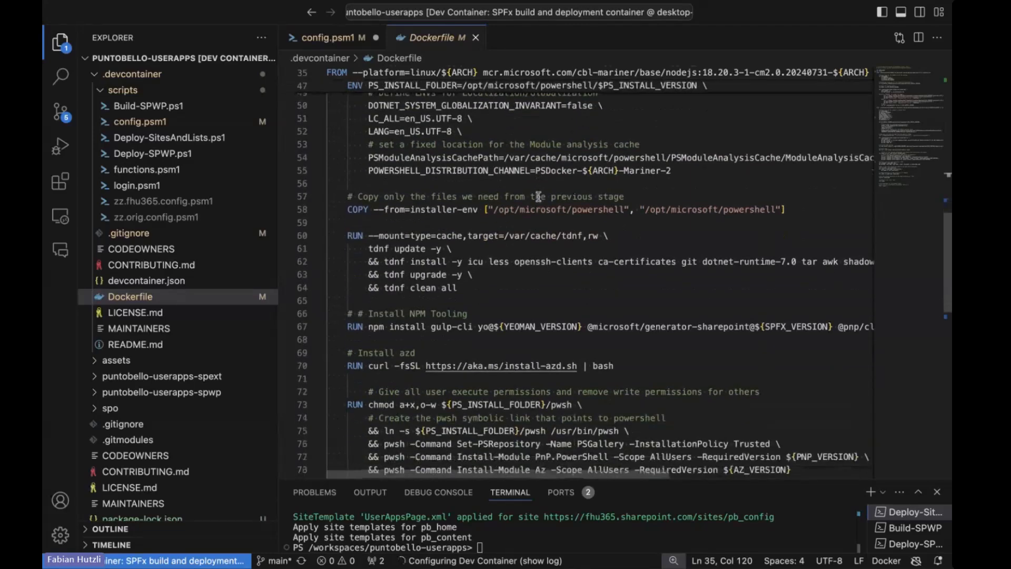
scroll(down, 3)
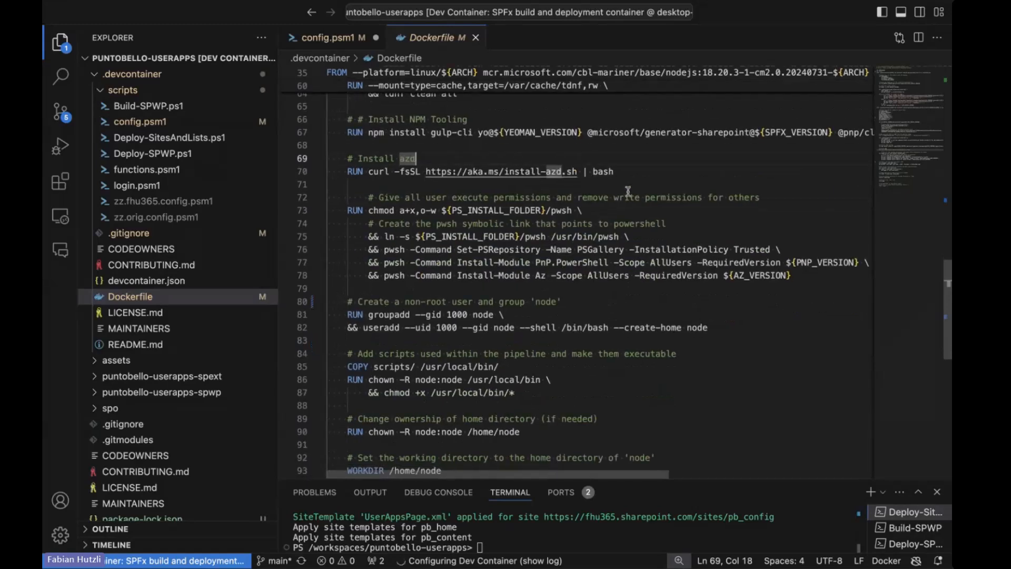
scroll(down, 3)
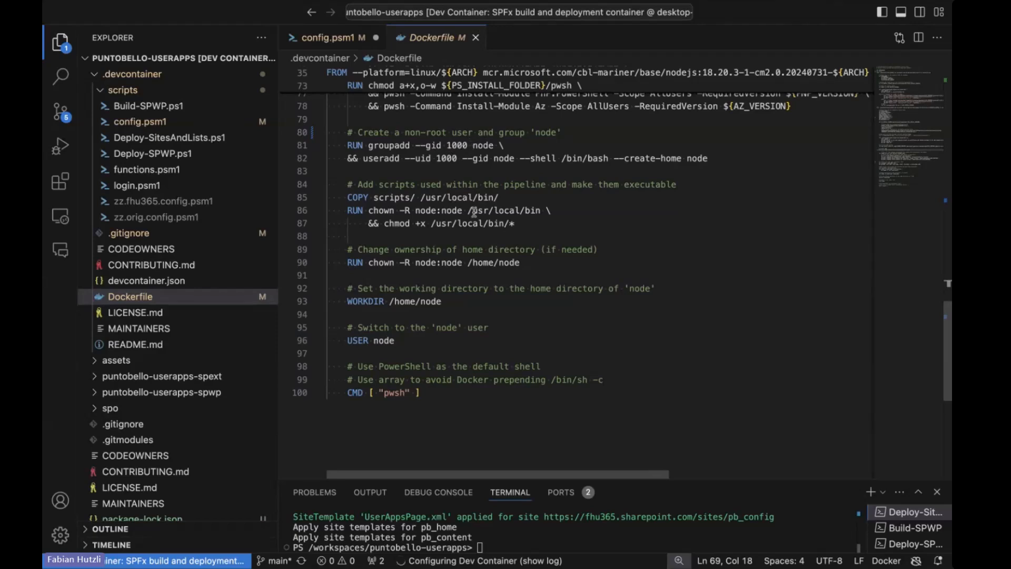
scroll(down, 3)
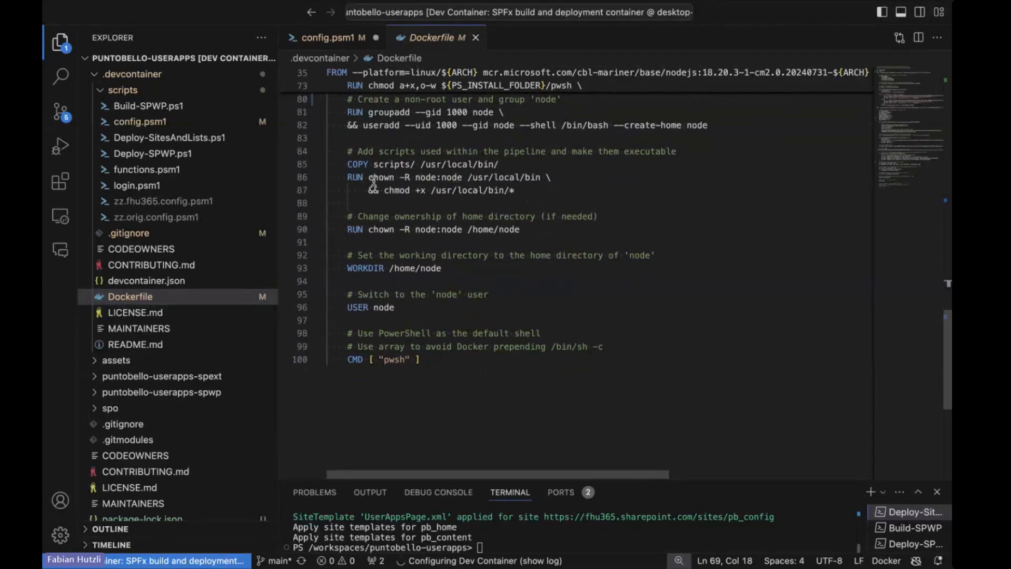
mouse_move(468, 247)
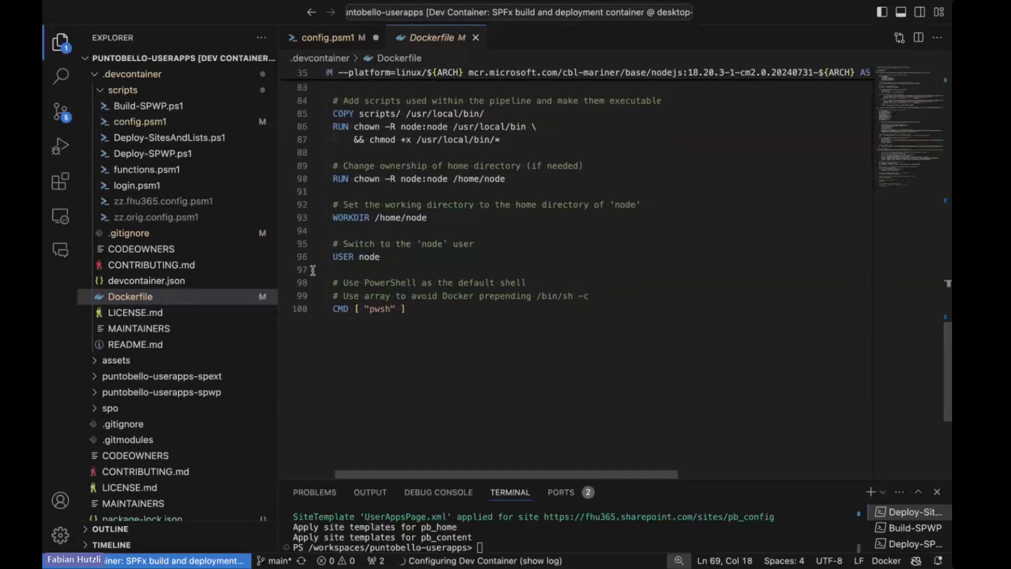
click(147, 280)
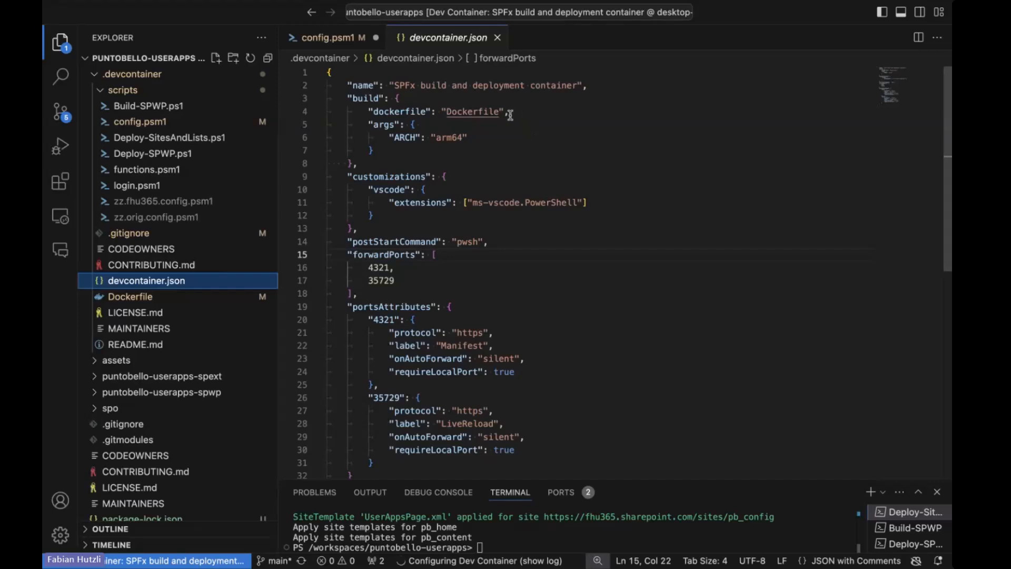
double_click(473, 112)
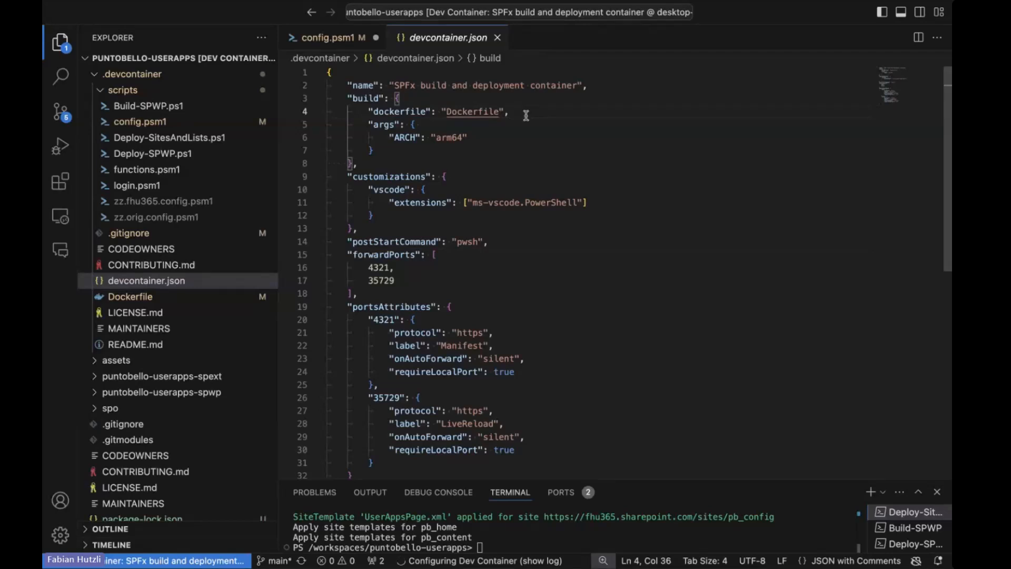
mouse_move(368, 124)
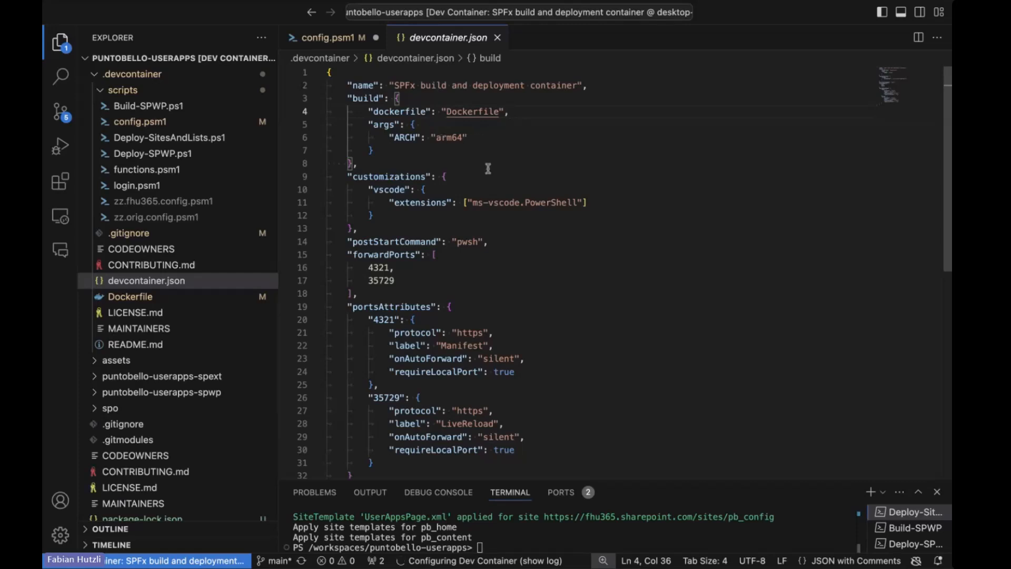
scroll(down, 3)
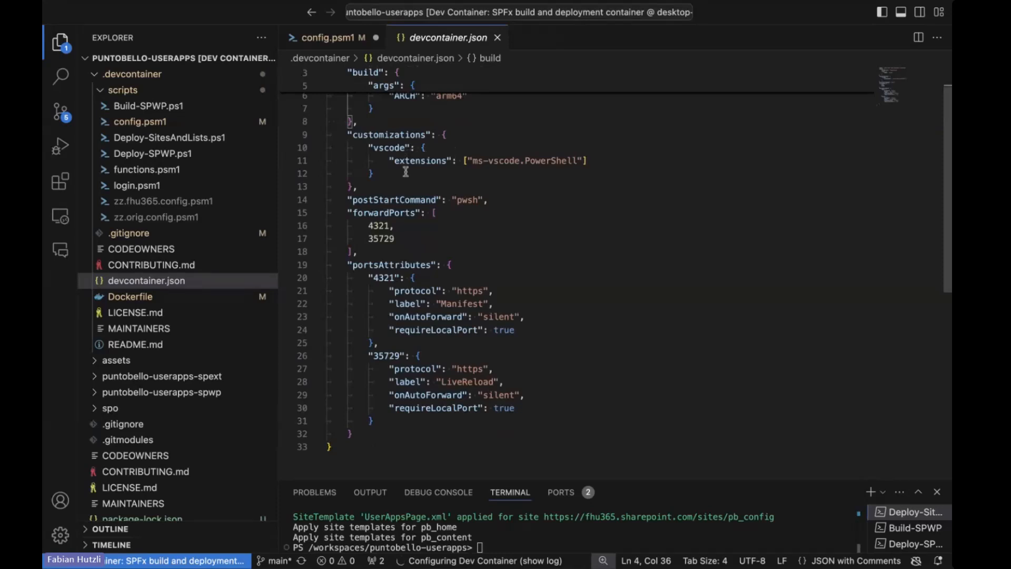
mouse_move(445, 172)
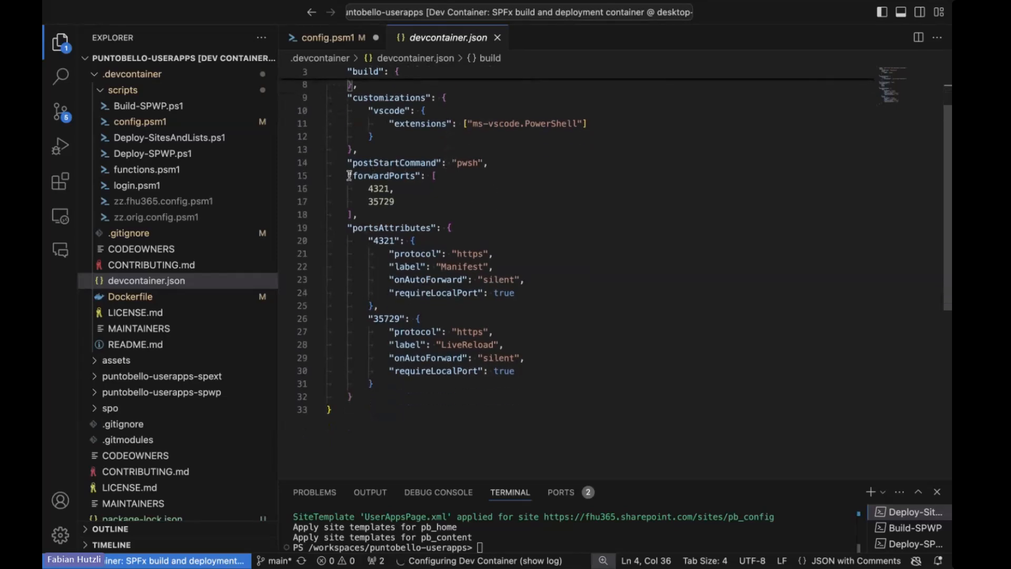
click(397, 189)
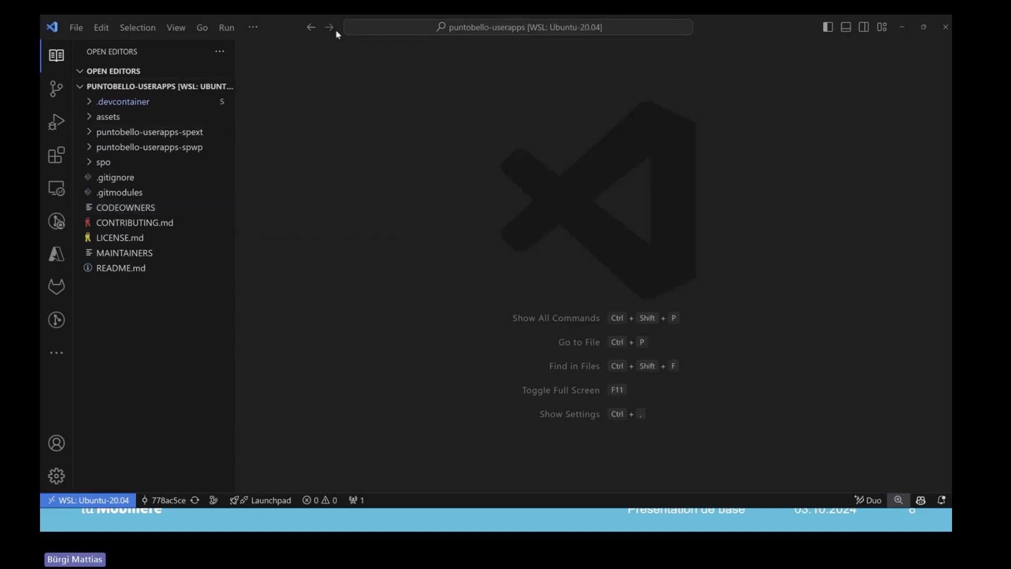
mouse_move(162, 169)
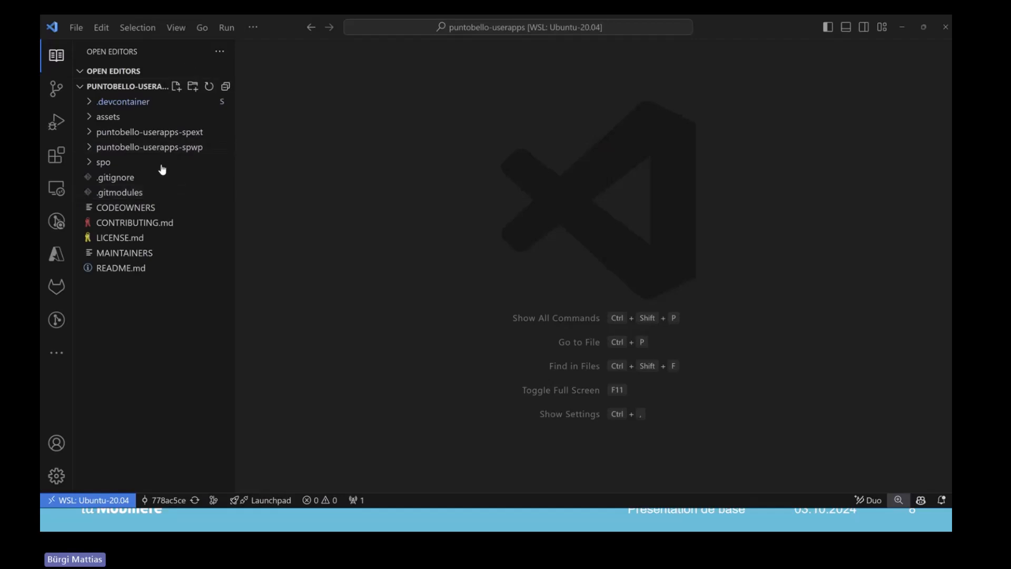
mouse_move(177, 160)
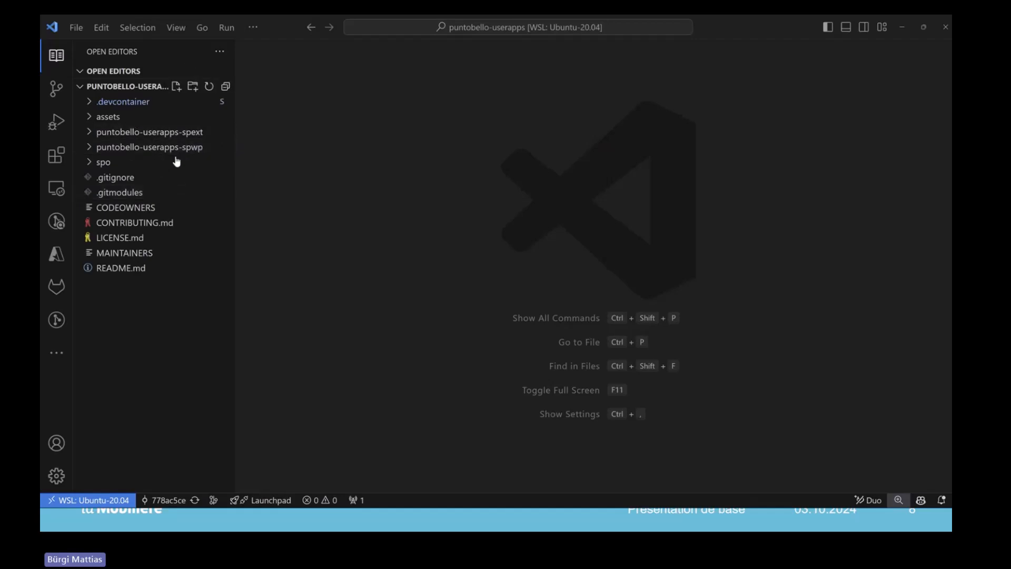
mouse_move(103, 162)
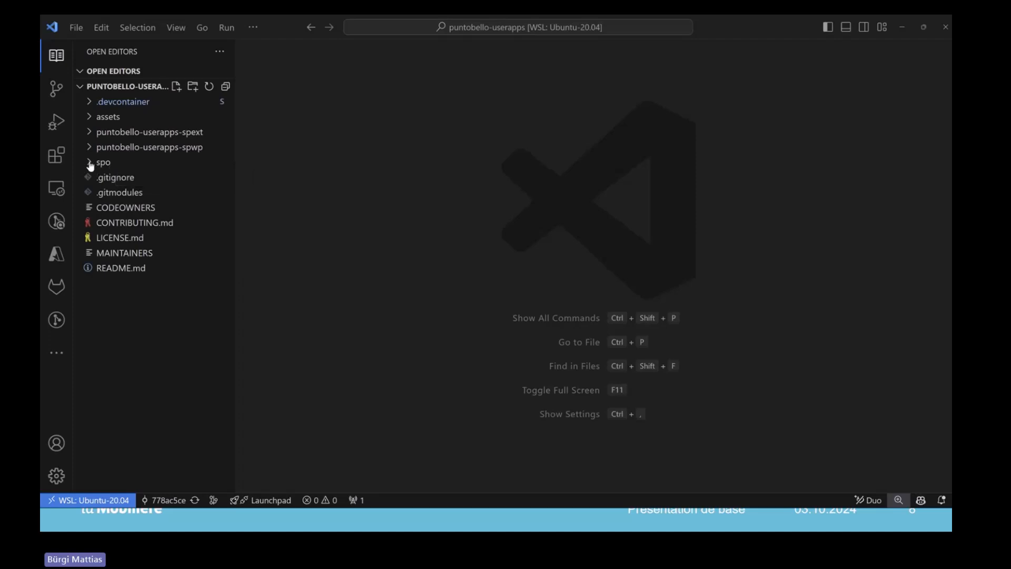
Step: Expand the spo folder to reveal its assets subfolder and solutions.json
click(103, 162)
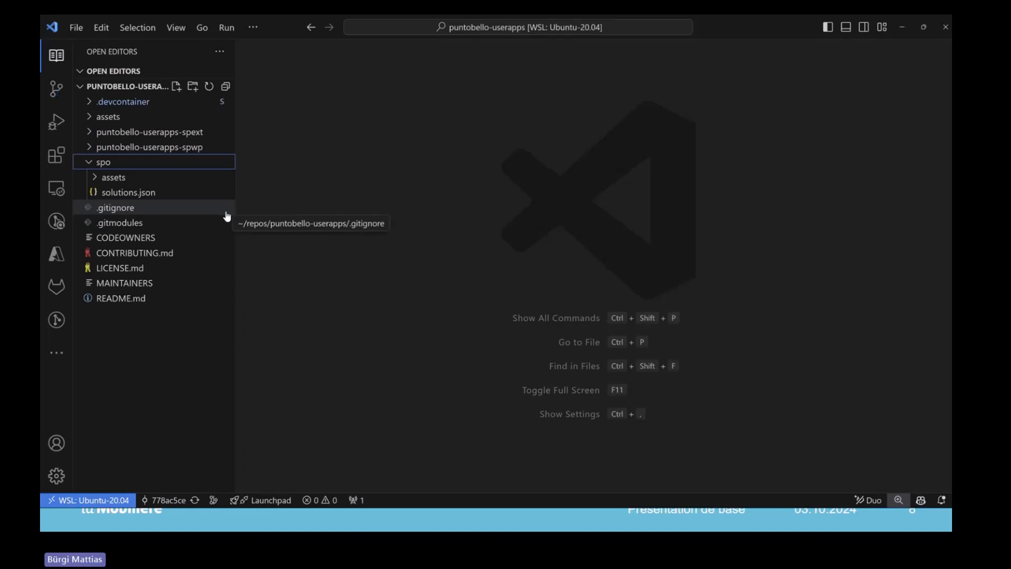
mouse_move(459, 219)
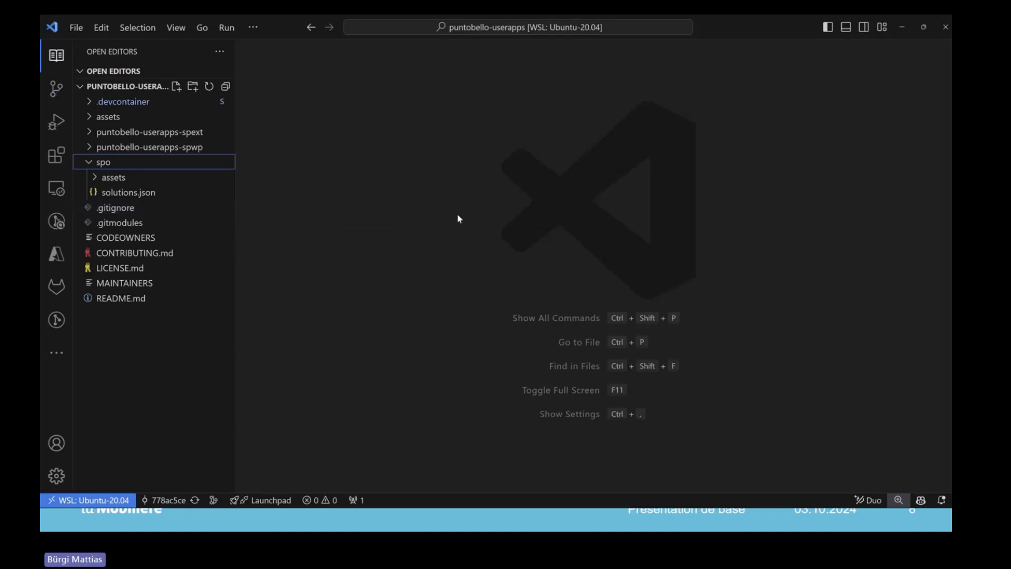
mouse_move(259, 215)
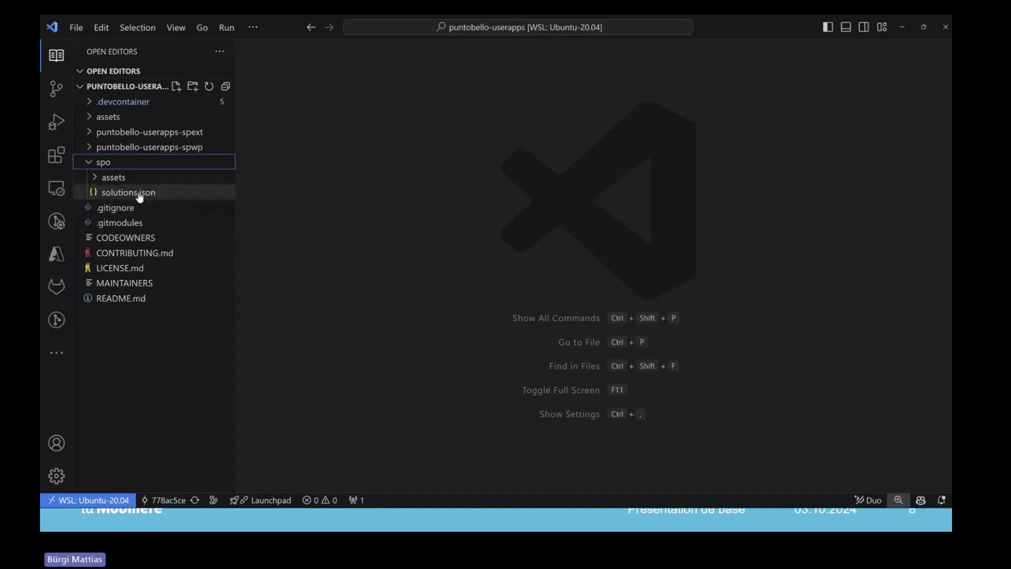
Step: Open spo/solutions.json and read the pb_config site's solutions and templates down to pb_home
double_click(128, 192)
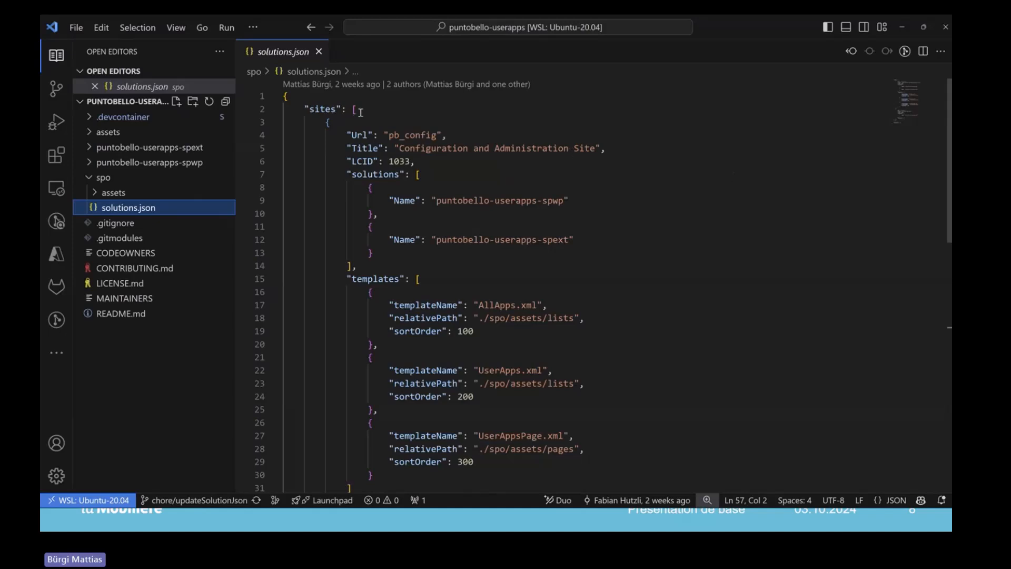
mouse_move(464, 139)
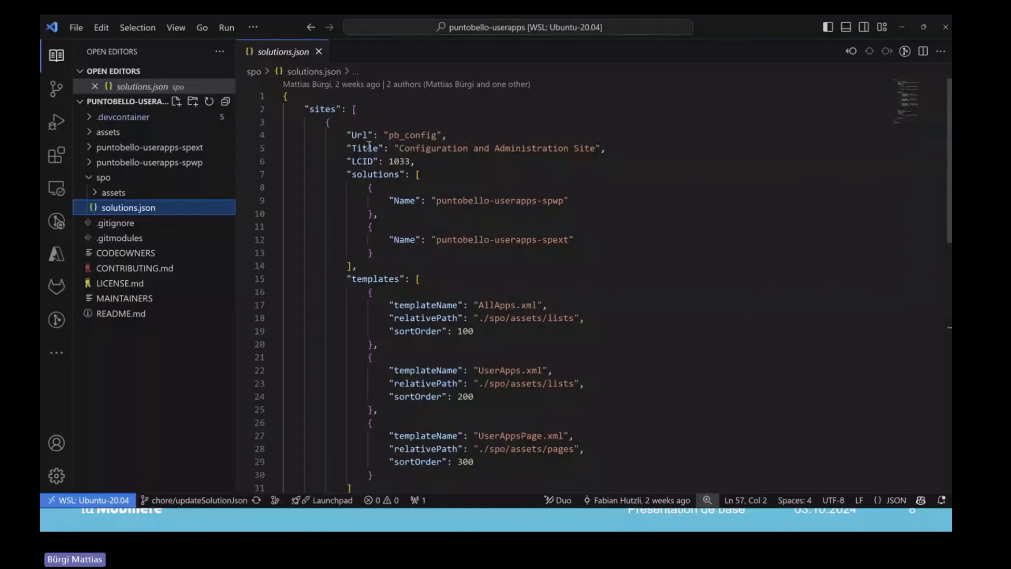
mouse_move(606, 157)
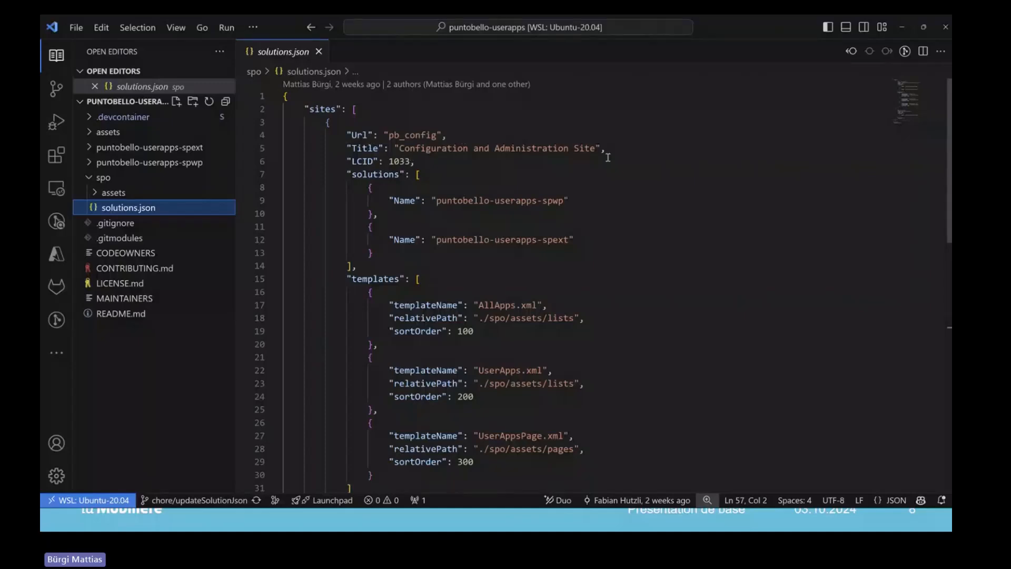
mouse_move(650, 155)
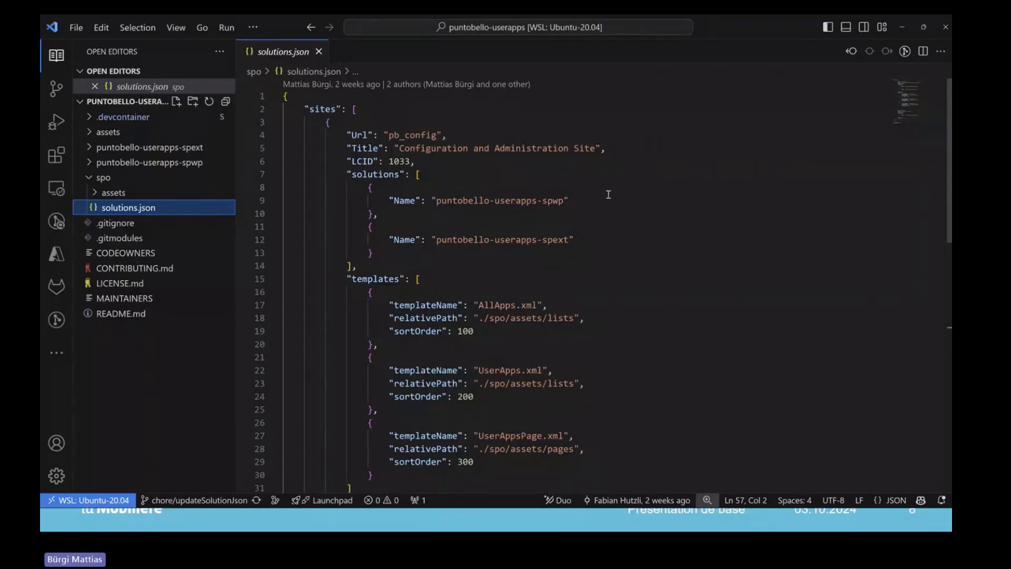
scroll(down, 3)
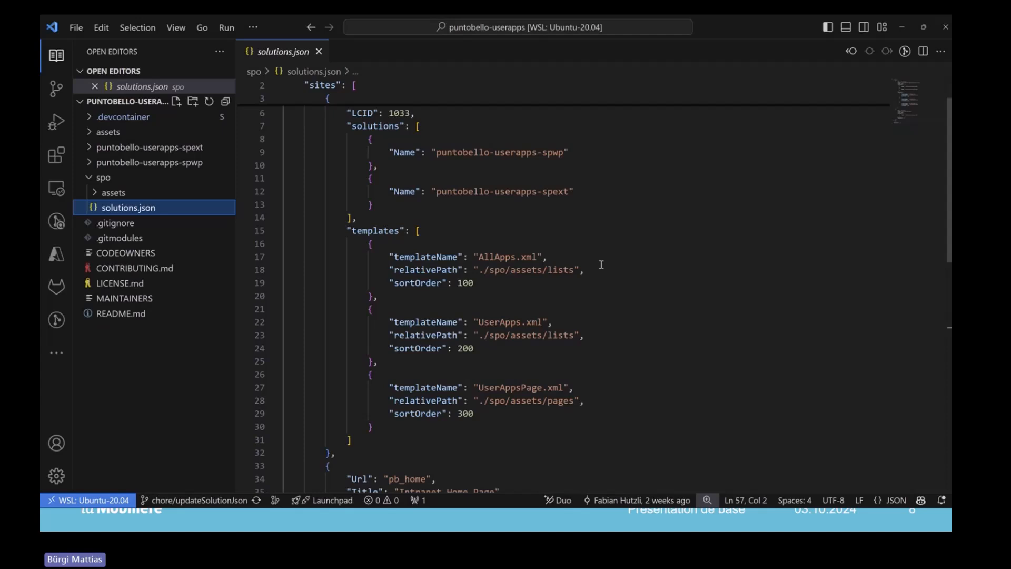
mouse_move(592, 264)
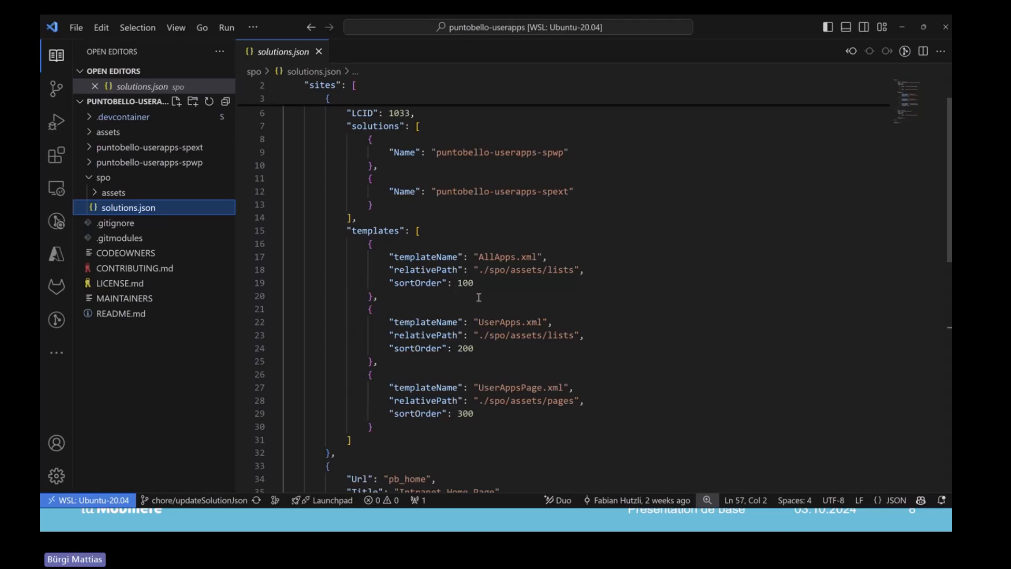
mouse_move(606, 352)
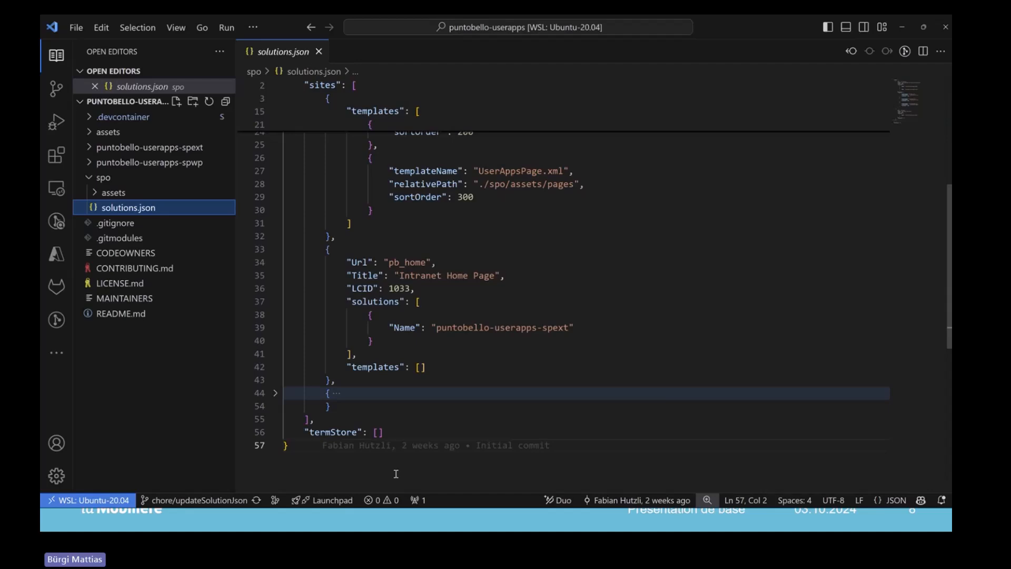
mouse_move(714, 458)
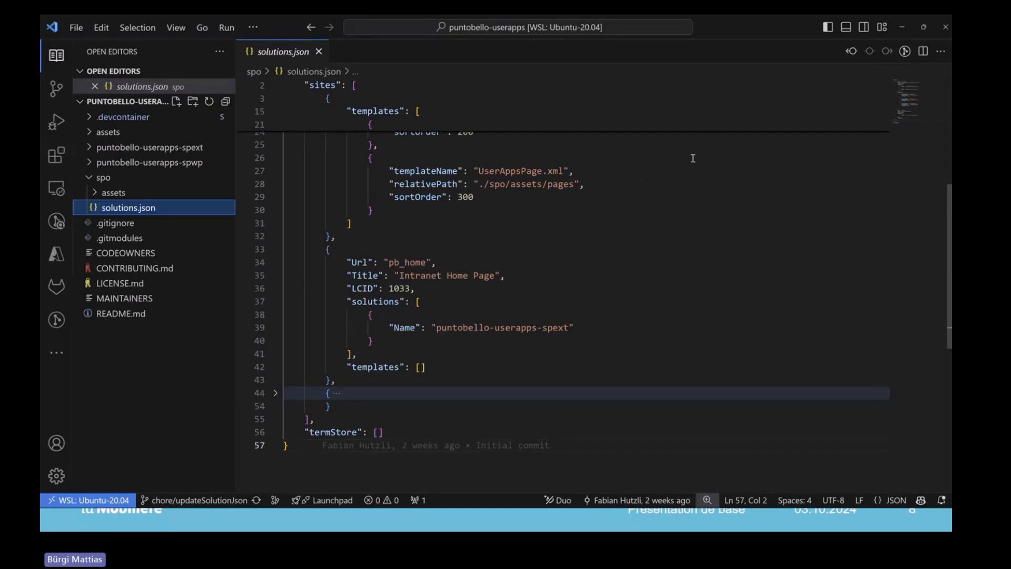
mouse_move(381, 488)
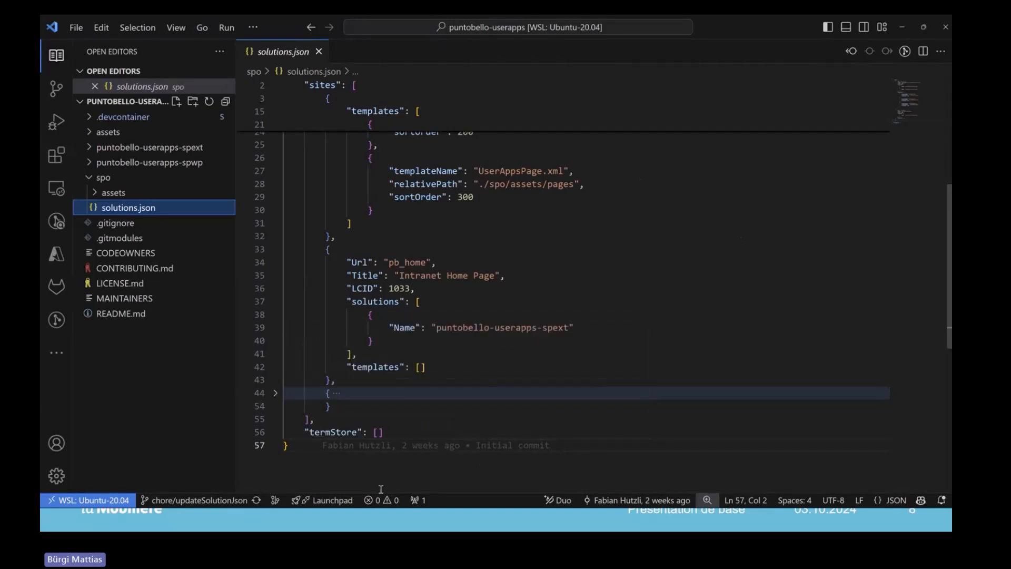
mouse_move(114, 222)
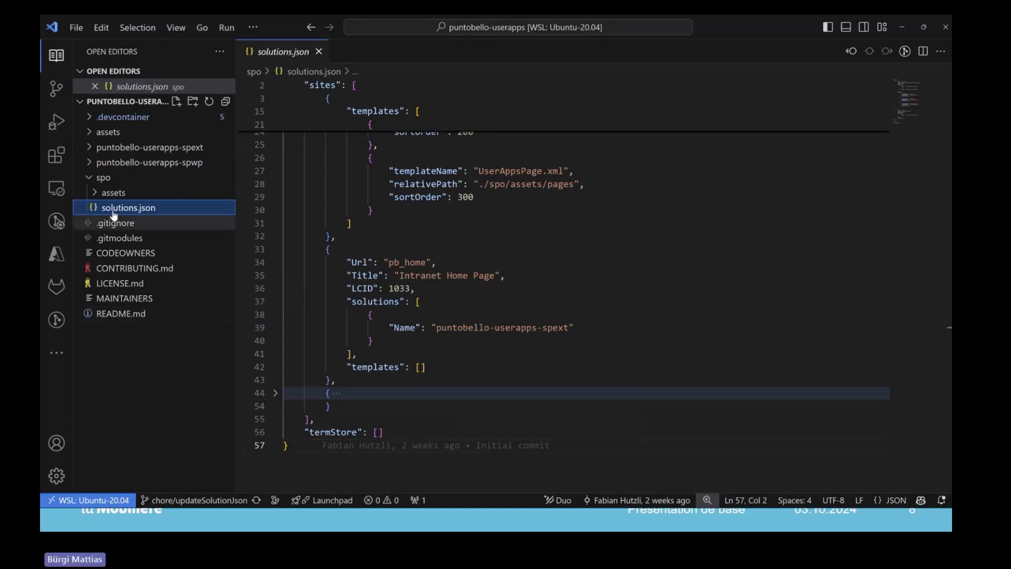
Step: Expand spo assets to show AllApps.xml, UserApps.xml and UserAppsPage.xml, then expand .devcontainer scripts
click(113, 192)
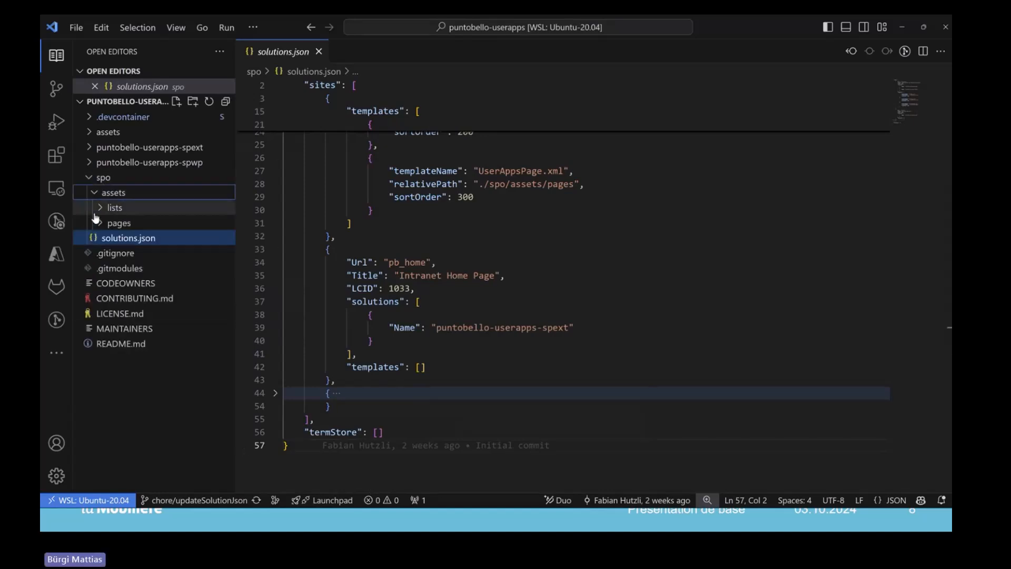
click(114, 208)
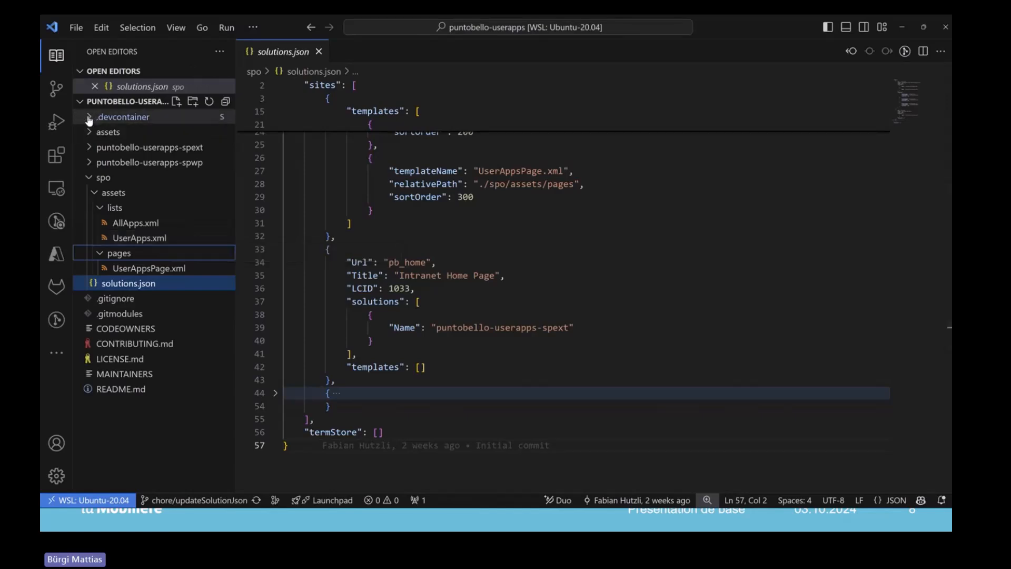
click(123, 117)
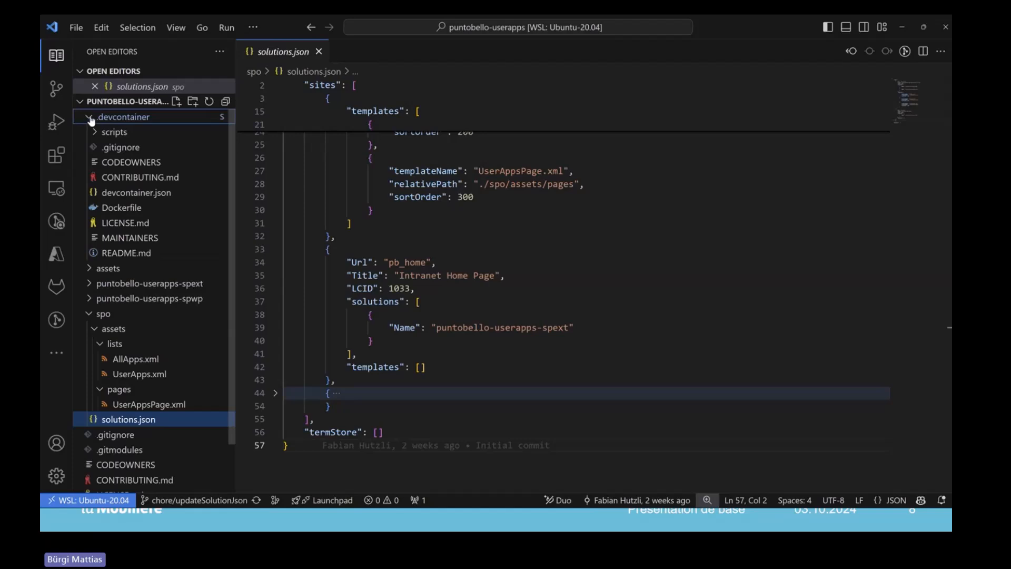
mouse_move(123, 117)
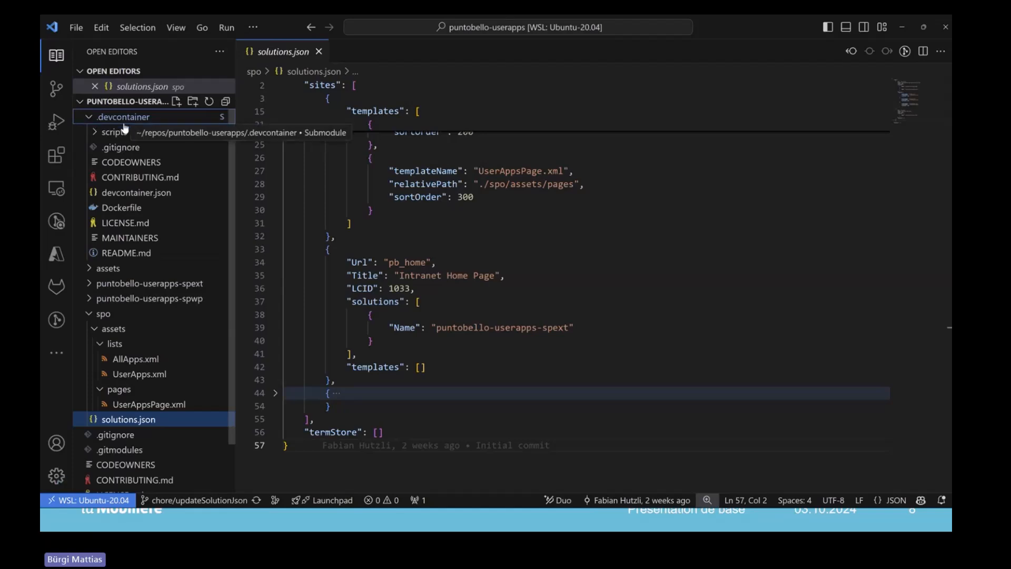
mouse_move(115, 136)
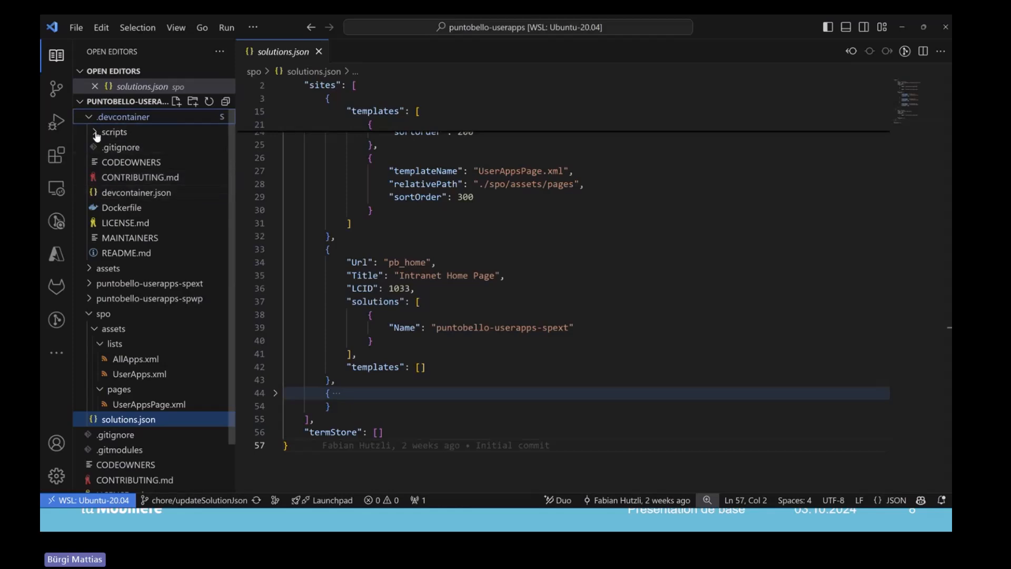
click(114, 131)
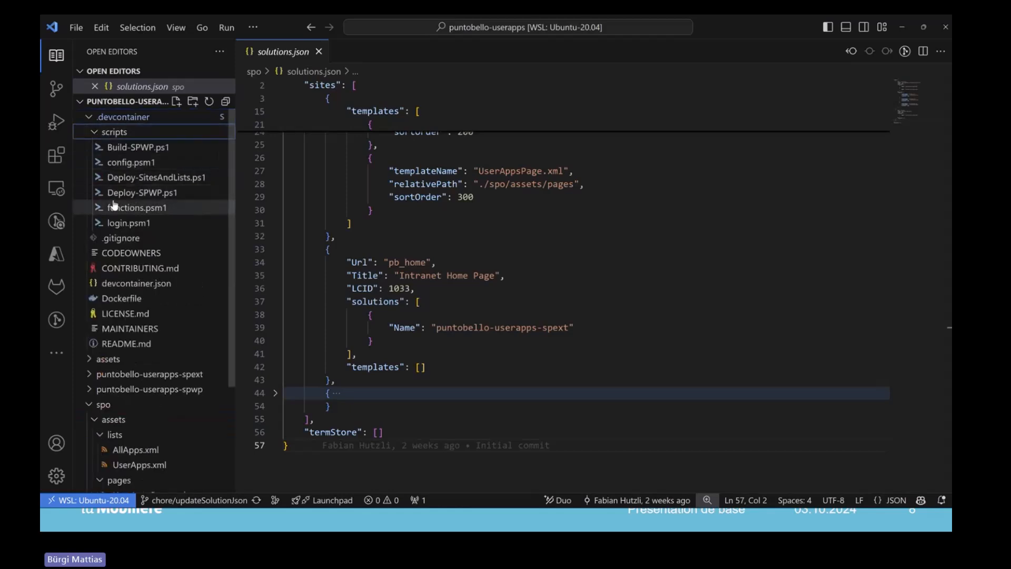
mouse_move(137, 208)
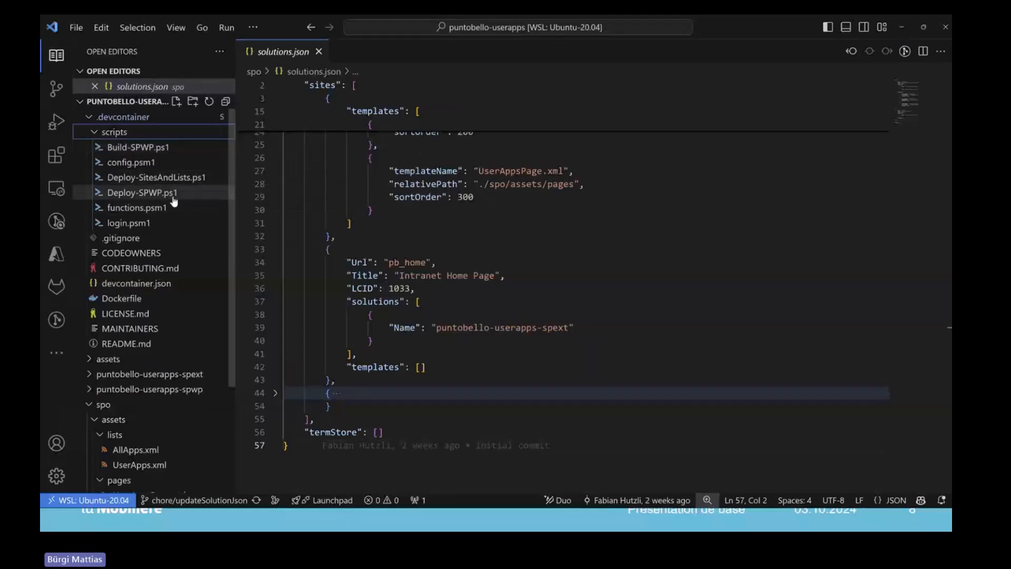
mouse_move(142, 192)
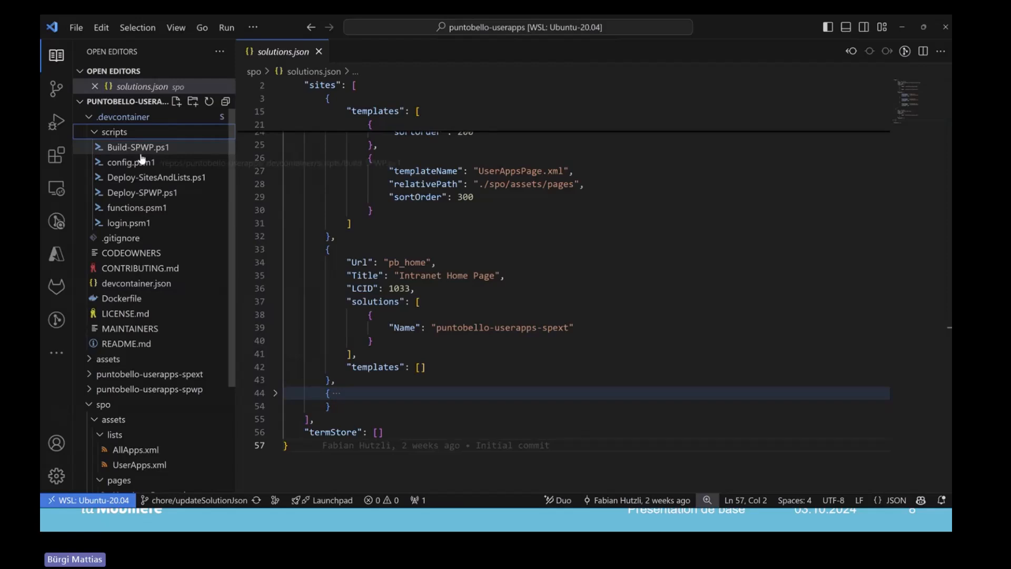
Step: Open Build-SPWP.ps1 and read its foreach loop running npm install and pbship per solution
click(136, 147)
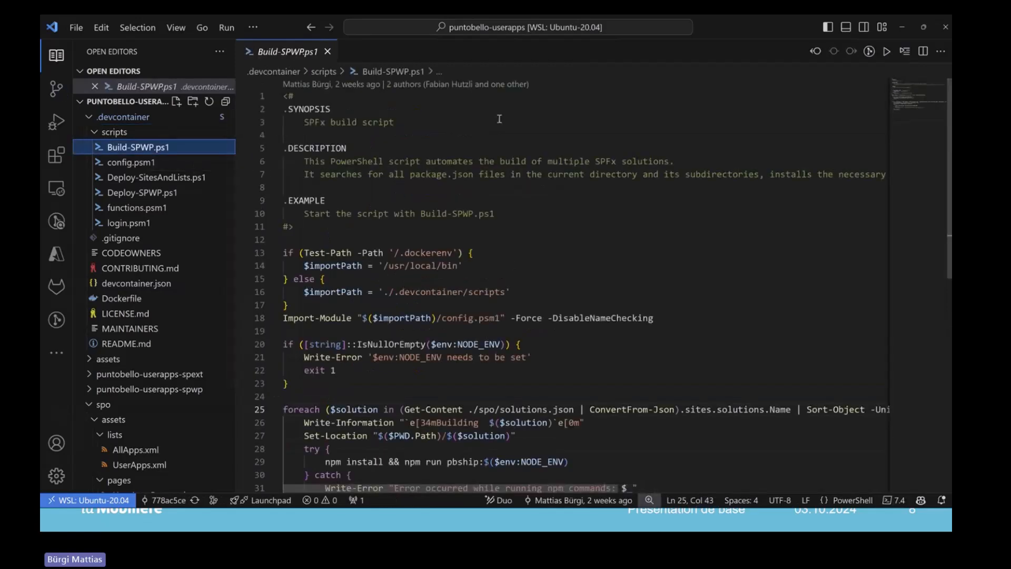
mouse_move(453, 229)
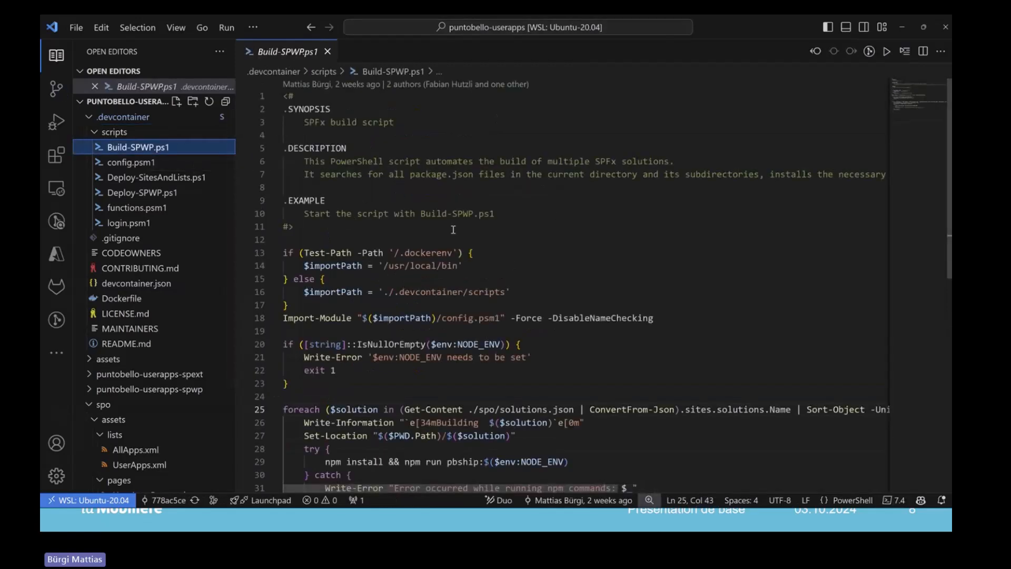
scroll(down, 3)
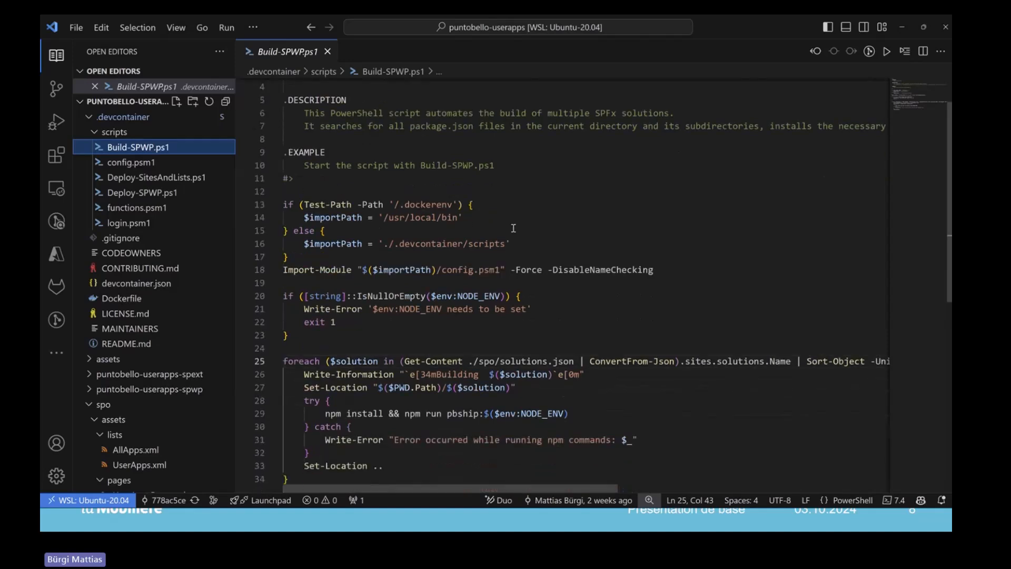
mouse_move(295, 201)
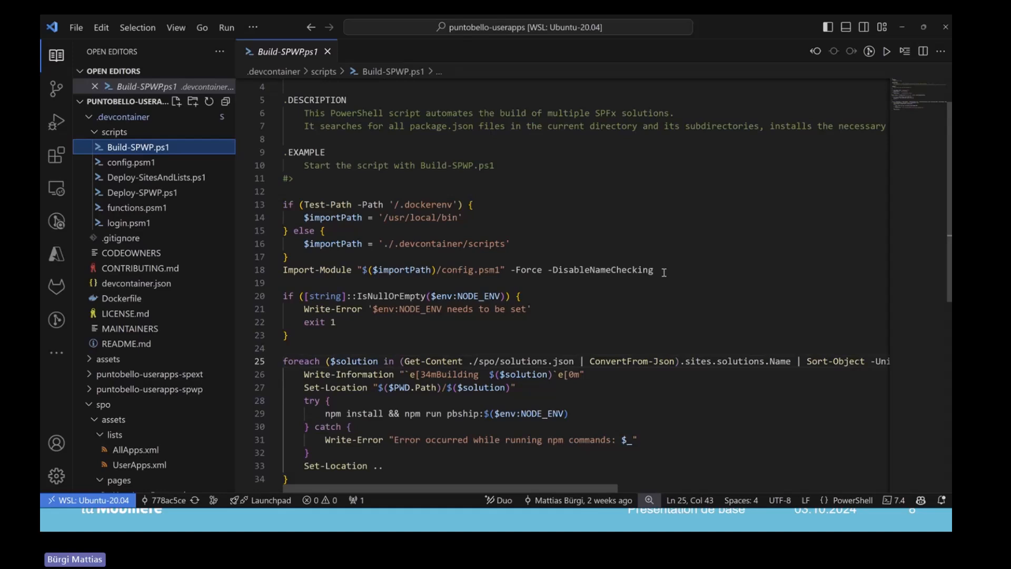
scroll(down, 3)
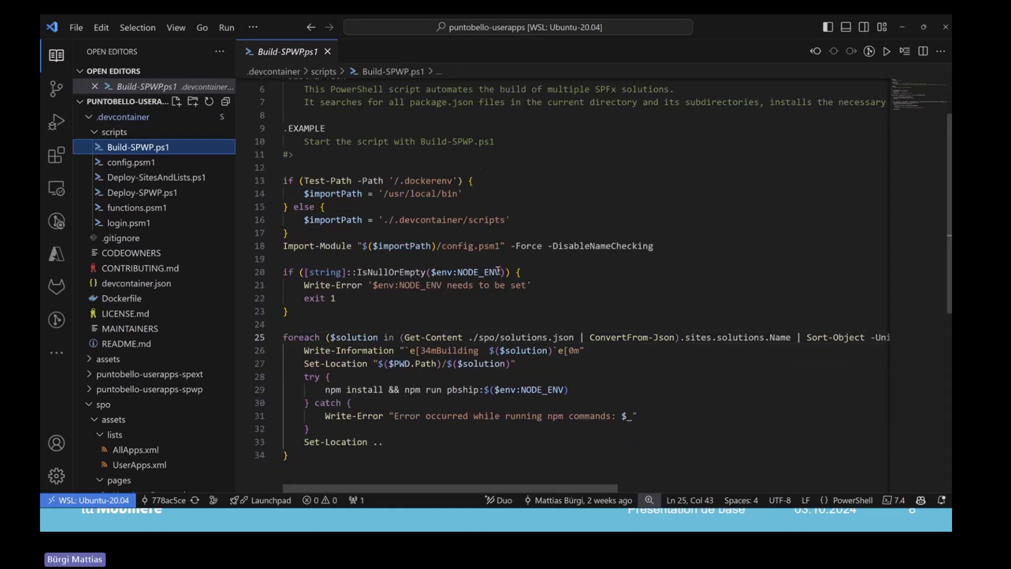
scroll(down, 3)
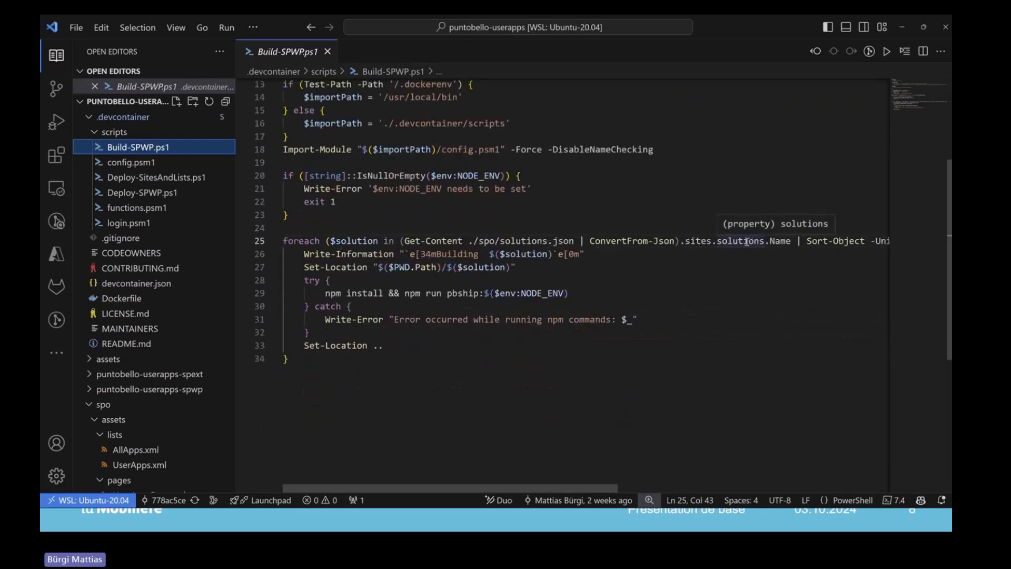
mouse_move(770, 260)
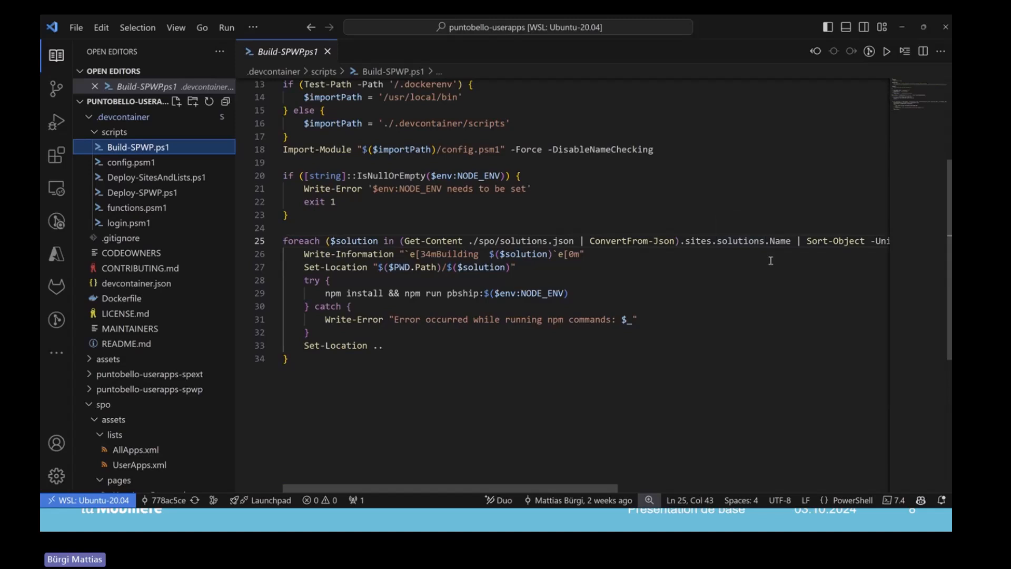
scroll(right, 3)
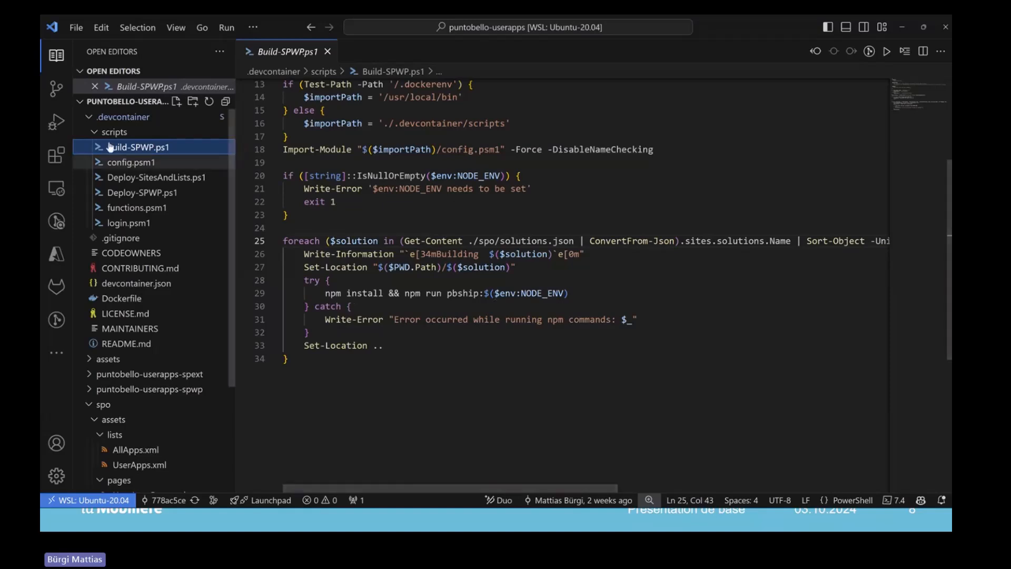
Step: Review Deploy-SitesAndLists.ps1's term set creation and site template loop, then move to Deploy-SPWP.ps1
click(155, 177)
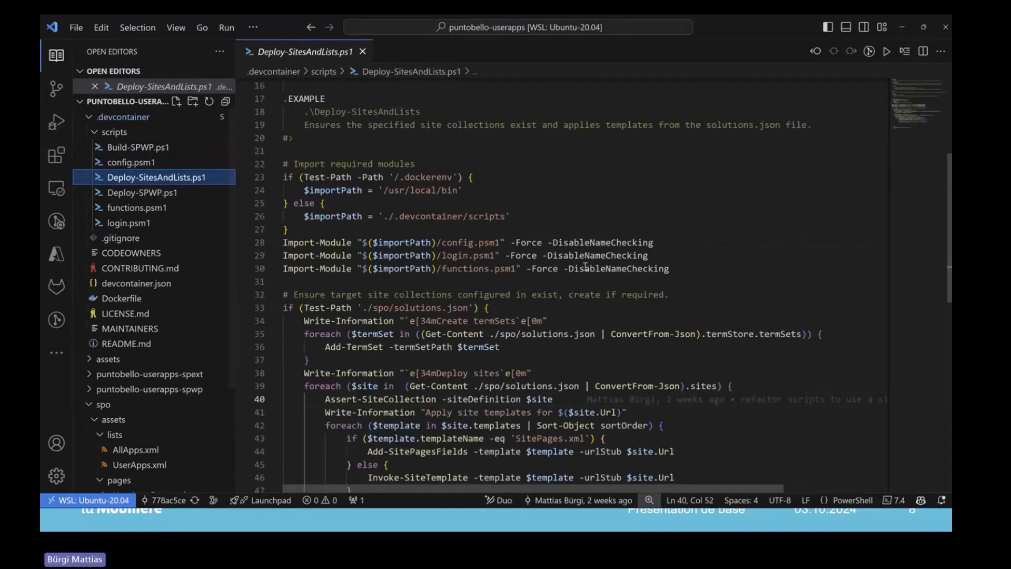
mouse_move(302, 180)
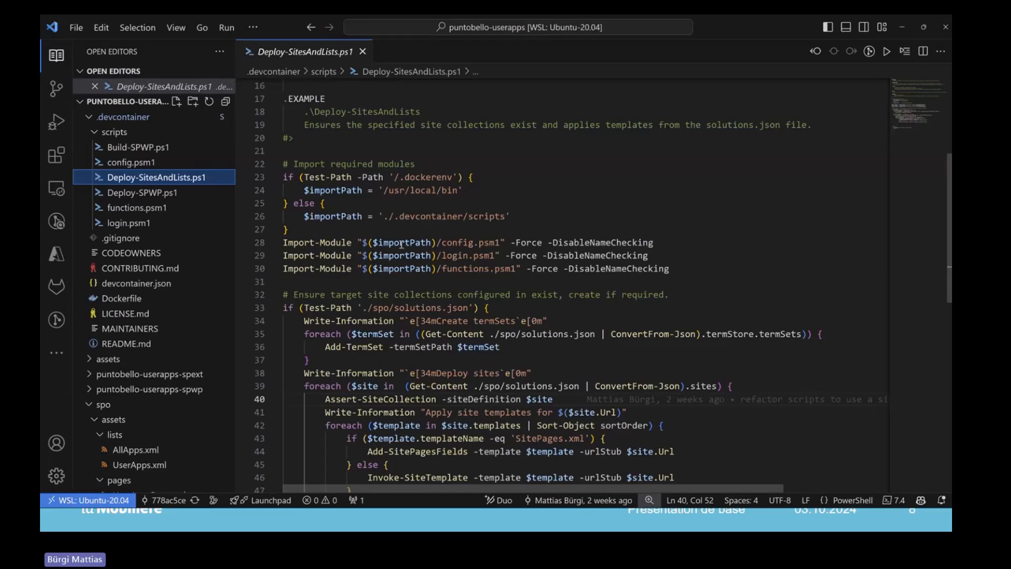
scroll(down, 3)
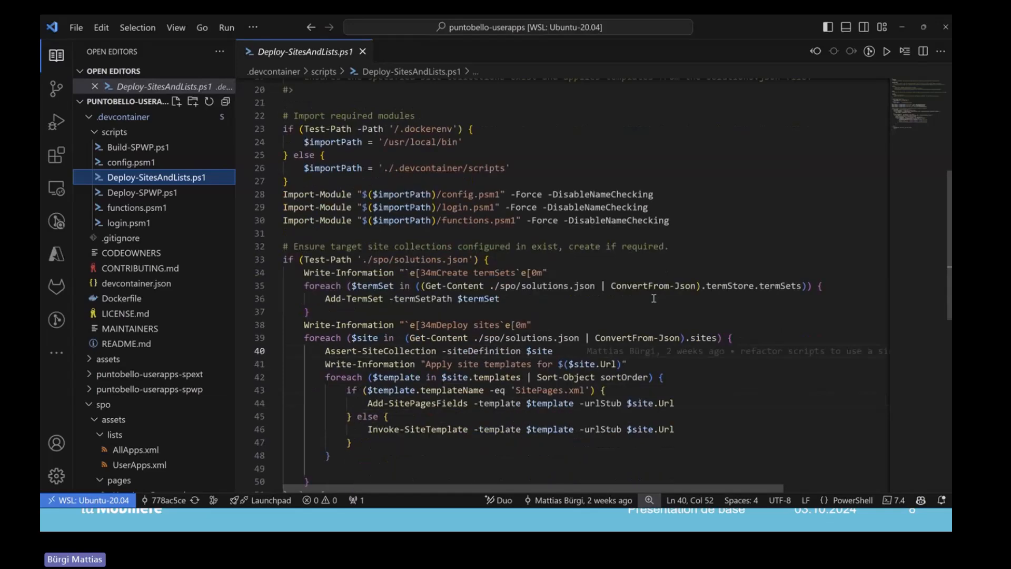
scroll(down, 3)
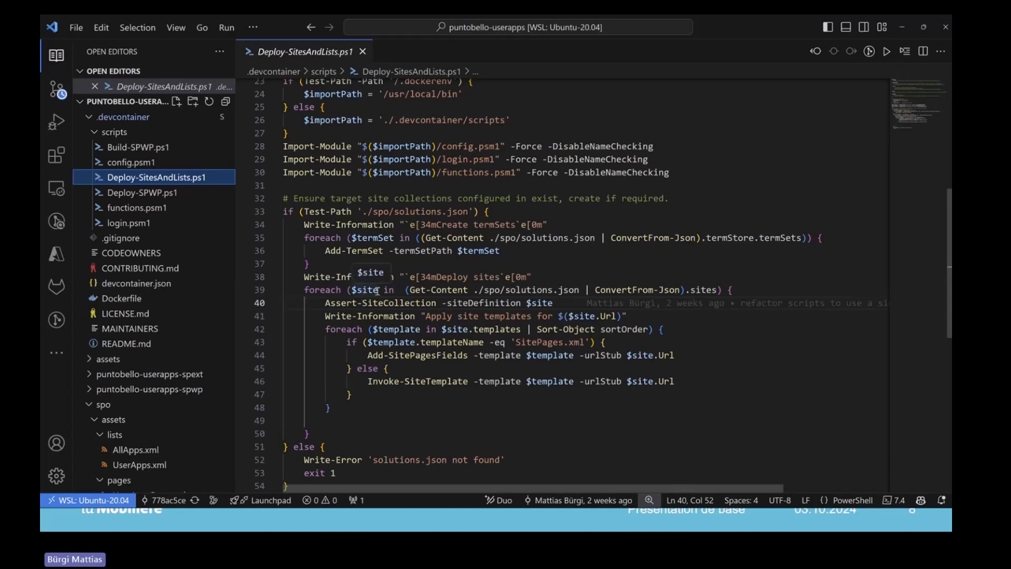
mouse_move(478, 283)
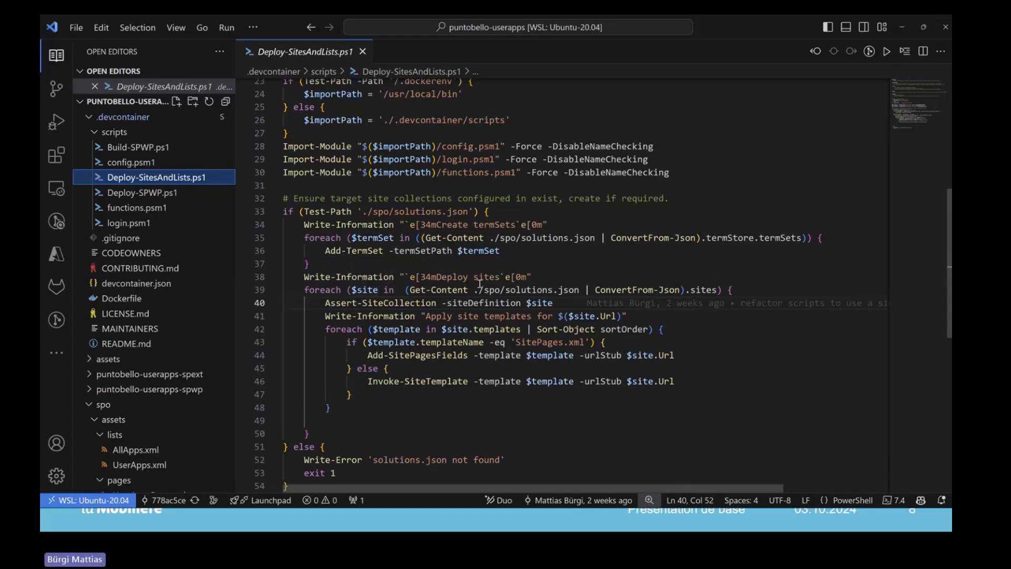
mouse_move(521, 289)
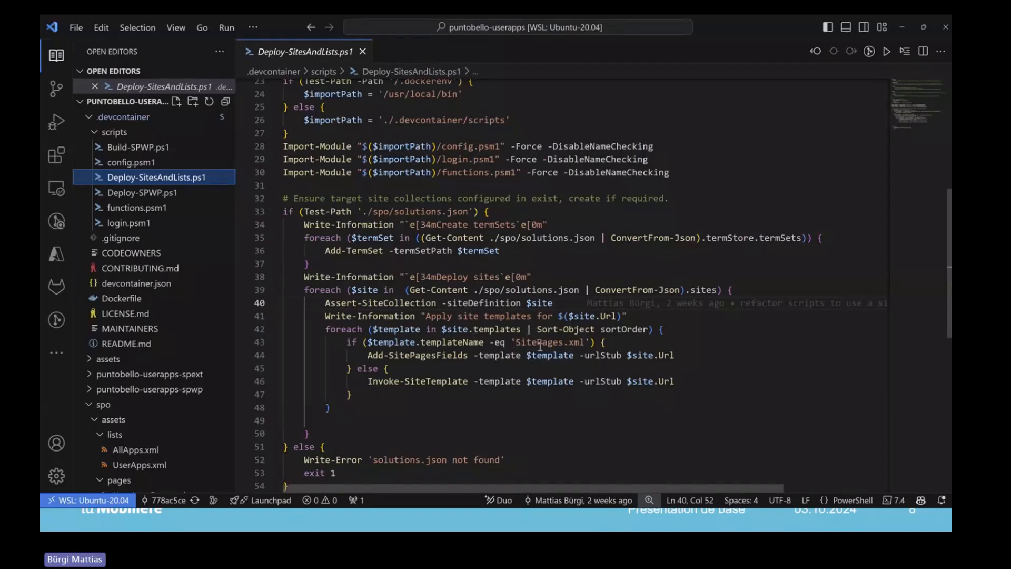
mouse_move(502, 374)
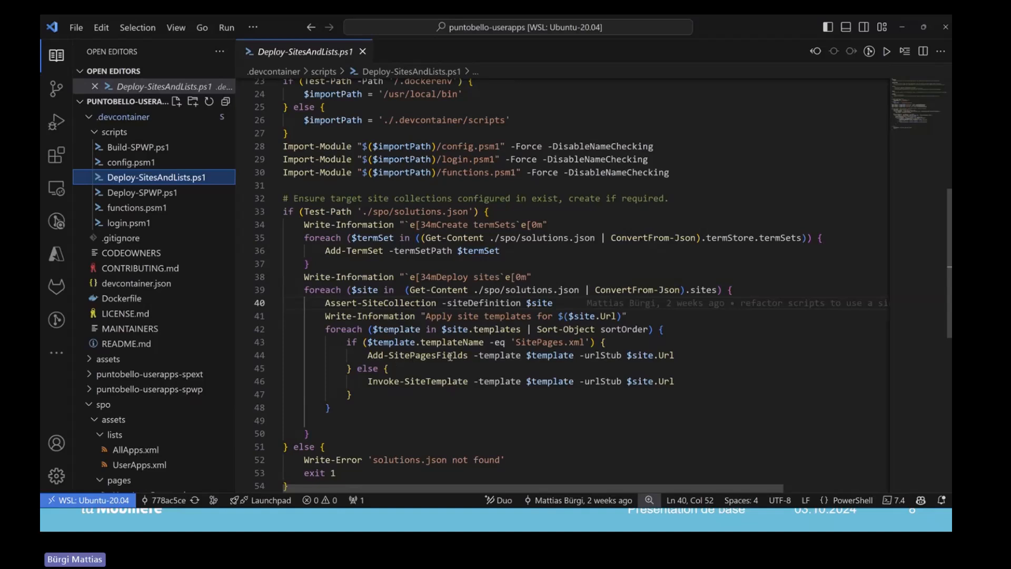
mouse_move(547, 335)
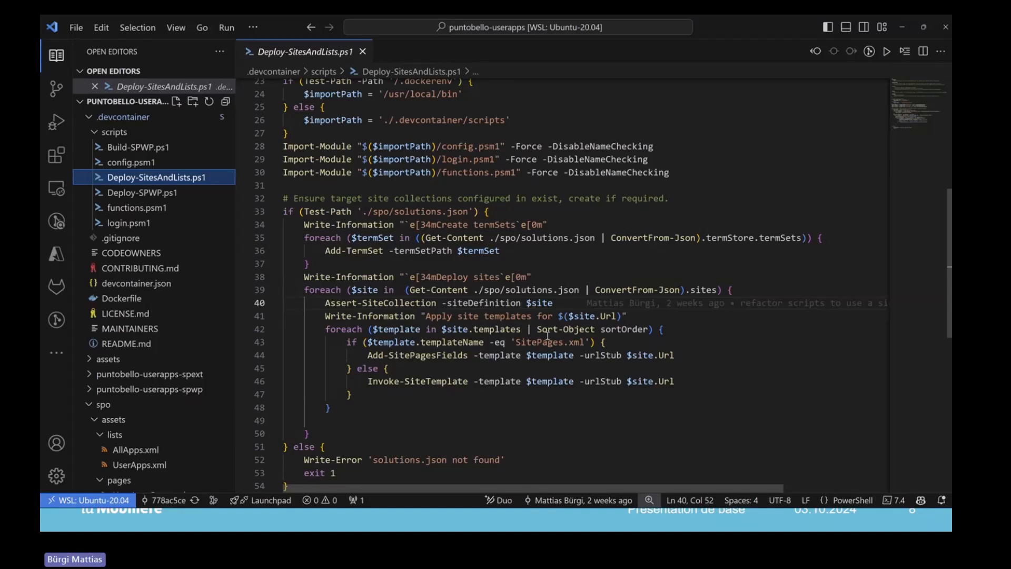
mouse_move(395, 355)
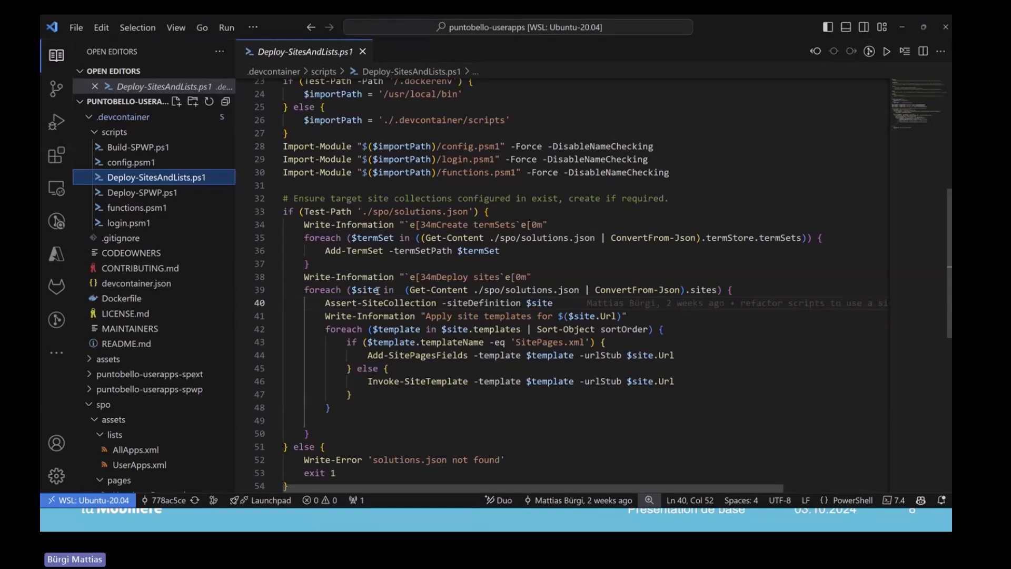
click(142, 192)
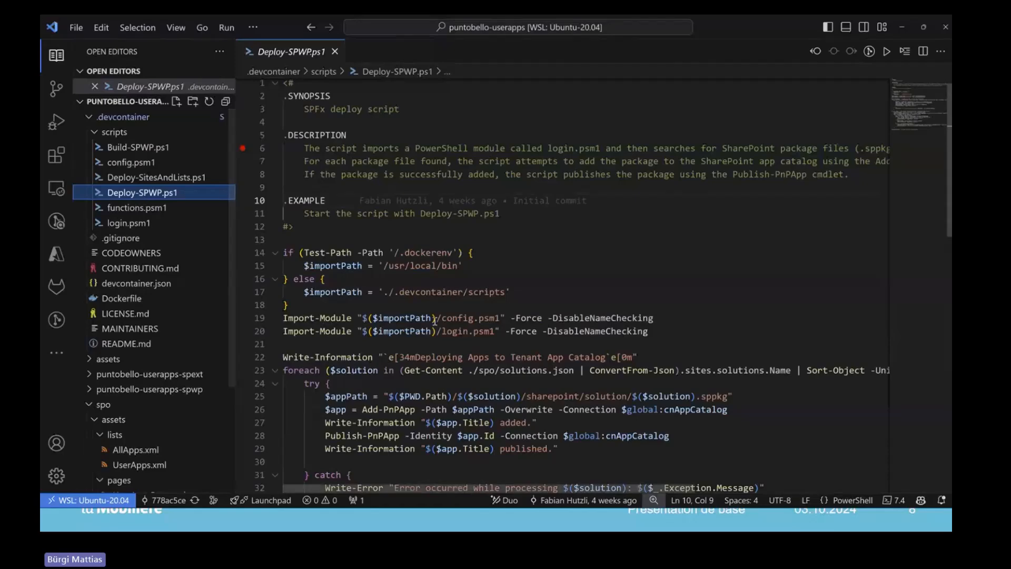
Step: Read Deploy-SPWP.ps1 down to its Write-Information completion message, then bring up the macOS terminal
scroll(down, 3)
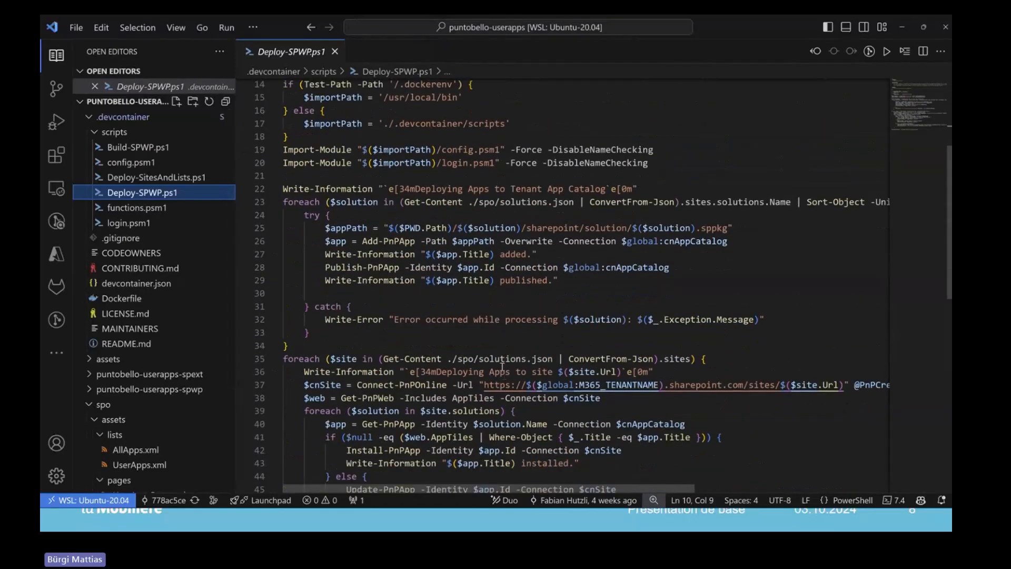
scroll(down, 3)
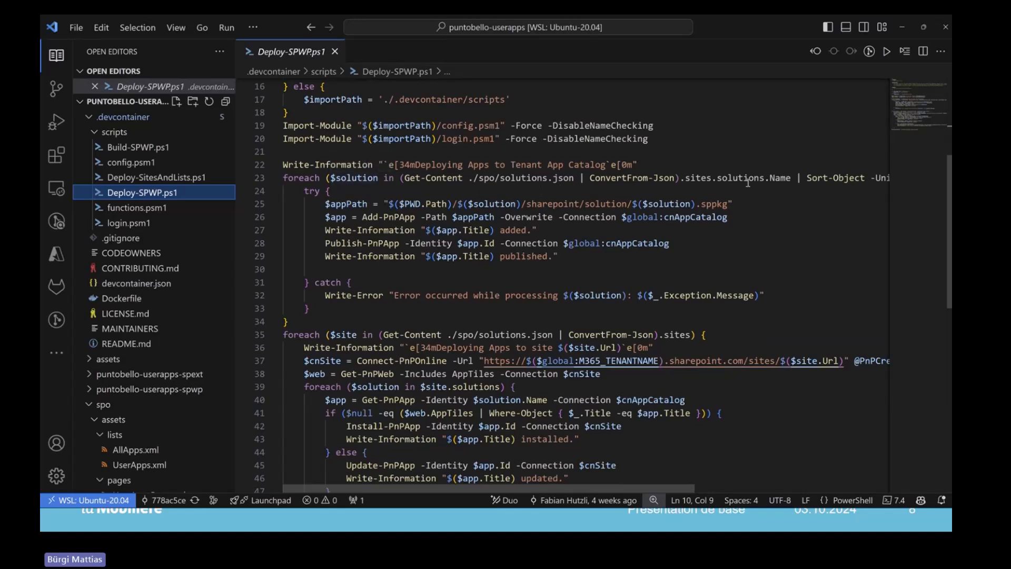
mouse_move(493, 266)
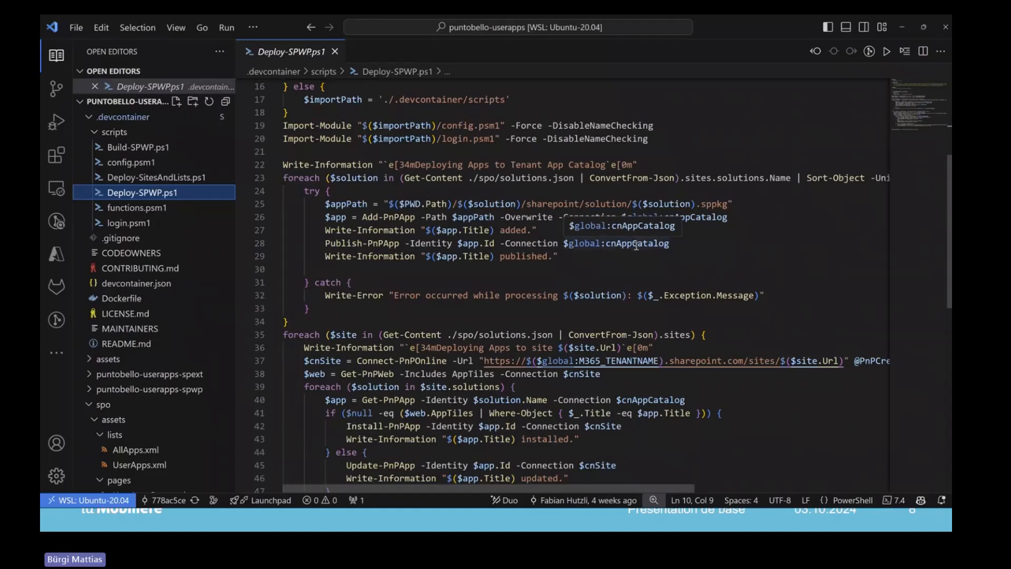
scroll(down, 3)
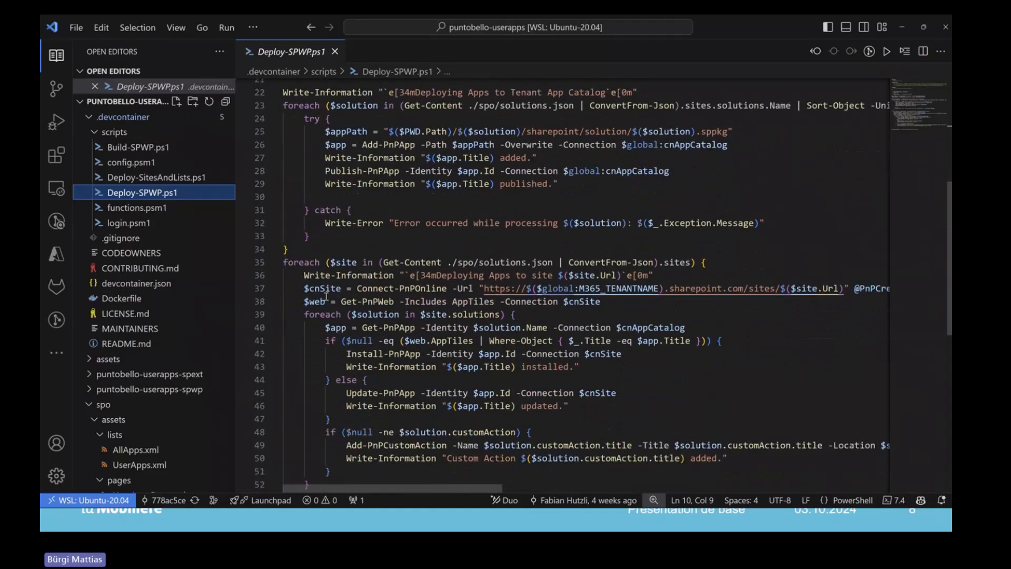
mouse_move(480, 262)
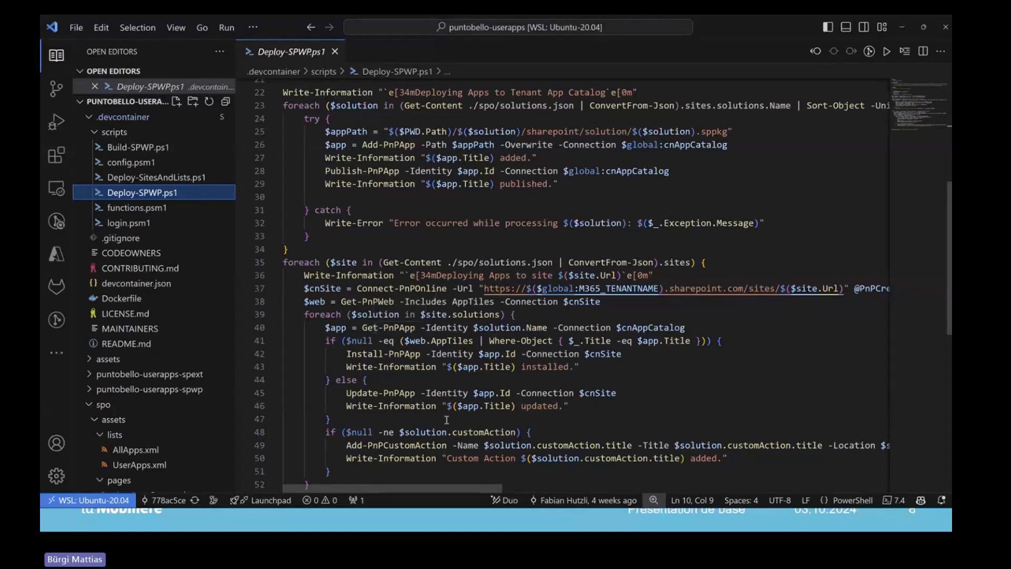
mouse_move(407, 349)
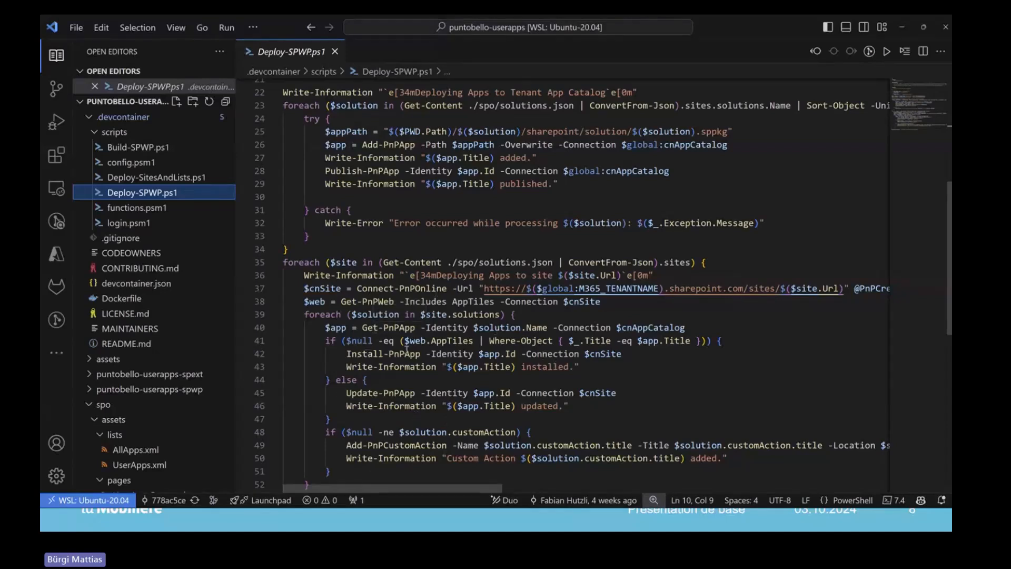
scroll(down, 3)
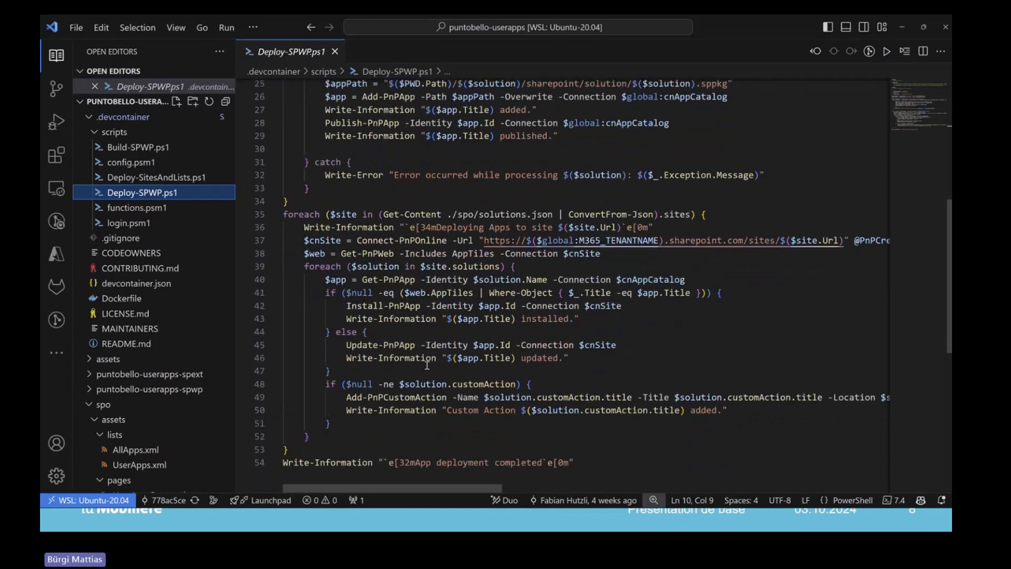
text(Write-Information)
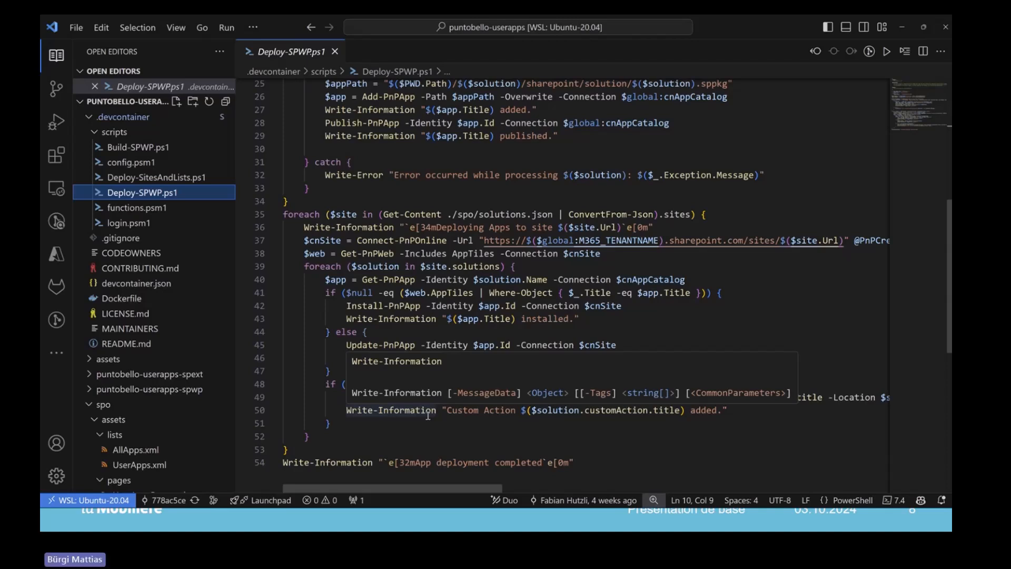
mouse_move(420, 363)
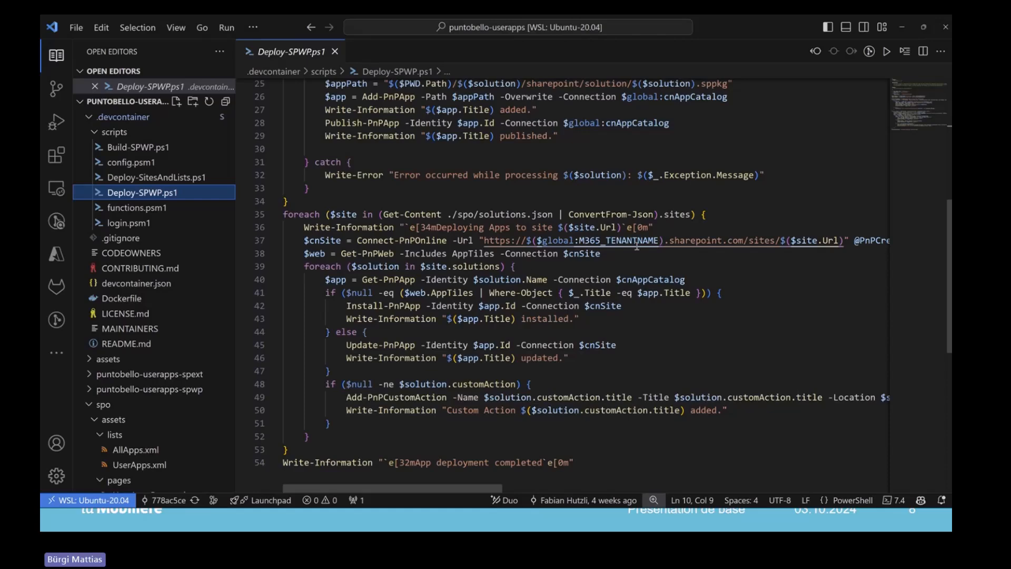
click(544, 545)
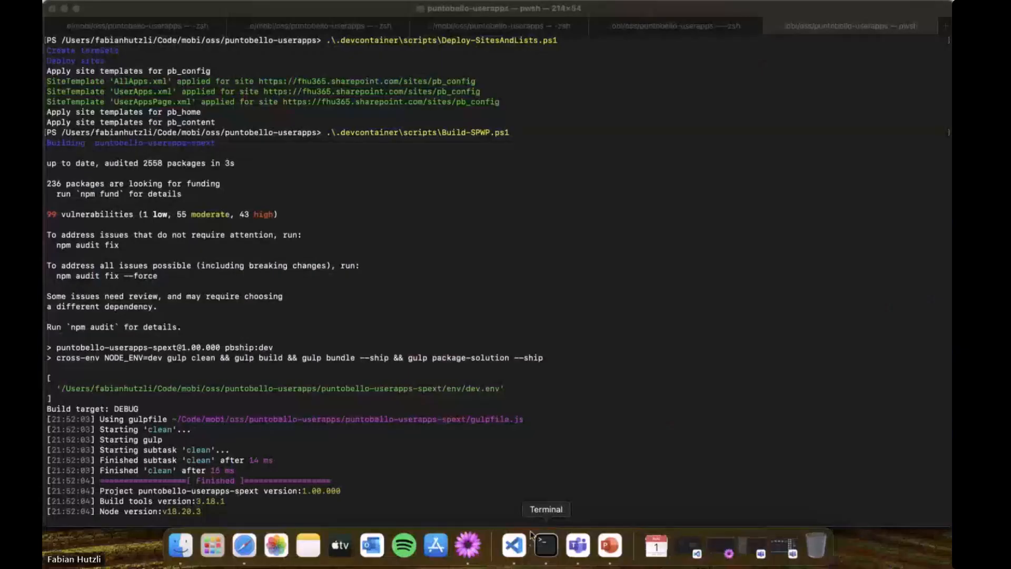
Step: Switch back to the VS Code dev container window with the Deploy-SitesAndLists.ps1 run
click(513, 545)
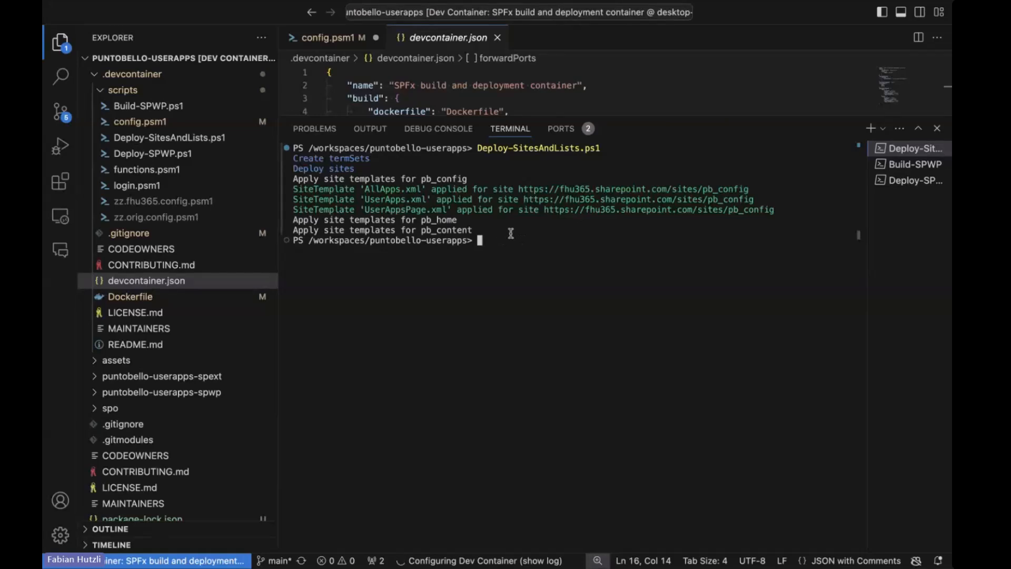
mouse_move(574, 199)
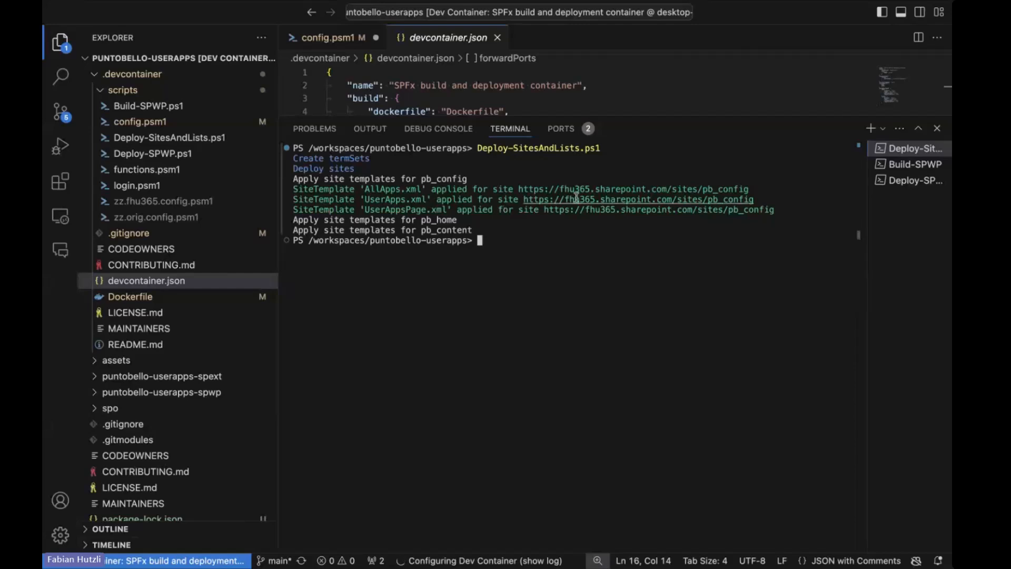
mouse_move(623, 152)
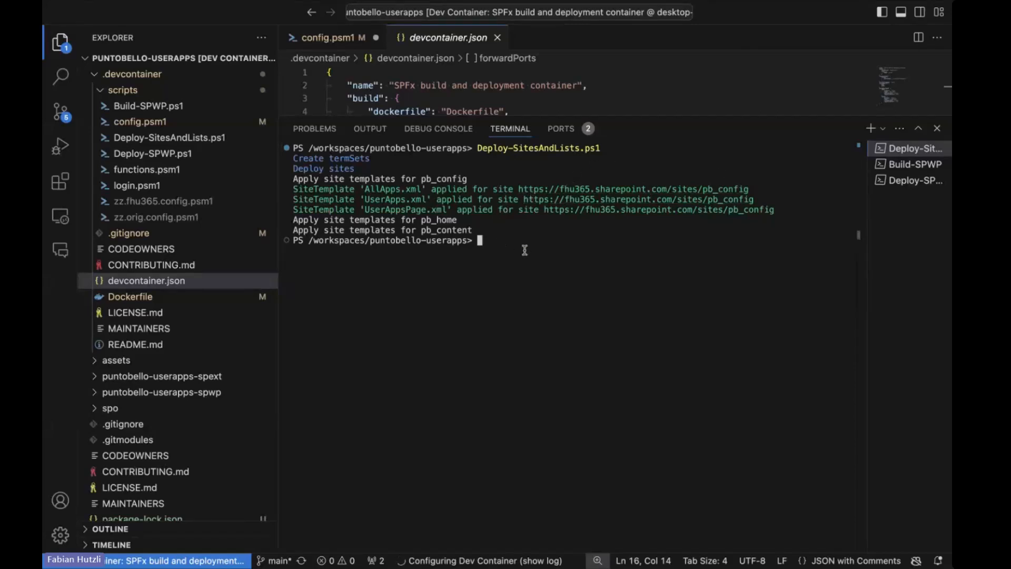
mouse_move(616, 147)
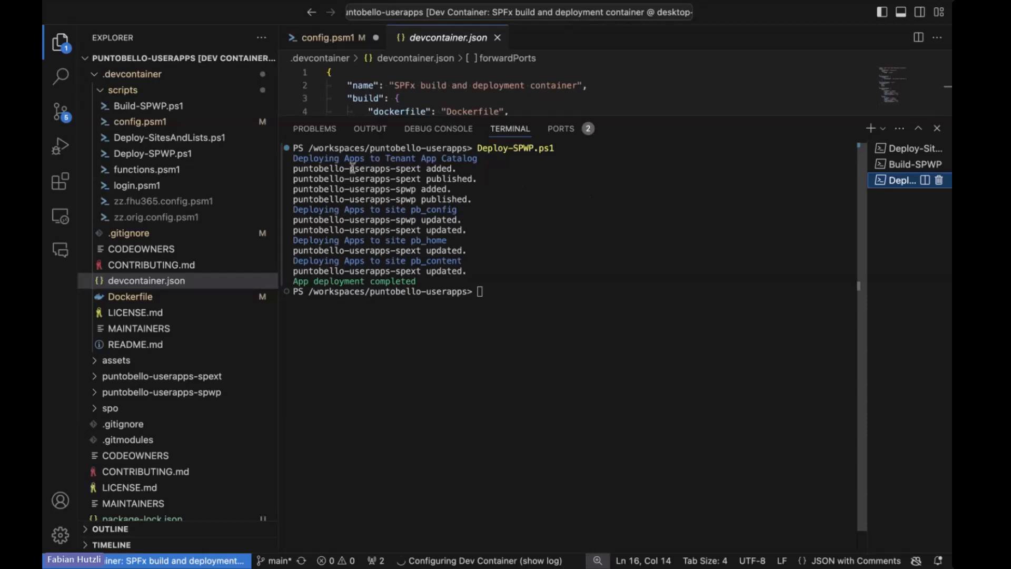
mouse_move(489, 159)
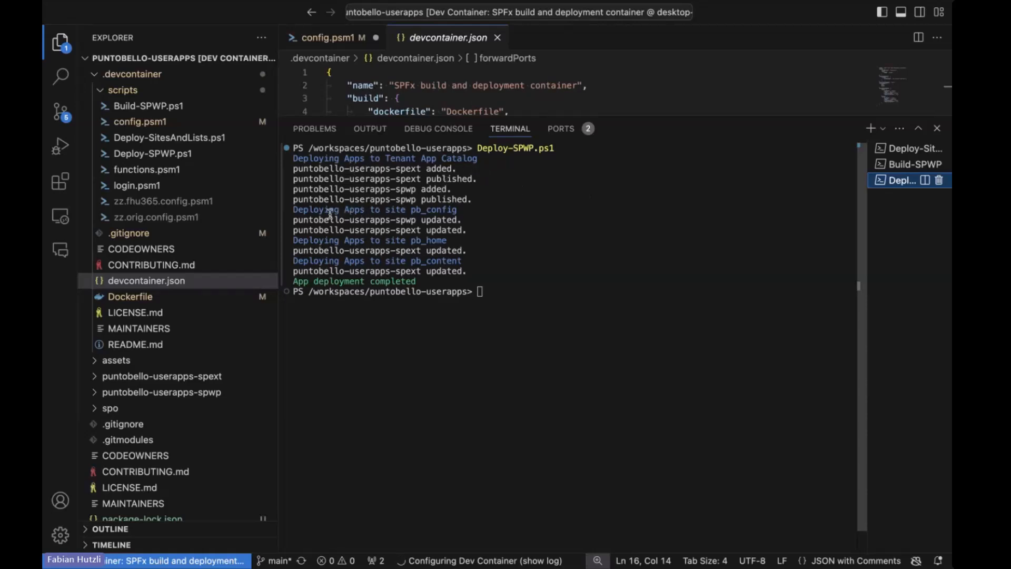
mouse_move(495, 211)
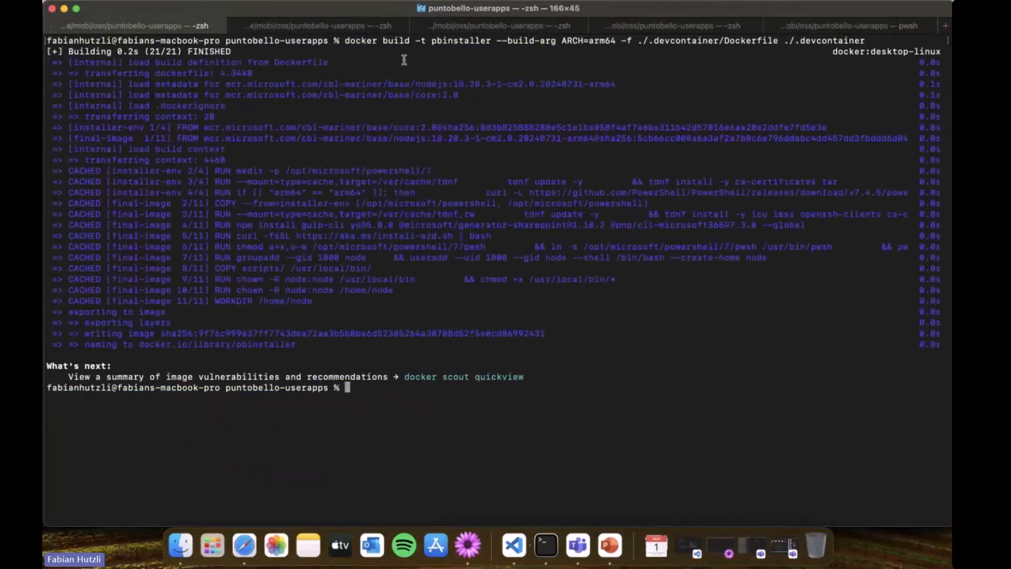
mouse_move(619, 52)
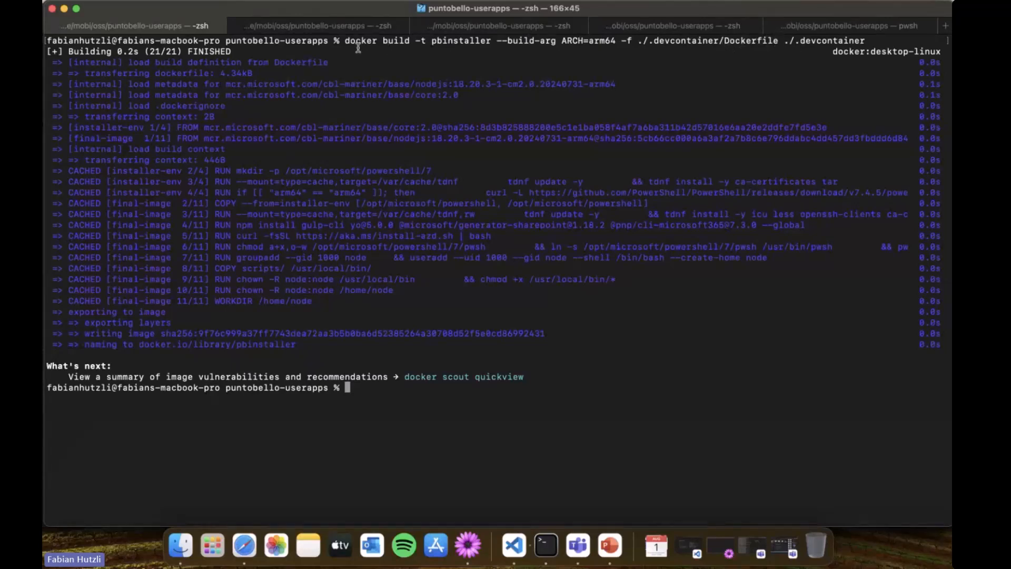
mouse_move(428, 74)
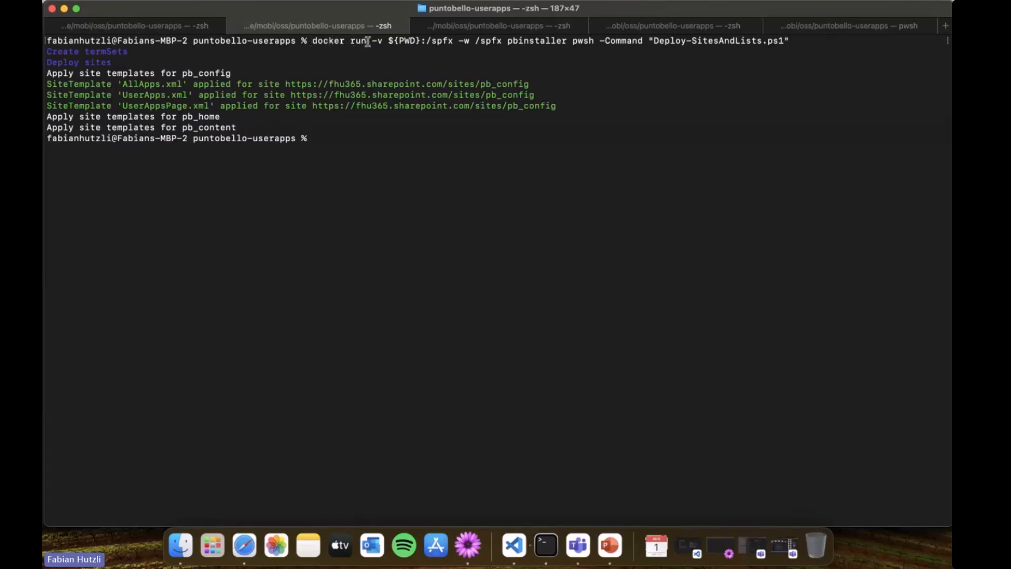
Step: Highlight pwsh in the docker run command and dismiss the Look Up popup
double_click(336, 41)
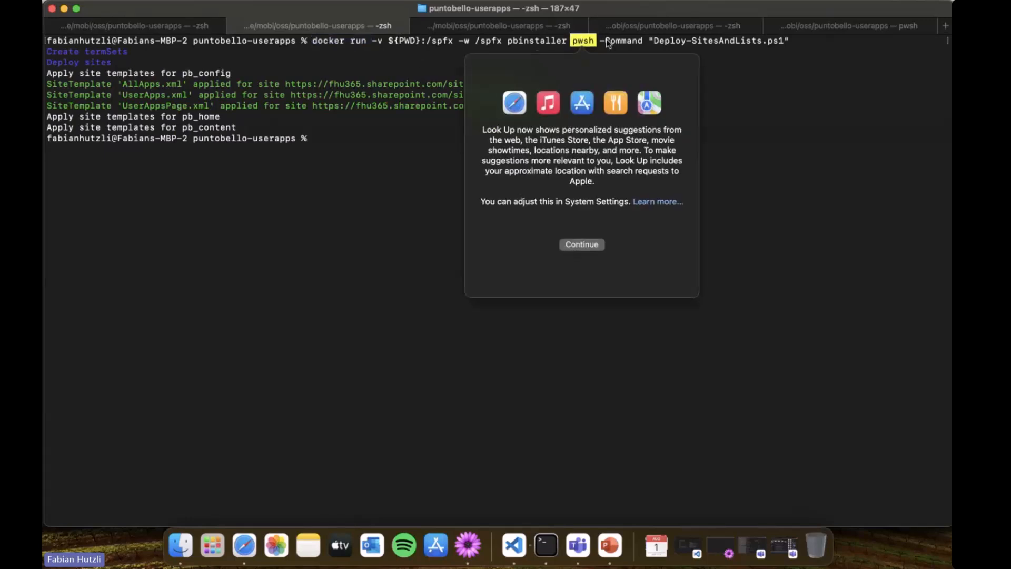
click(582, 243)
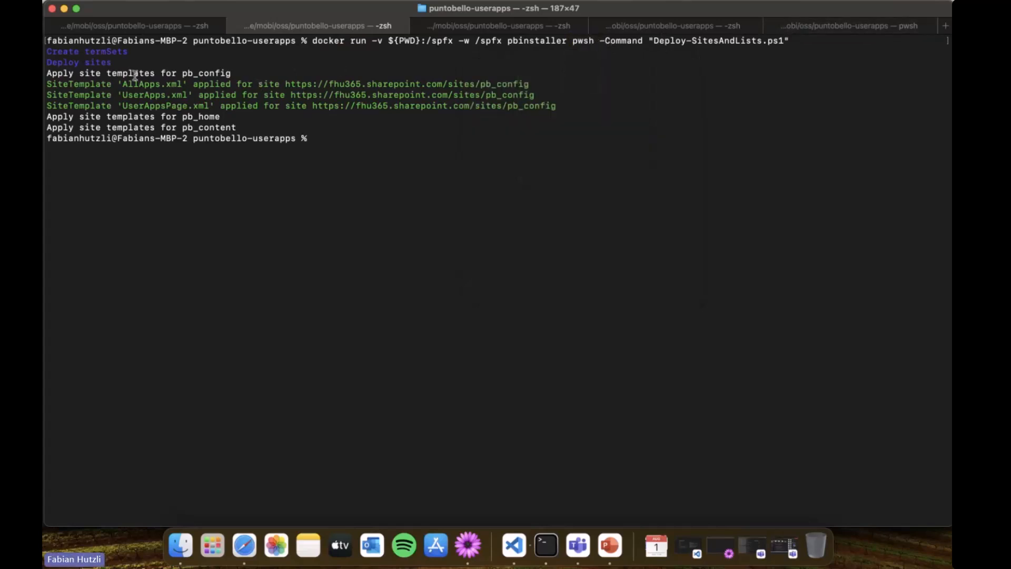
mouse_move(388, 70)
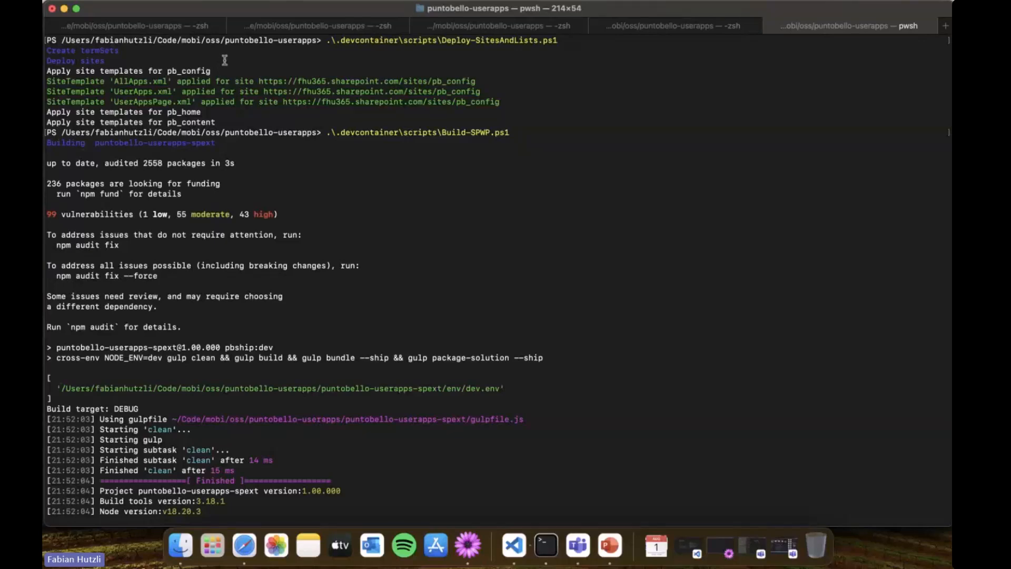
mouse_move(442, 89)
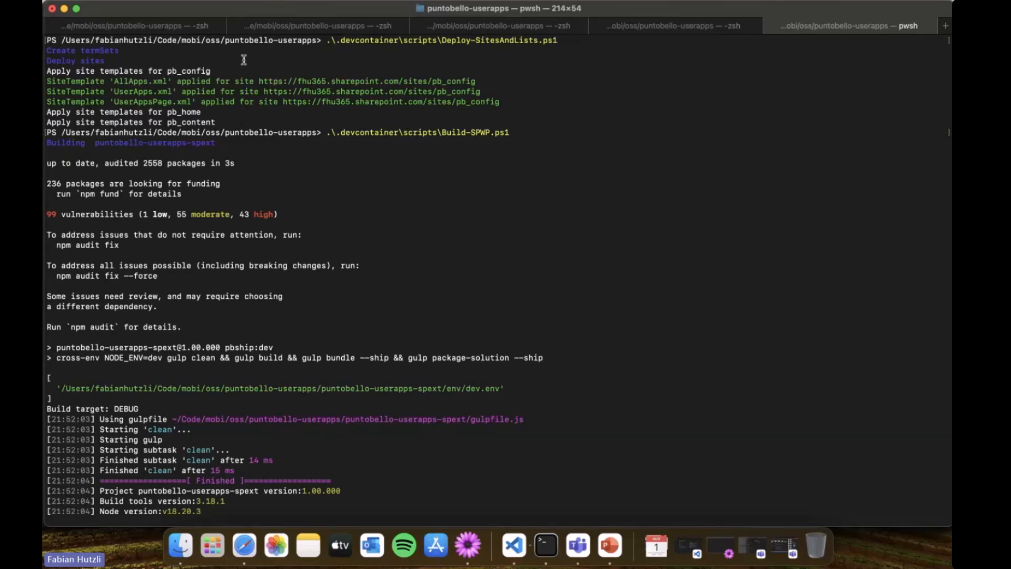
mouse_move(605, 40)
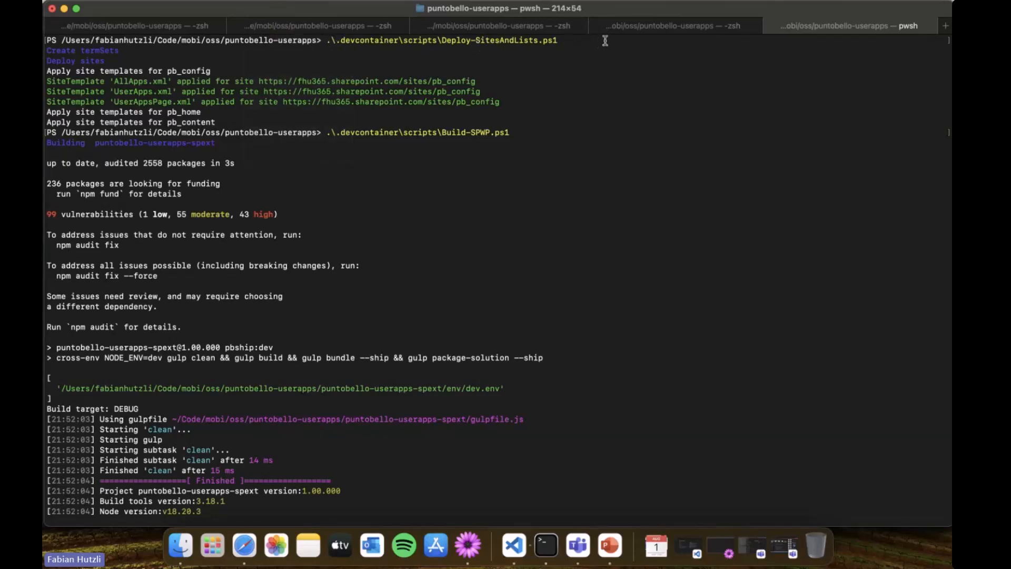
Step: Scroll through the local Build-SPWP.ps1 output in the pwsh tab, then switch to GitHub's pipeline.yaml
scroll(down, 3)
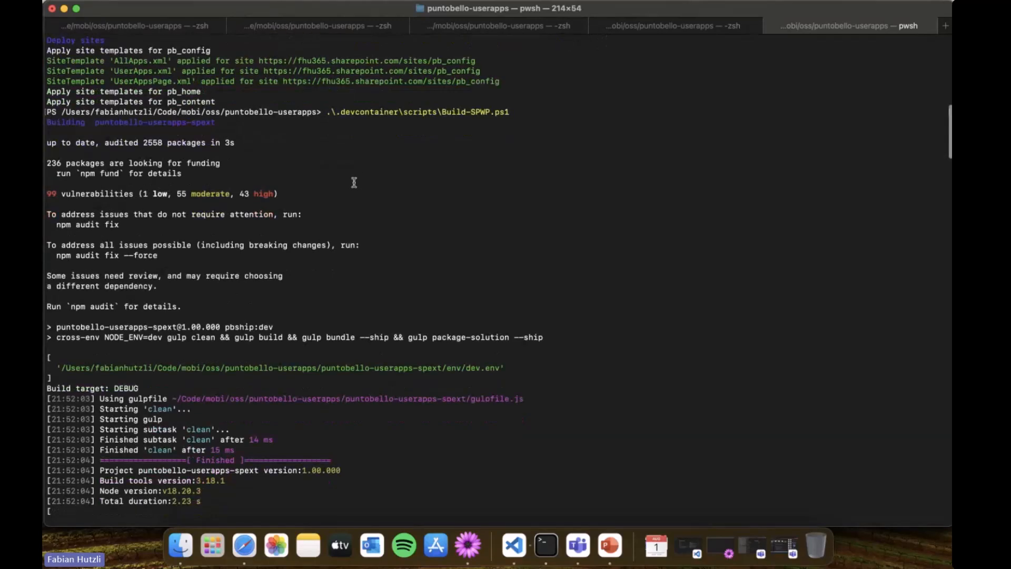
click(243, 546)
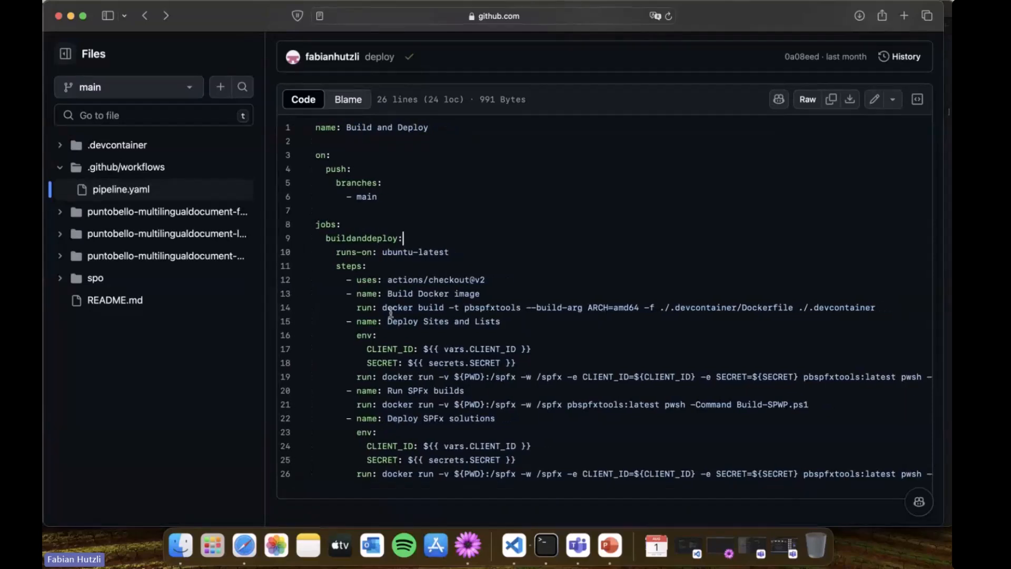
mouse_move(768, 309)
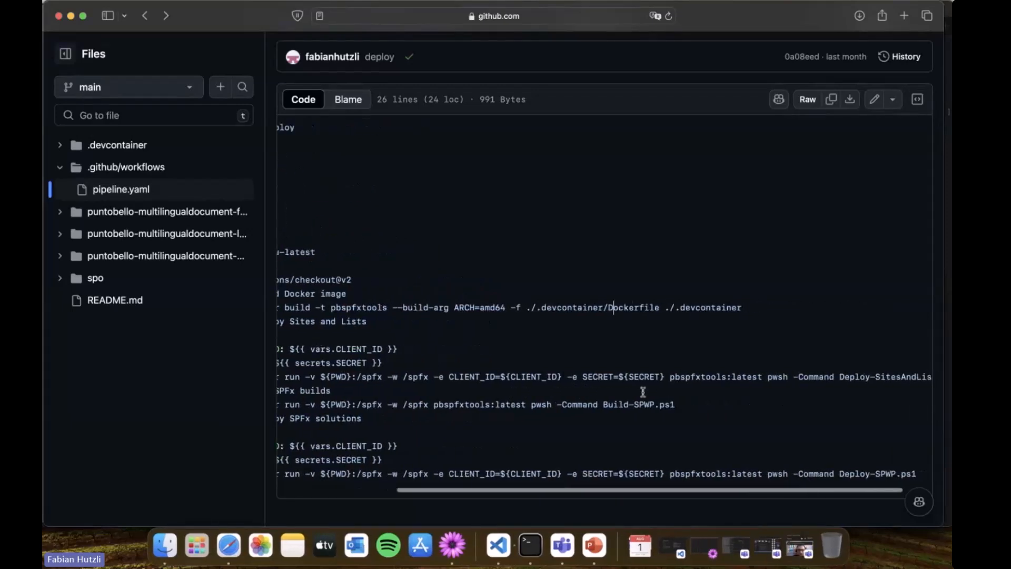
Step: Scroll pipeline.yaml sideways to reveal the full docker run commands for each workflow step
scroll(right, 3)
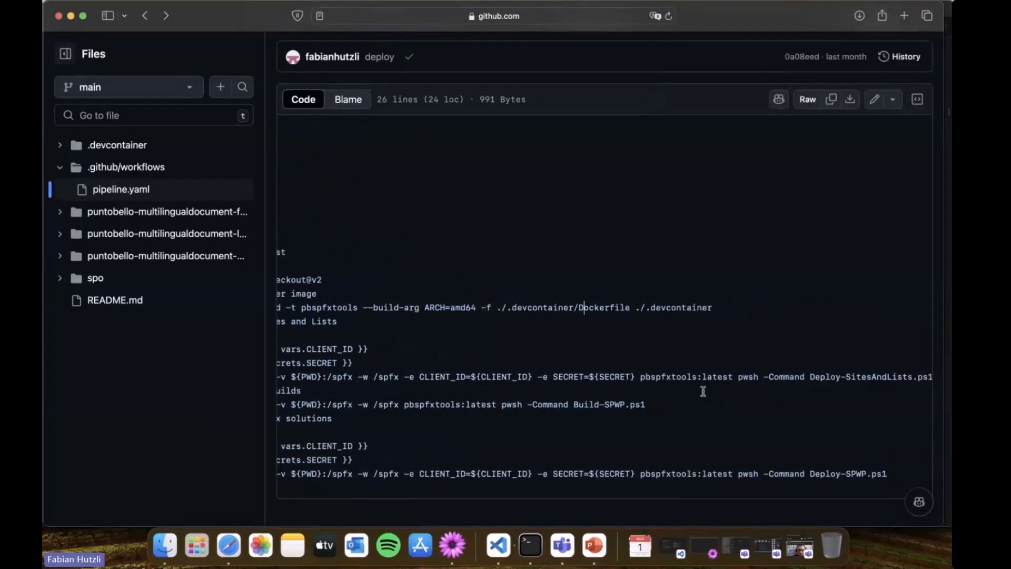
mouse_move(619, 407)
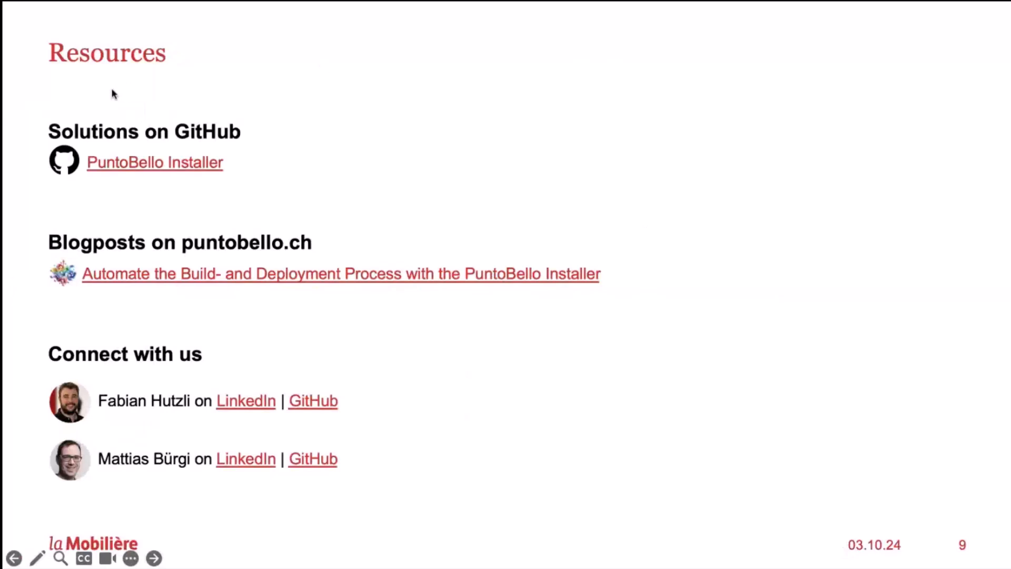
mouse_move(253, 140)
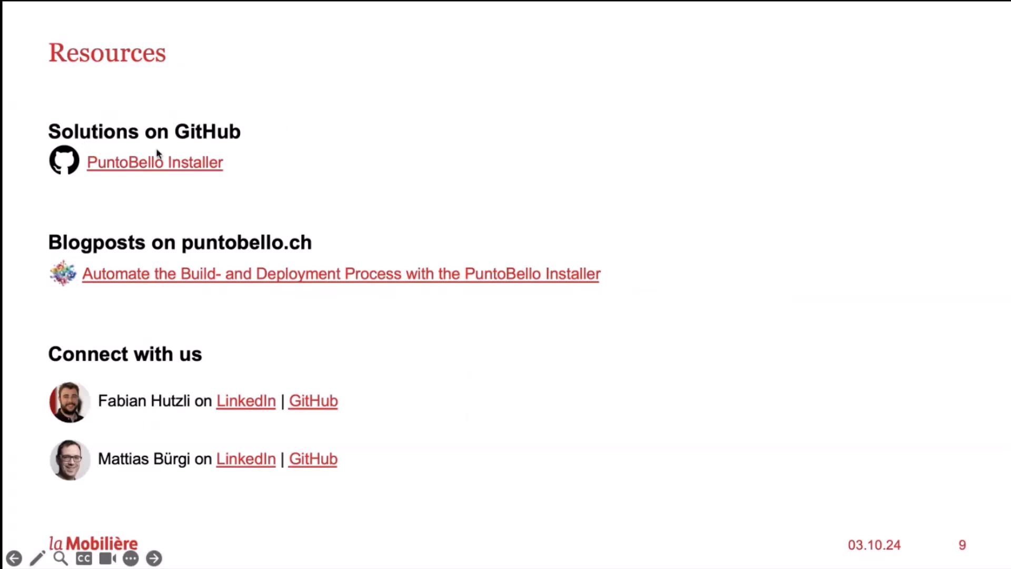
mouse_move(76, 254)
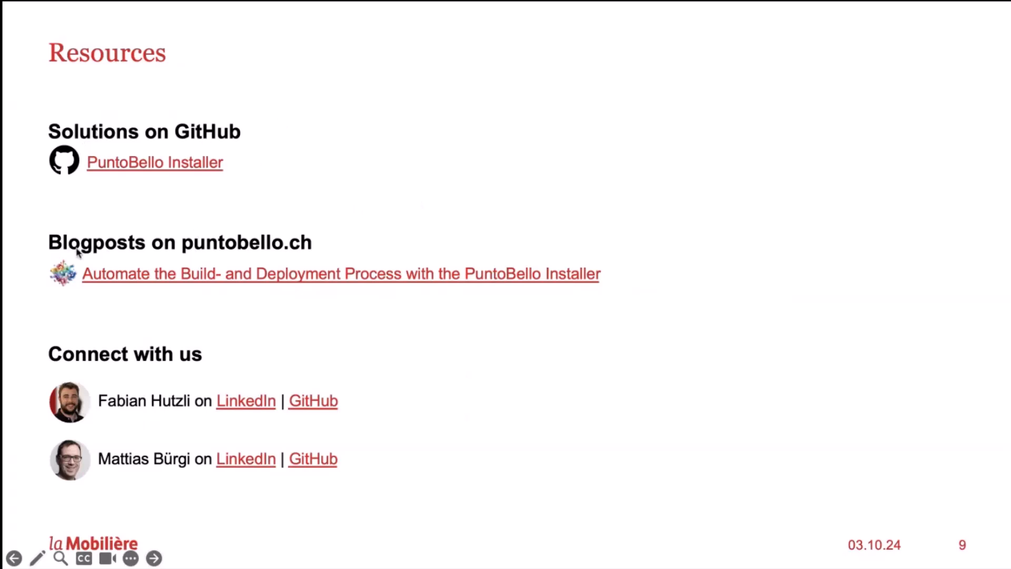
mouse_move(340, 252)
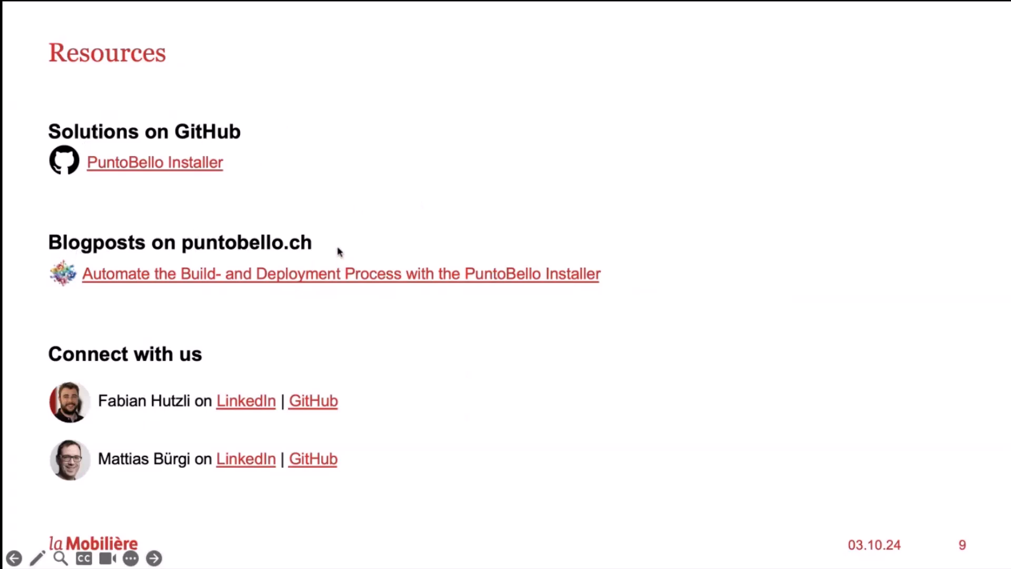
mouse_move(384, 240)
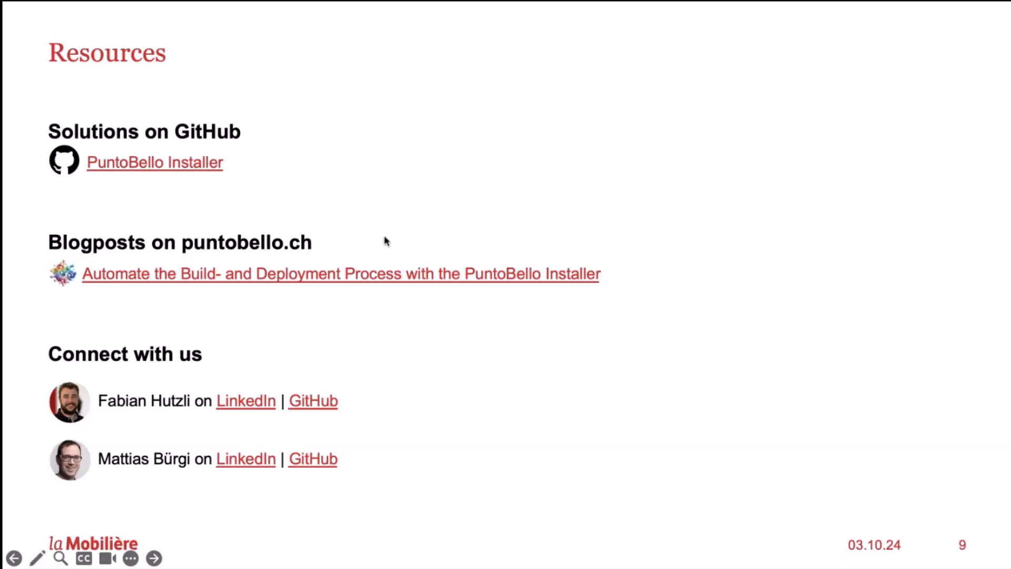
mouse_move(377, 362)
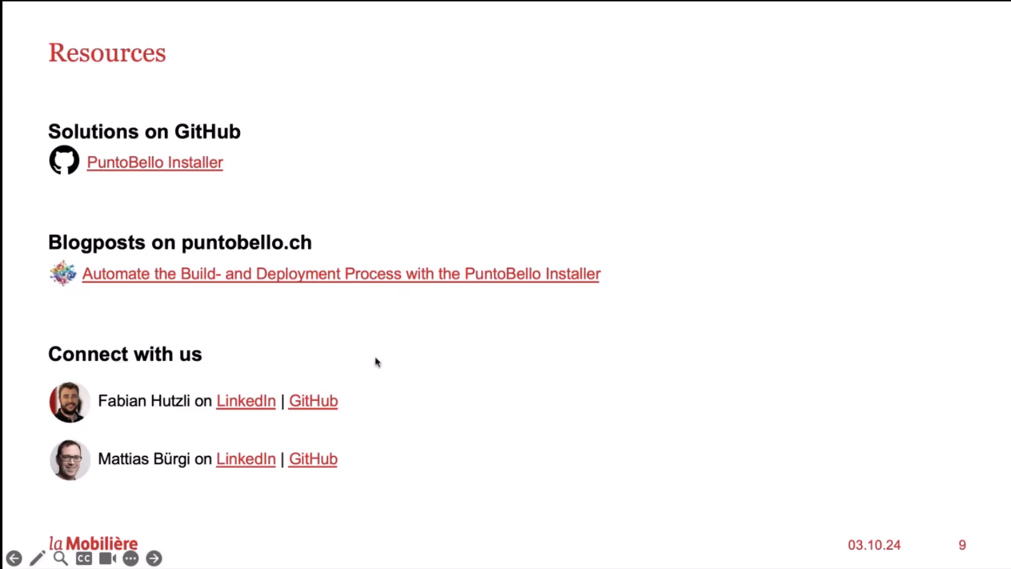
mouse_move(574, 145)
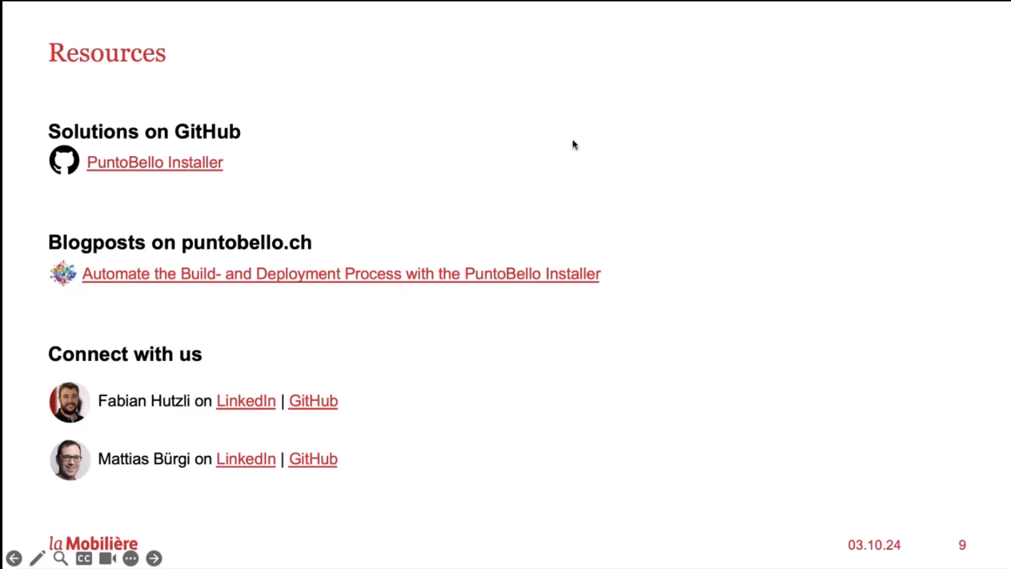
Step: Advance the slideshow to the closing thank-you and questions slide
click(153, 558)
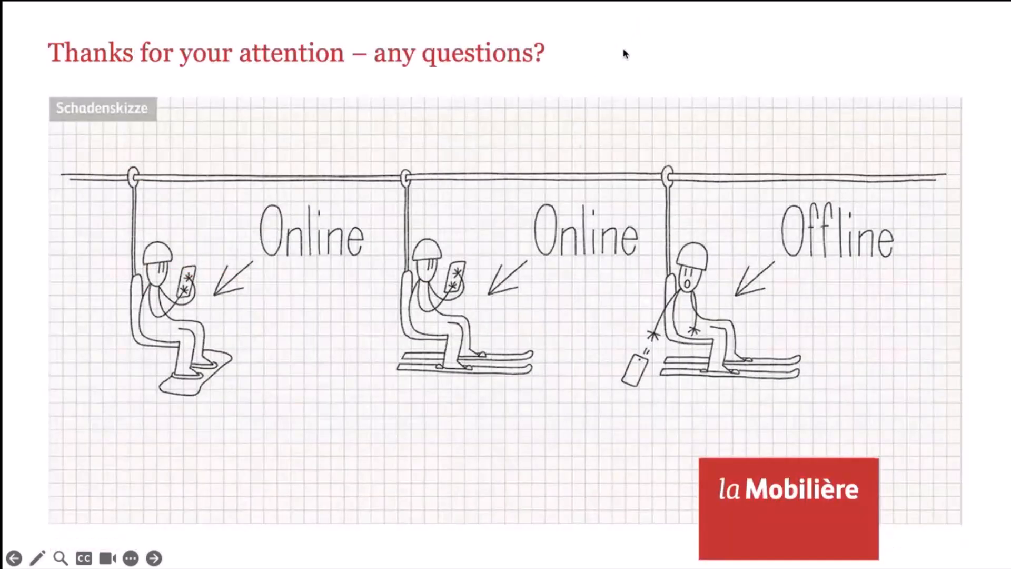